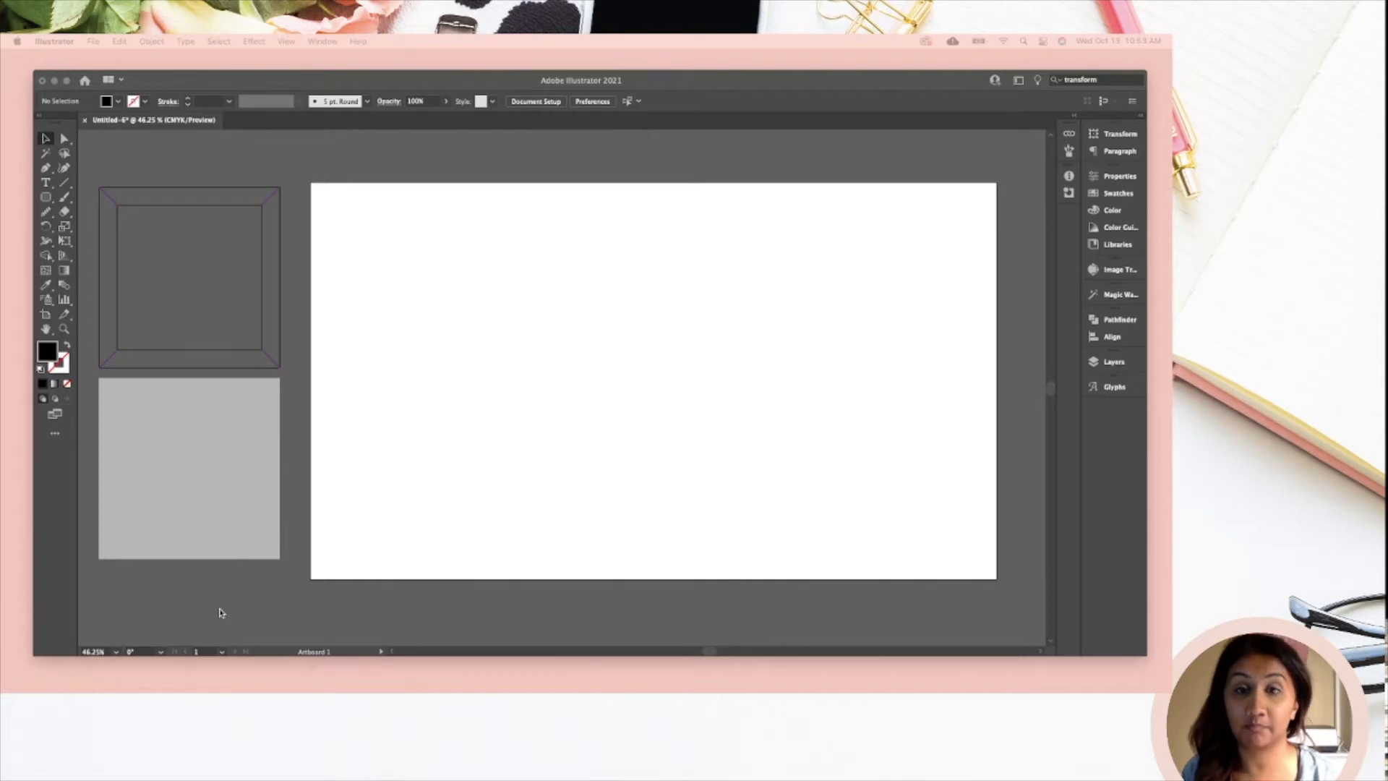
mouse_move(164, 163)
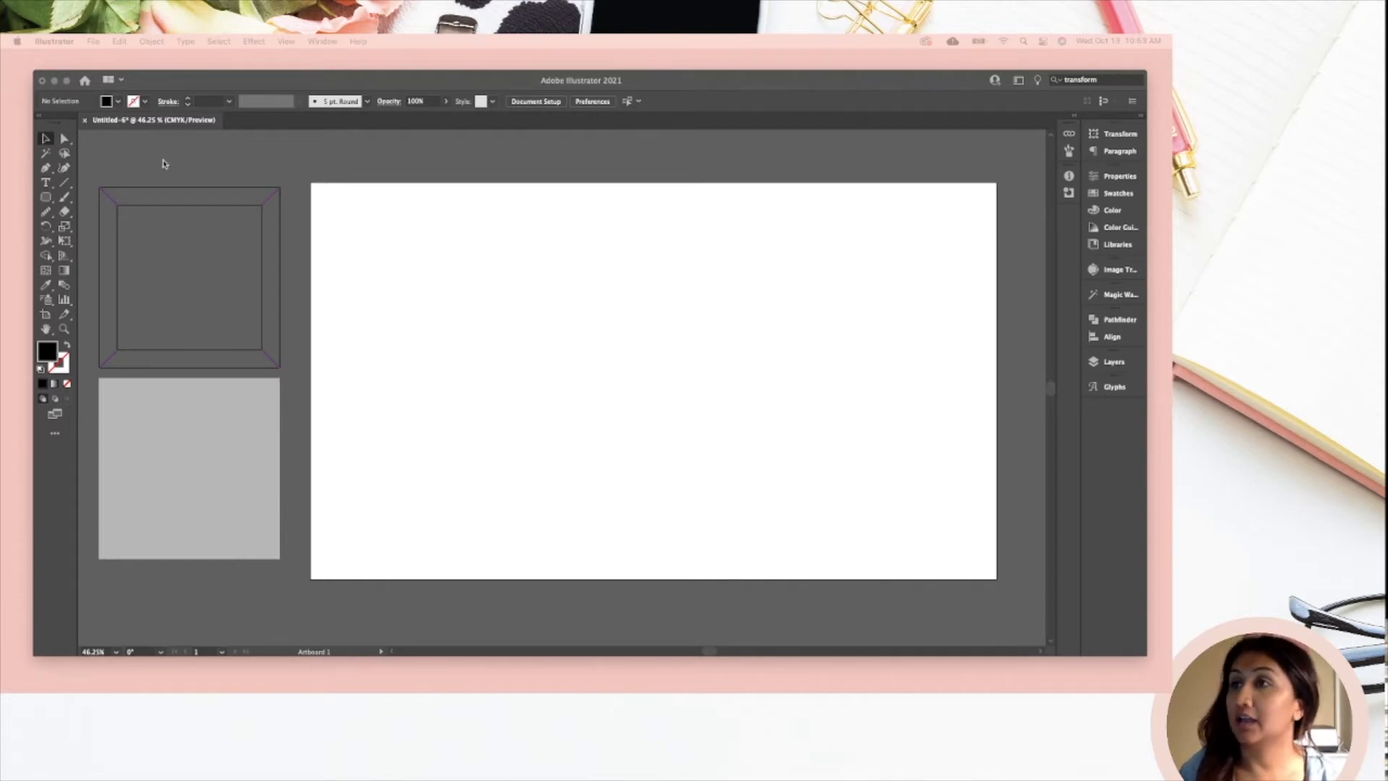
mouse_move(103, 182)
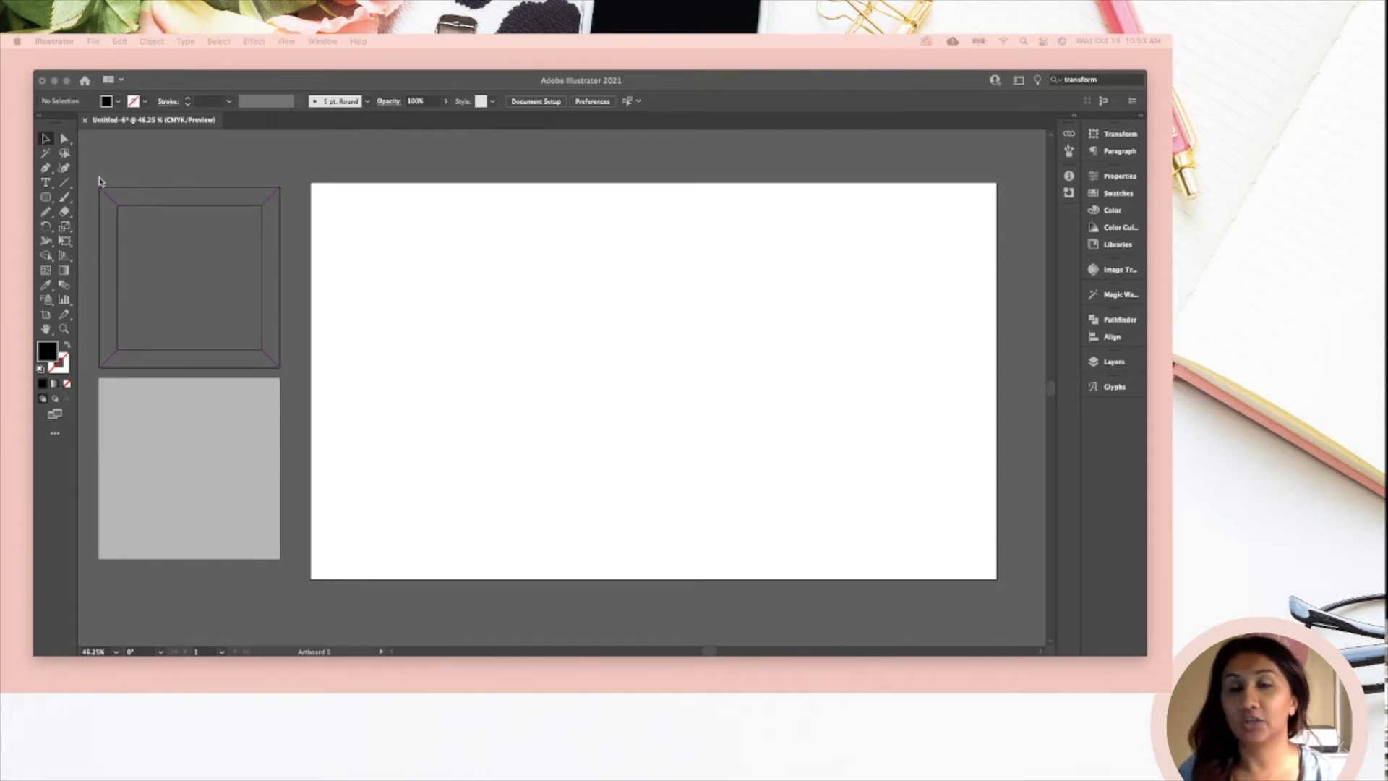
mouse_move(500, 376)
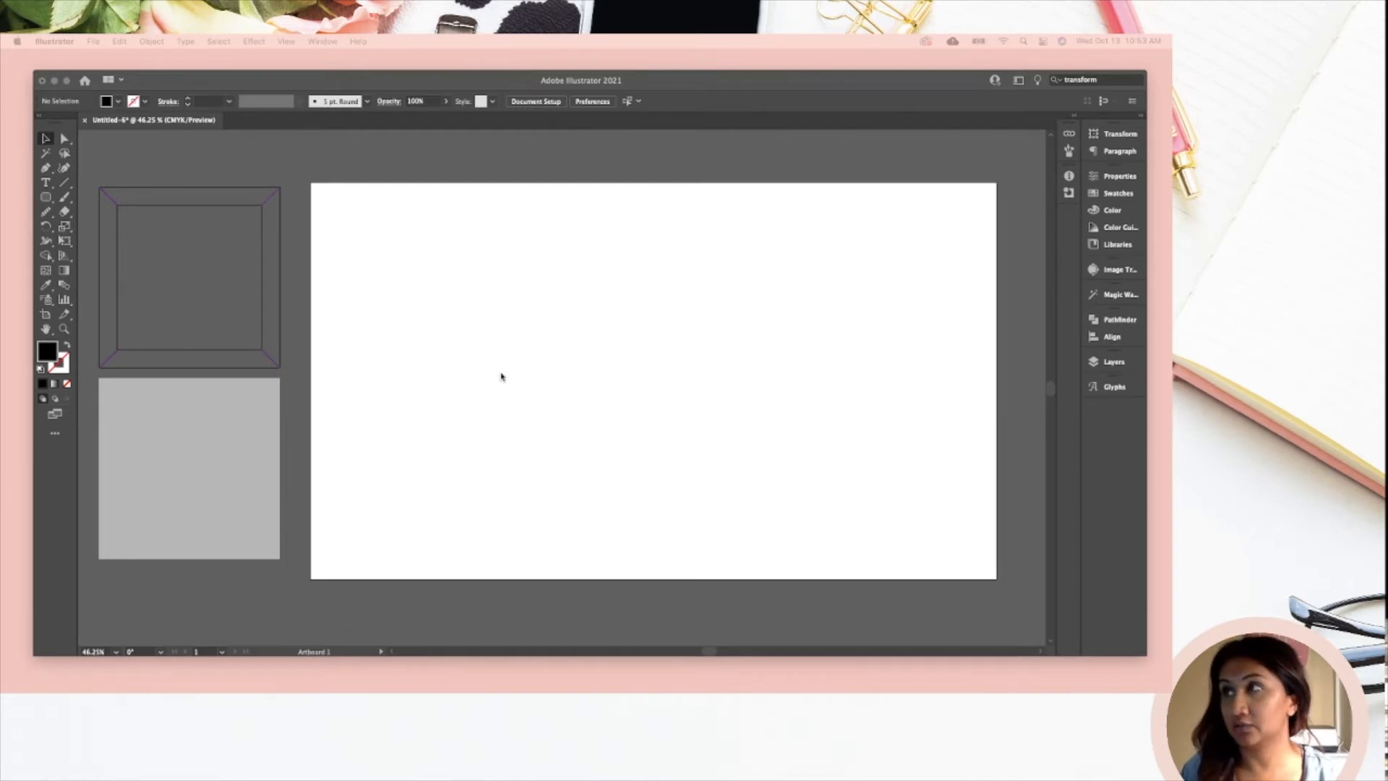
mouse_move(754, 232)
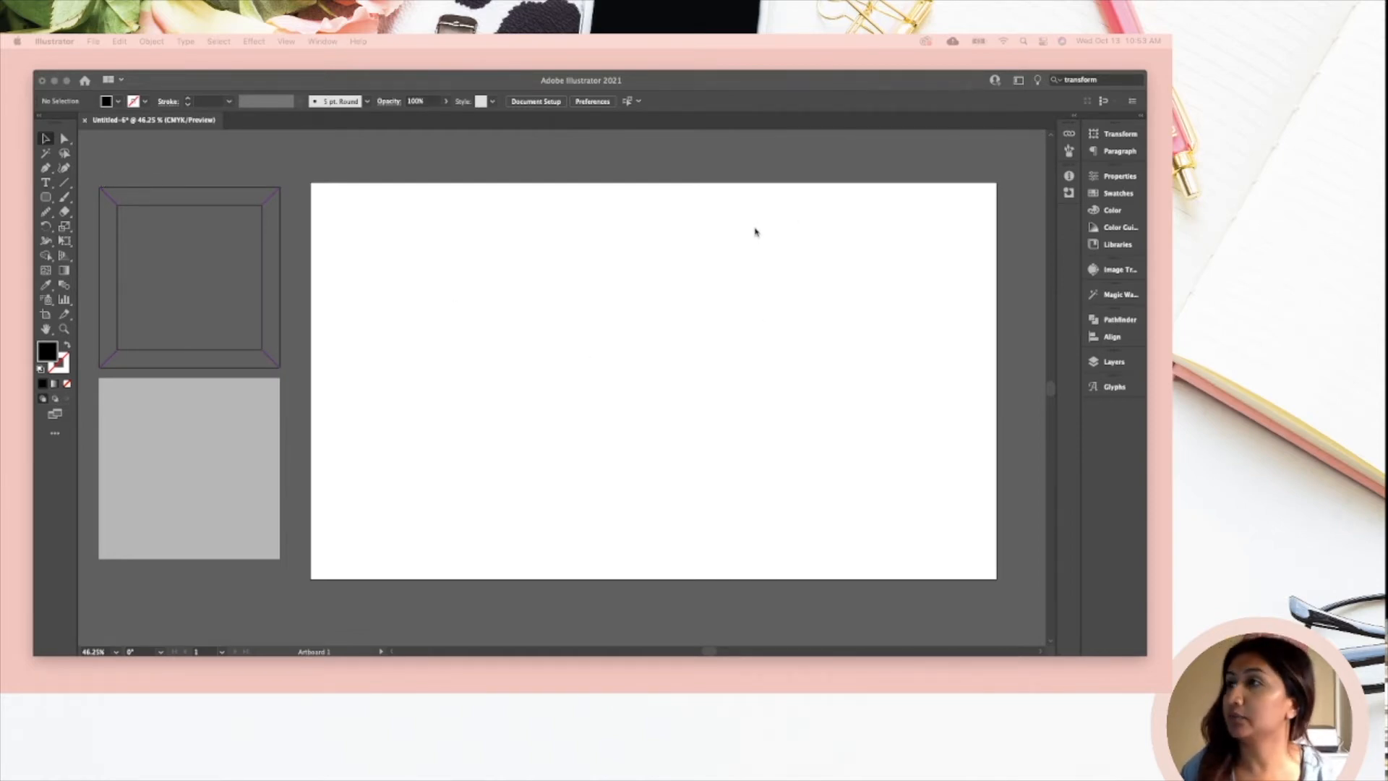
mouse_move(503, 151)
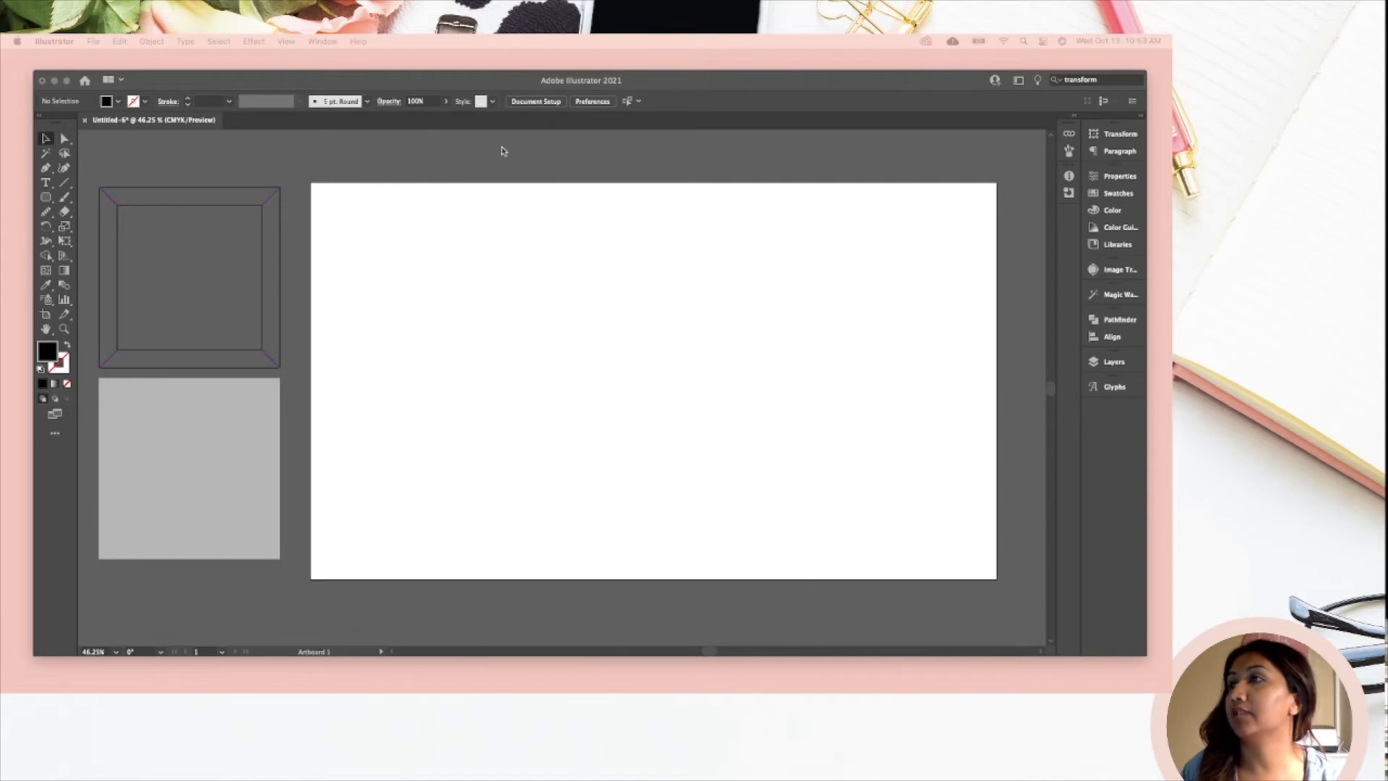
mouse_move(529, 413)
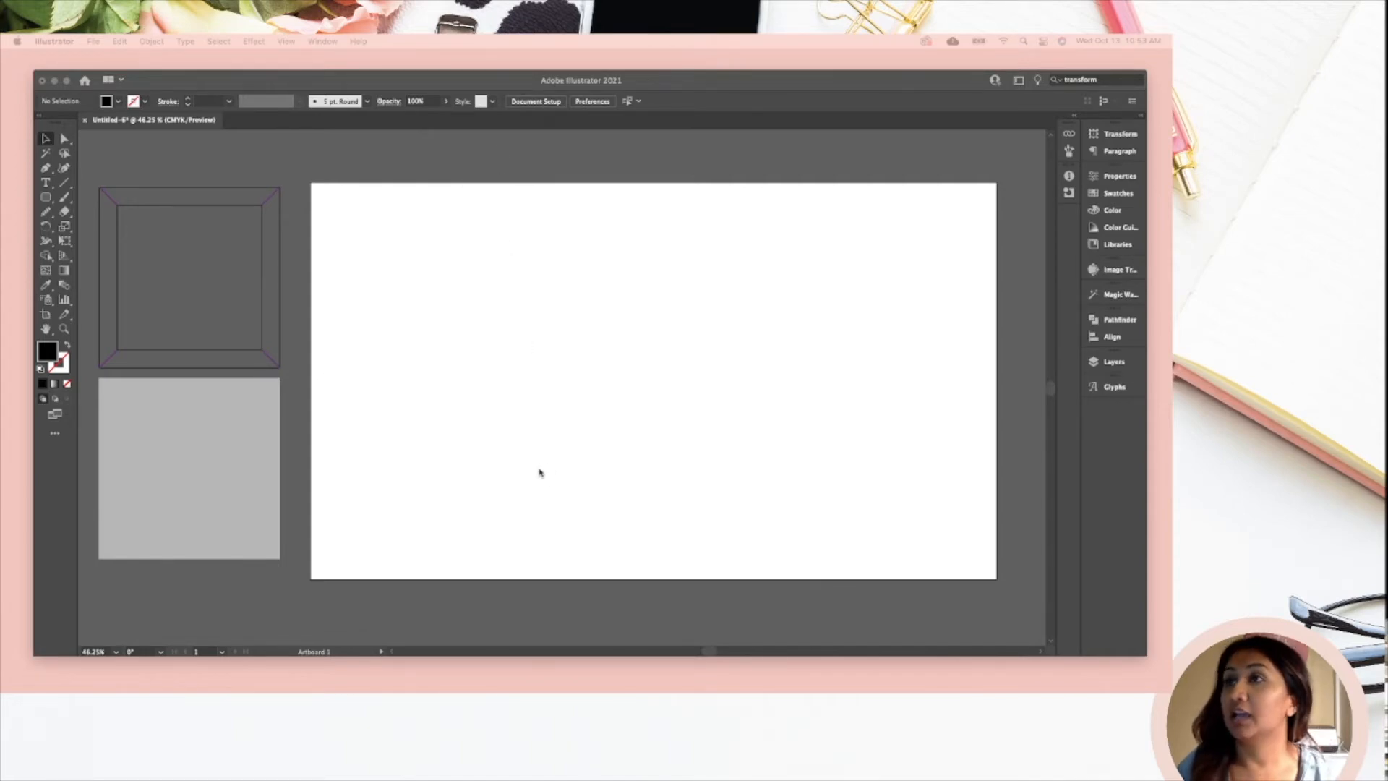
mouse_move(527, 470)
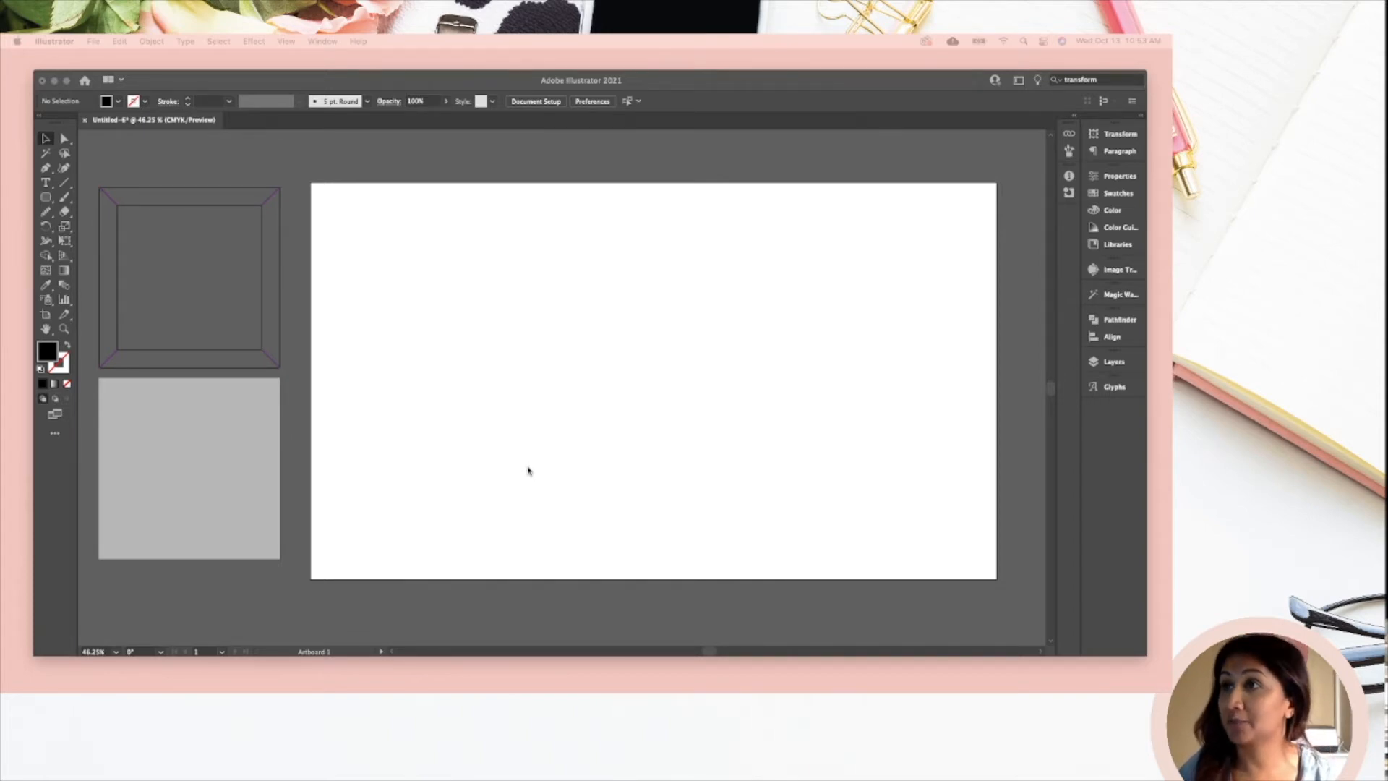
mouse_move(202, 446)
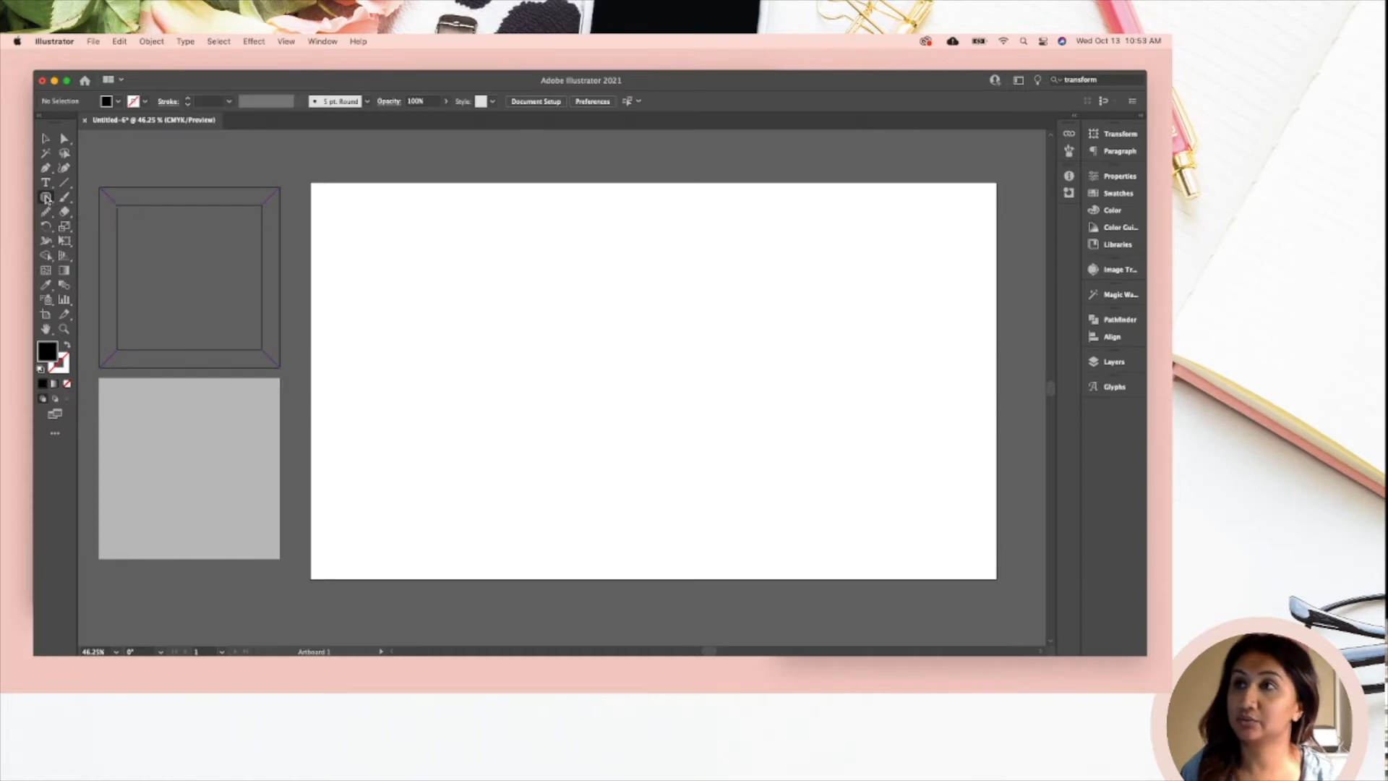
Step: Draw a large black square near the artboard's top-left and nudge it slightly down-right
click(47, 196)
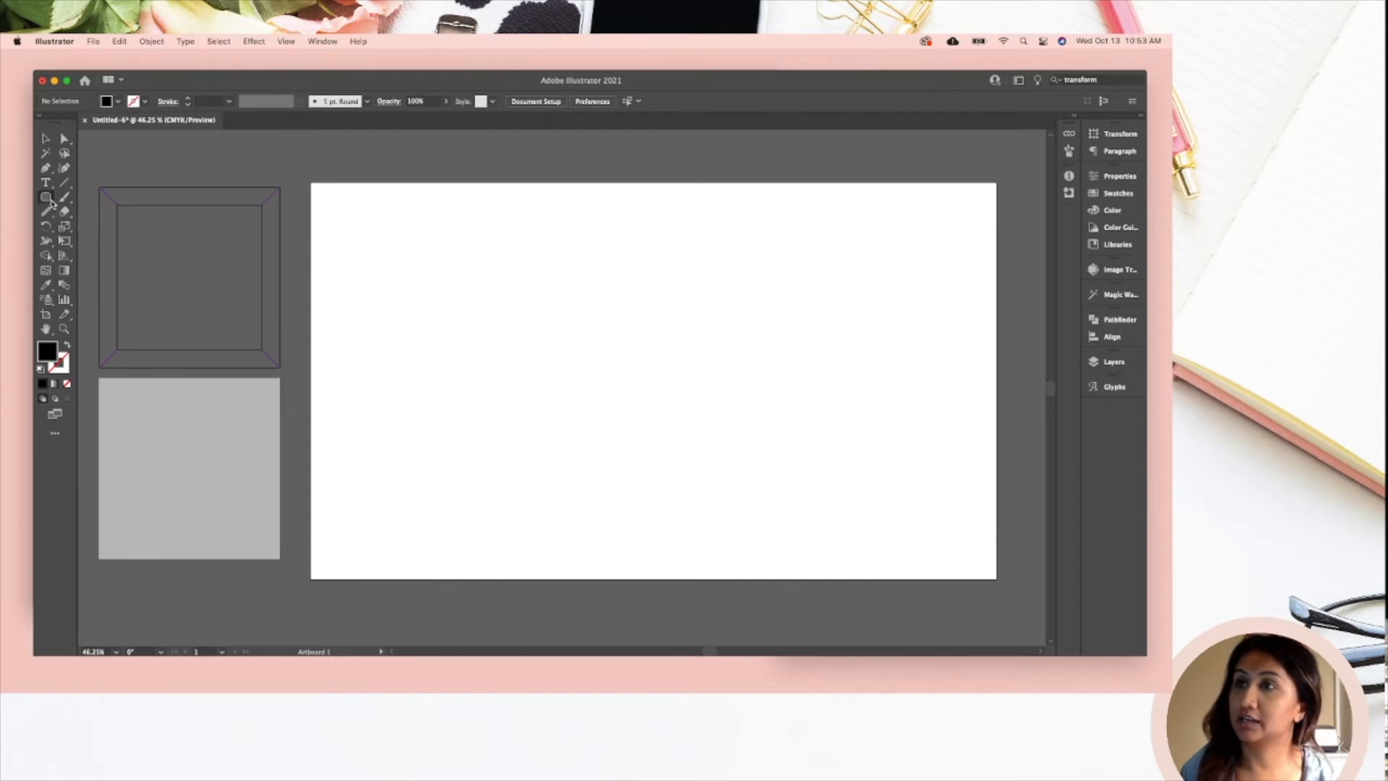
click(47, 196)
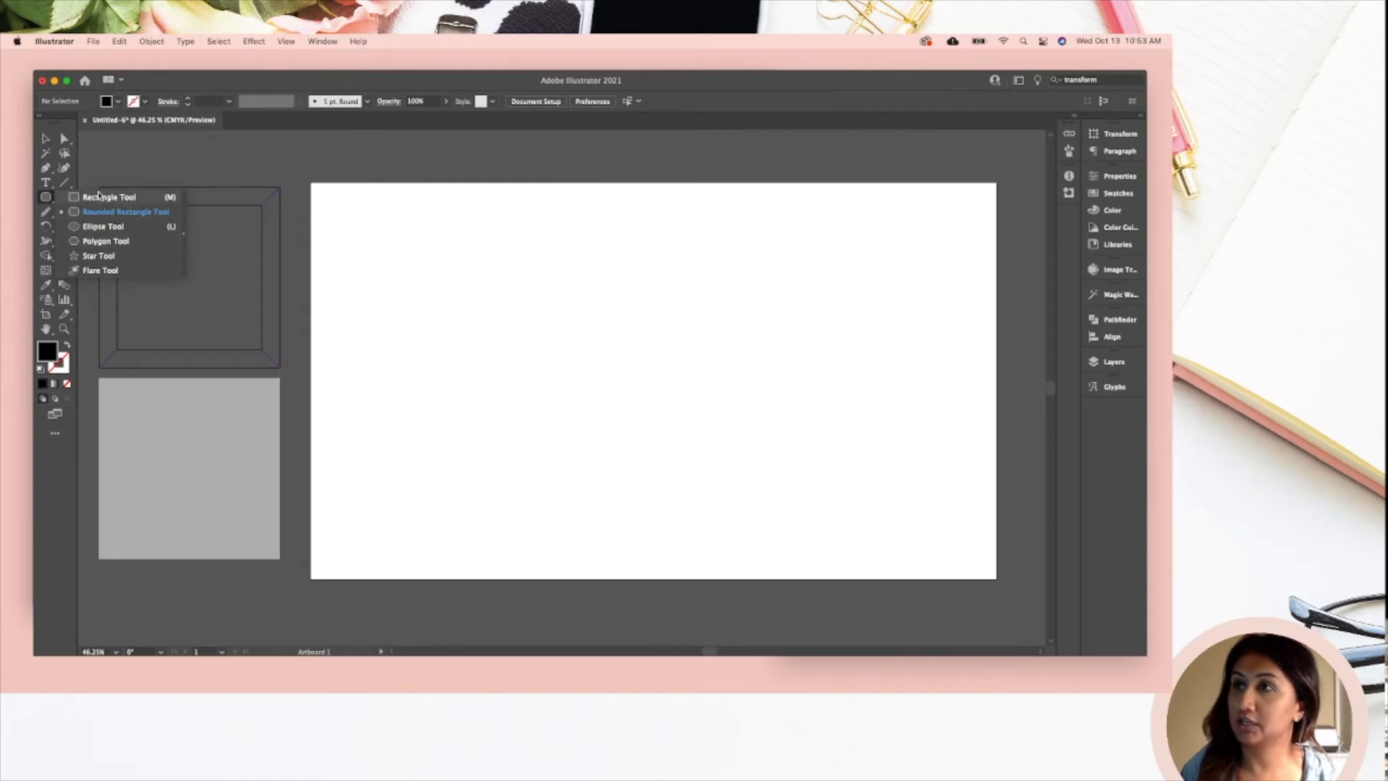
click(124, 210)
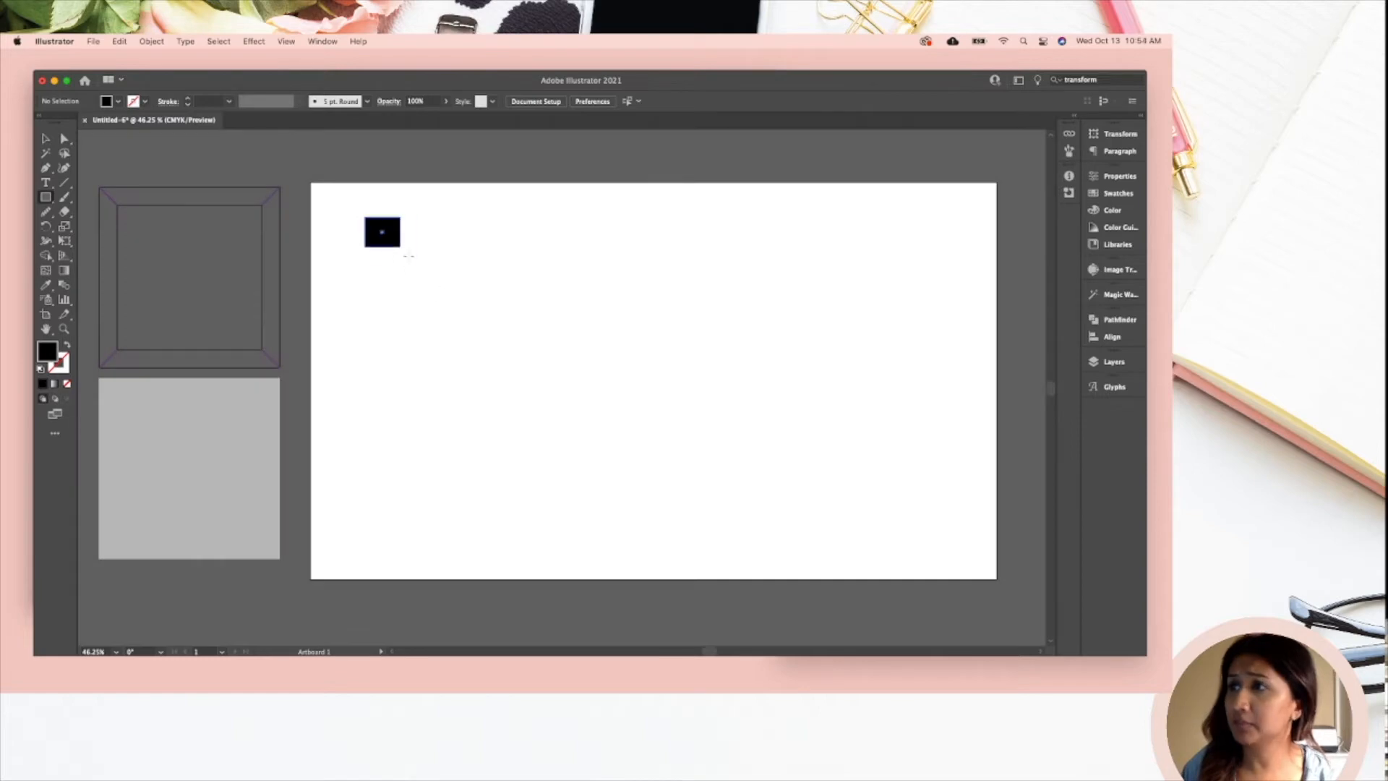
drag(383, 224, 472, 307)
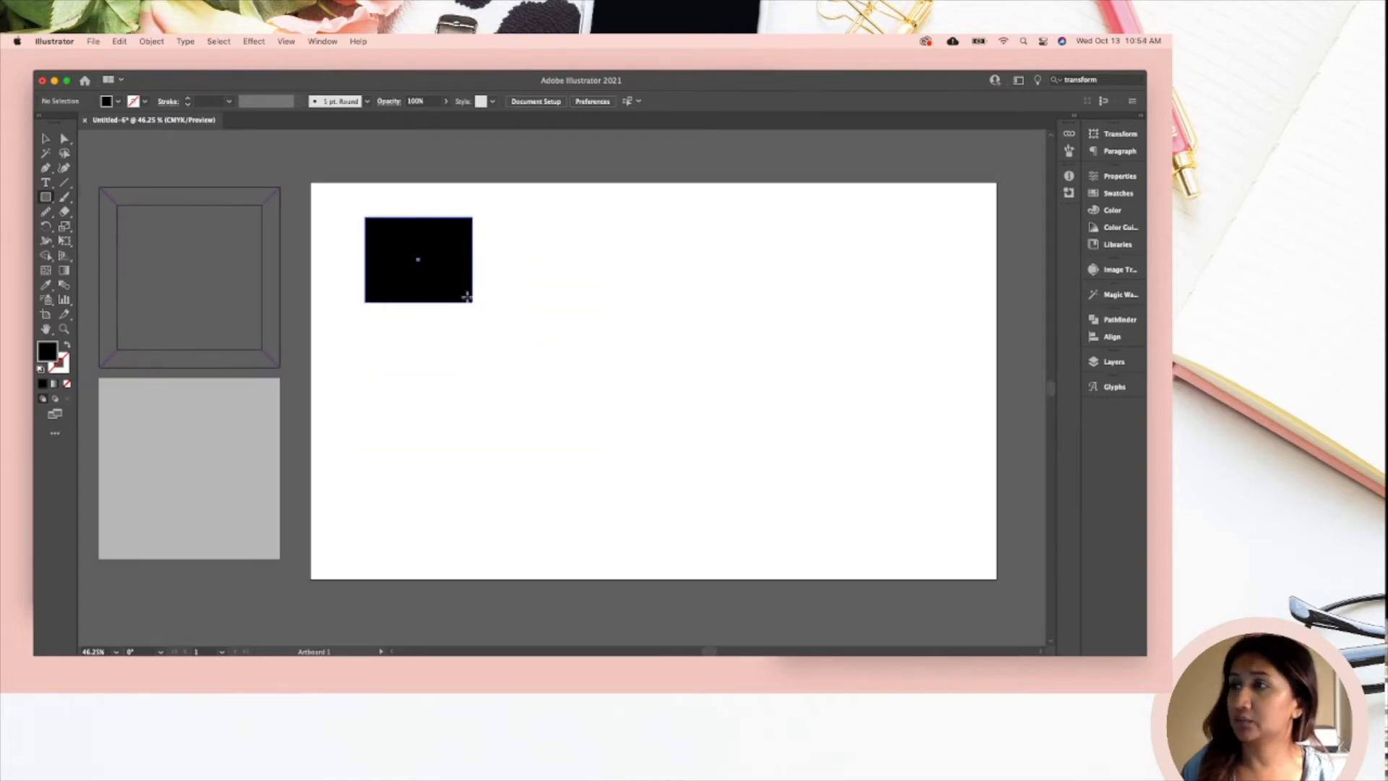
drag(467, 297, 538, 417)
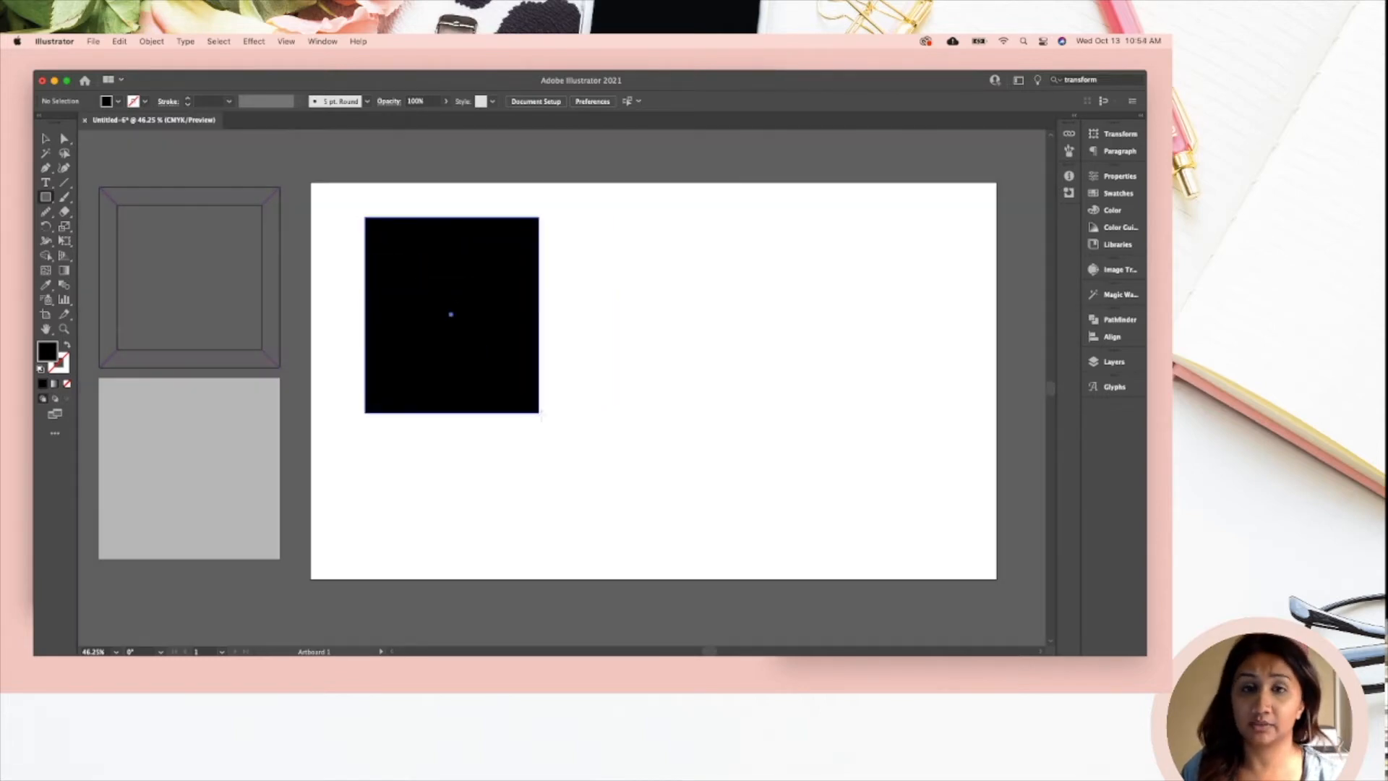
drag(537, 416, 757, 490)
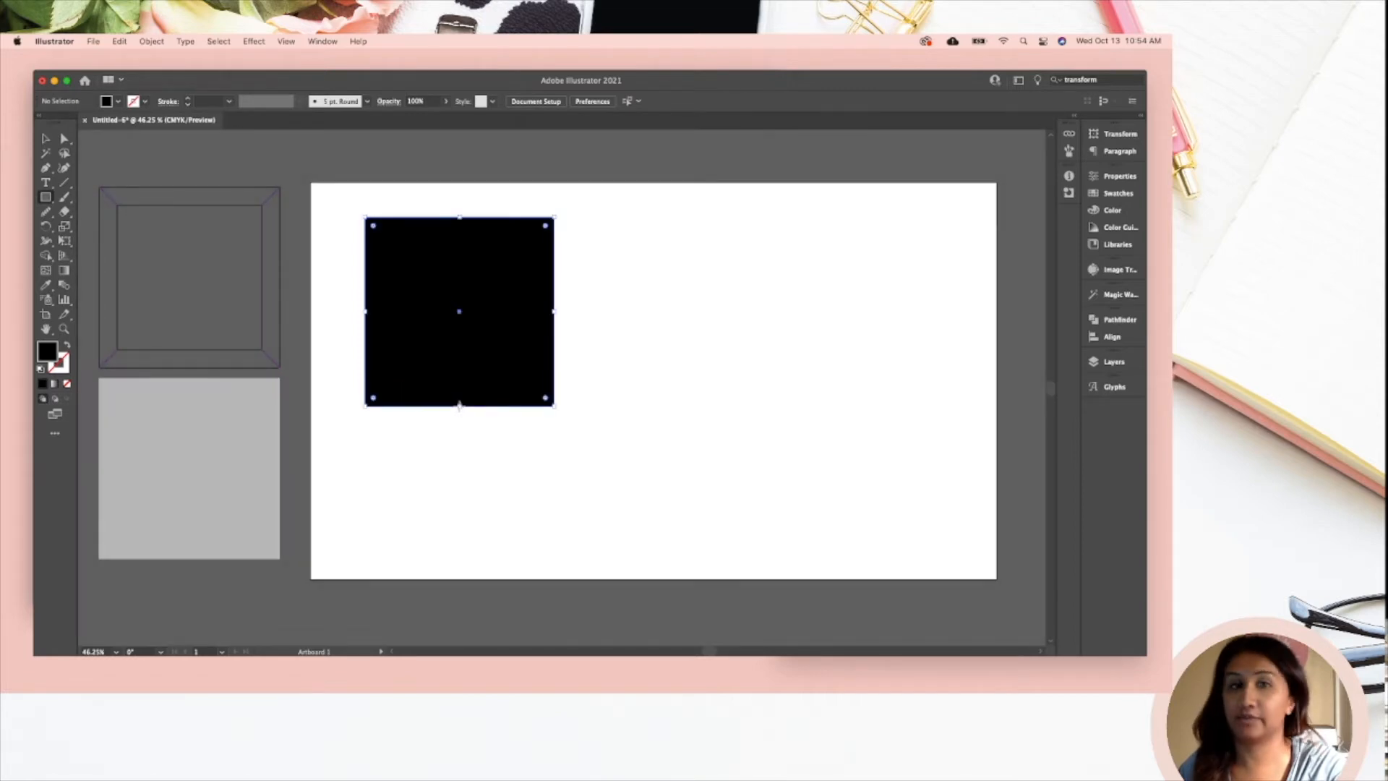
click(47, 197)
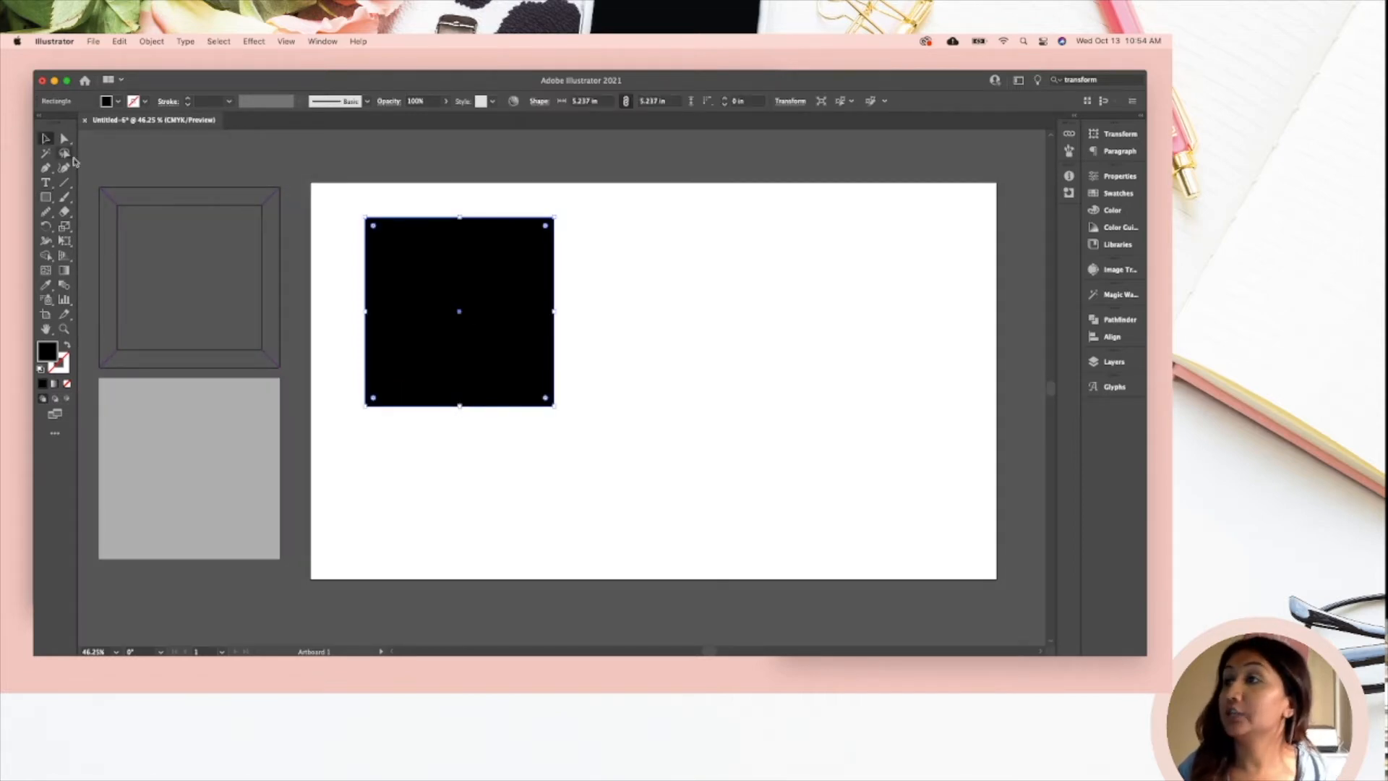
drag(458, 310, 465, 326)
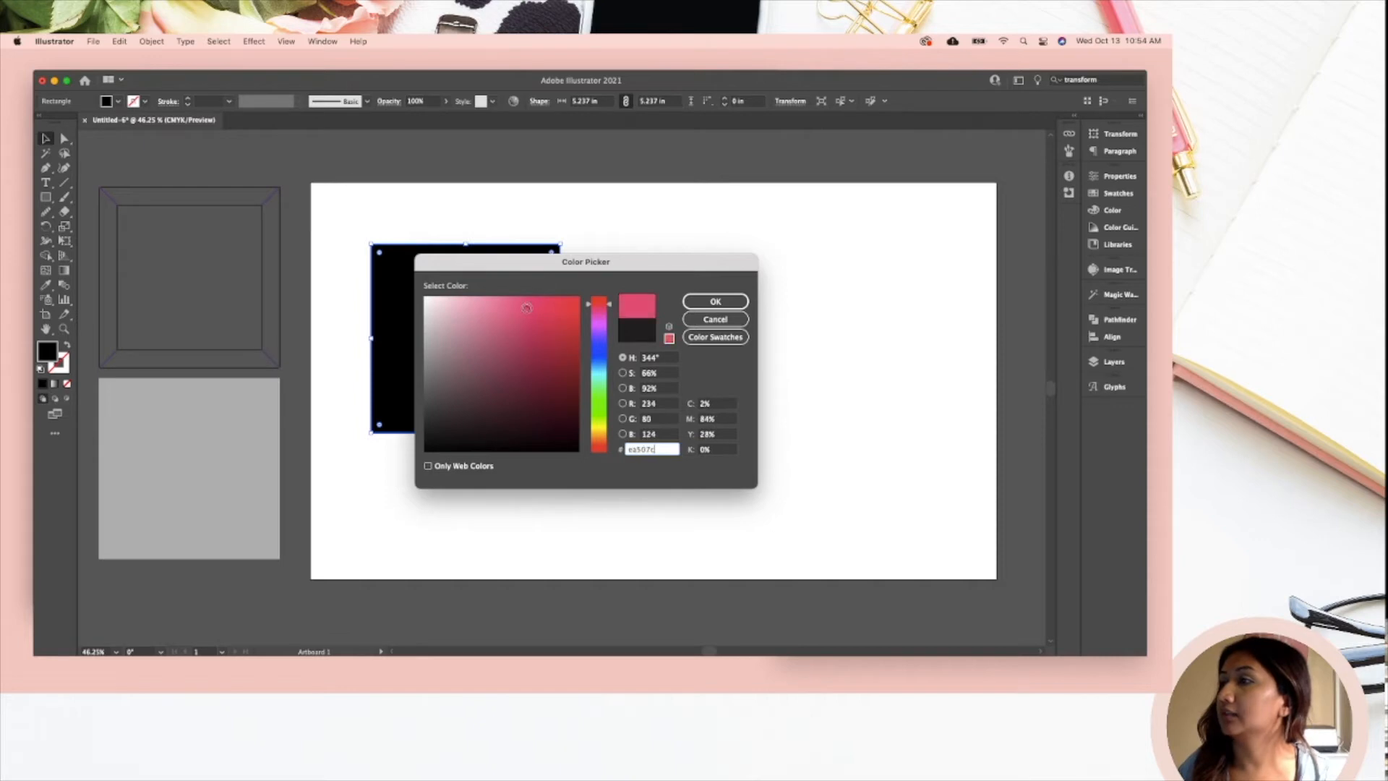
Step: Fill the square with pink #ea507c and reselect it
click(714, 301)
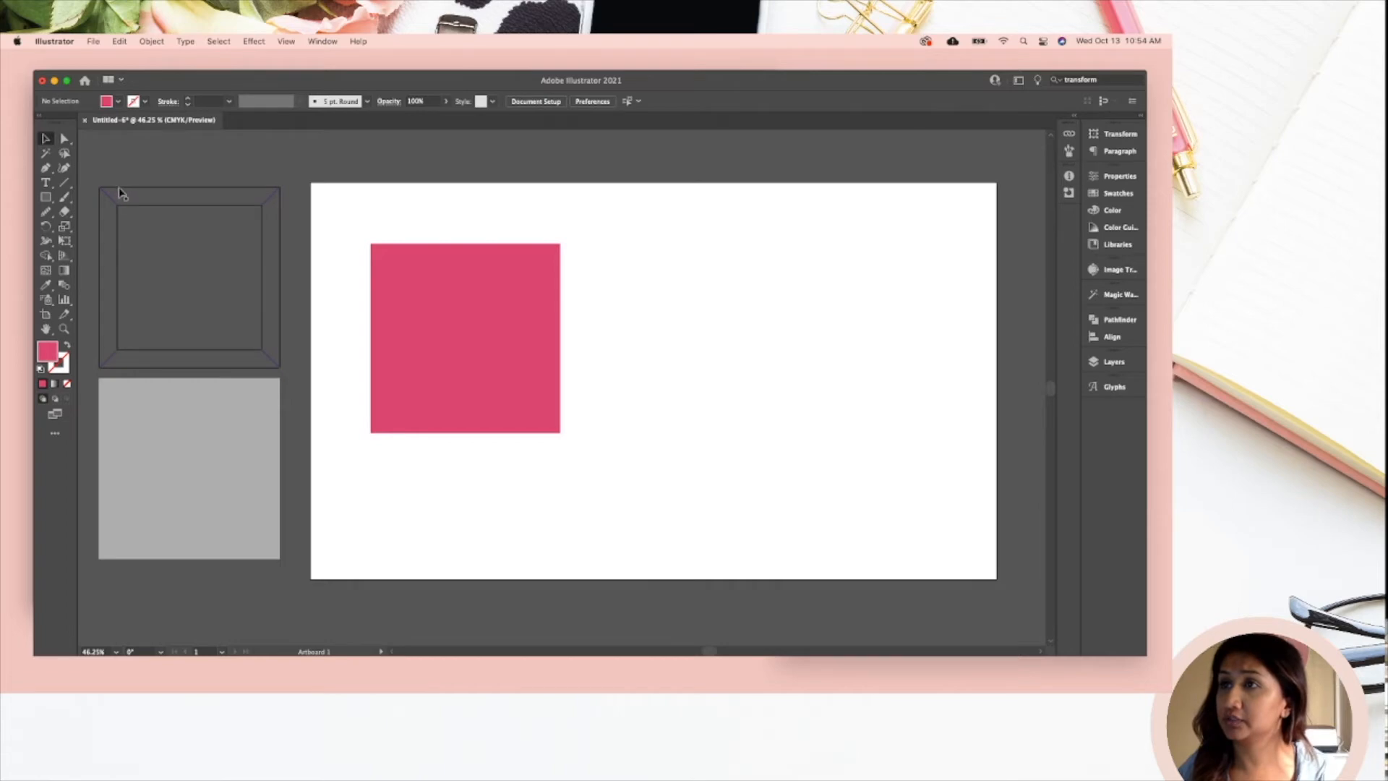
click(465, 339)
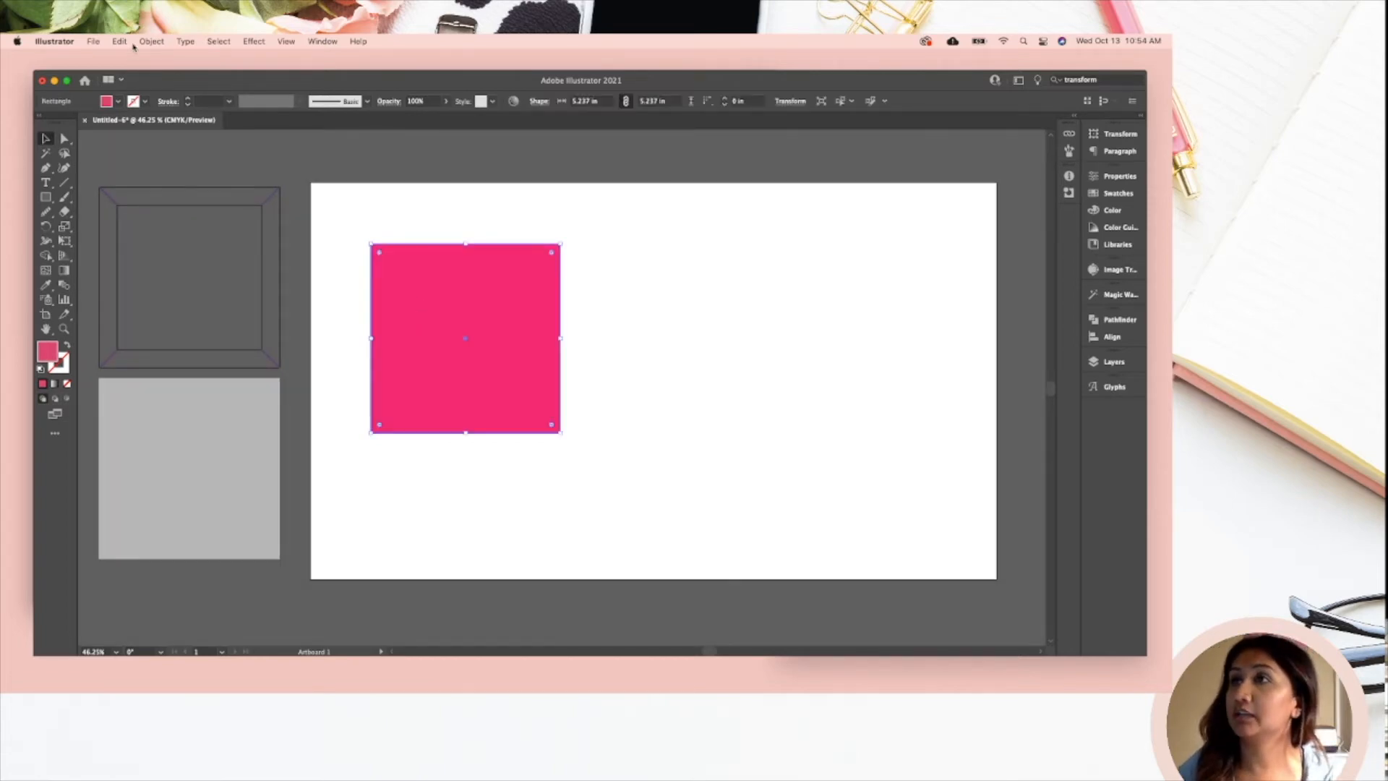
Step: Copy and paste the pink square, placing the copy to the right of the original
click(118, 41)
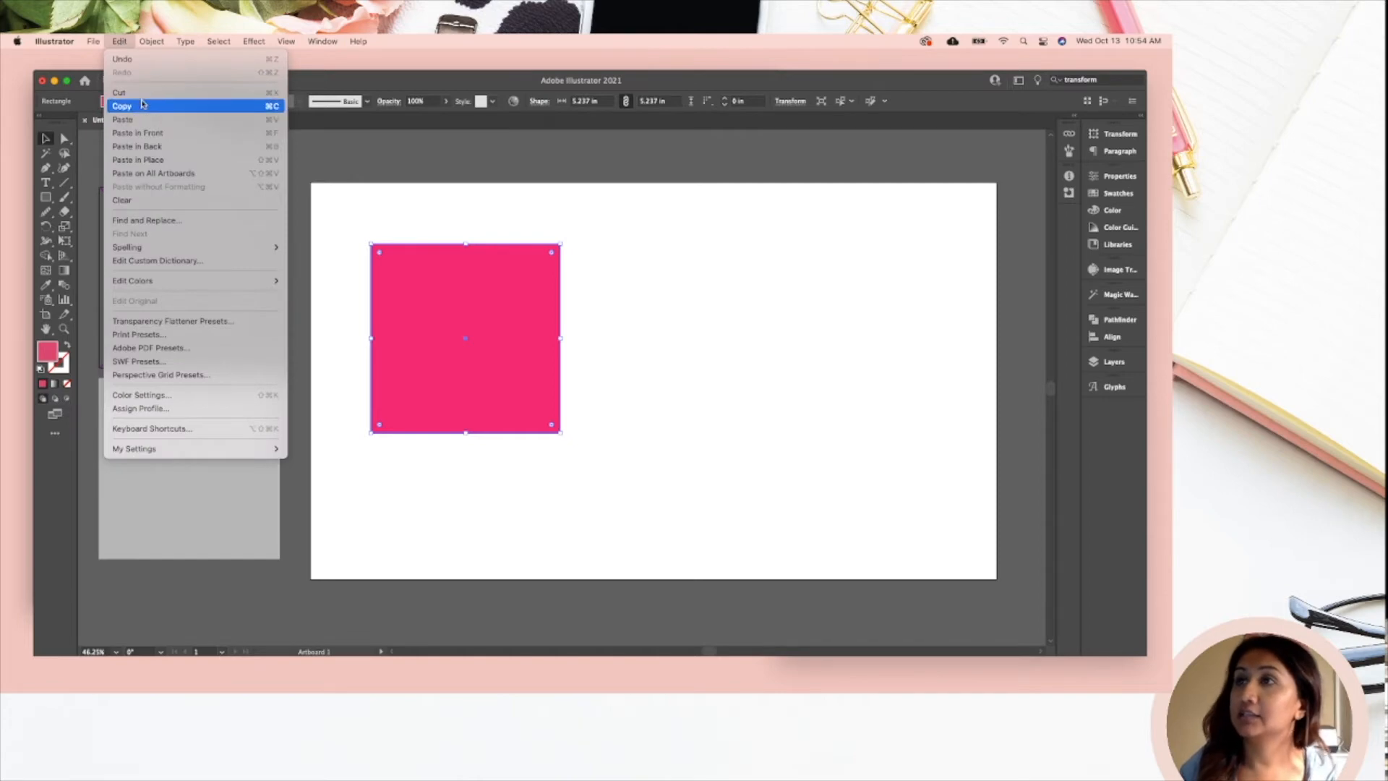
mouse_move(122, 120)
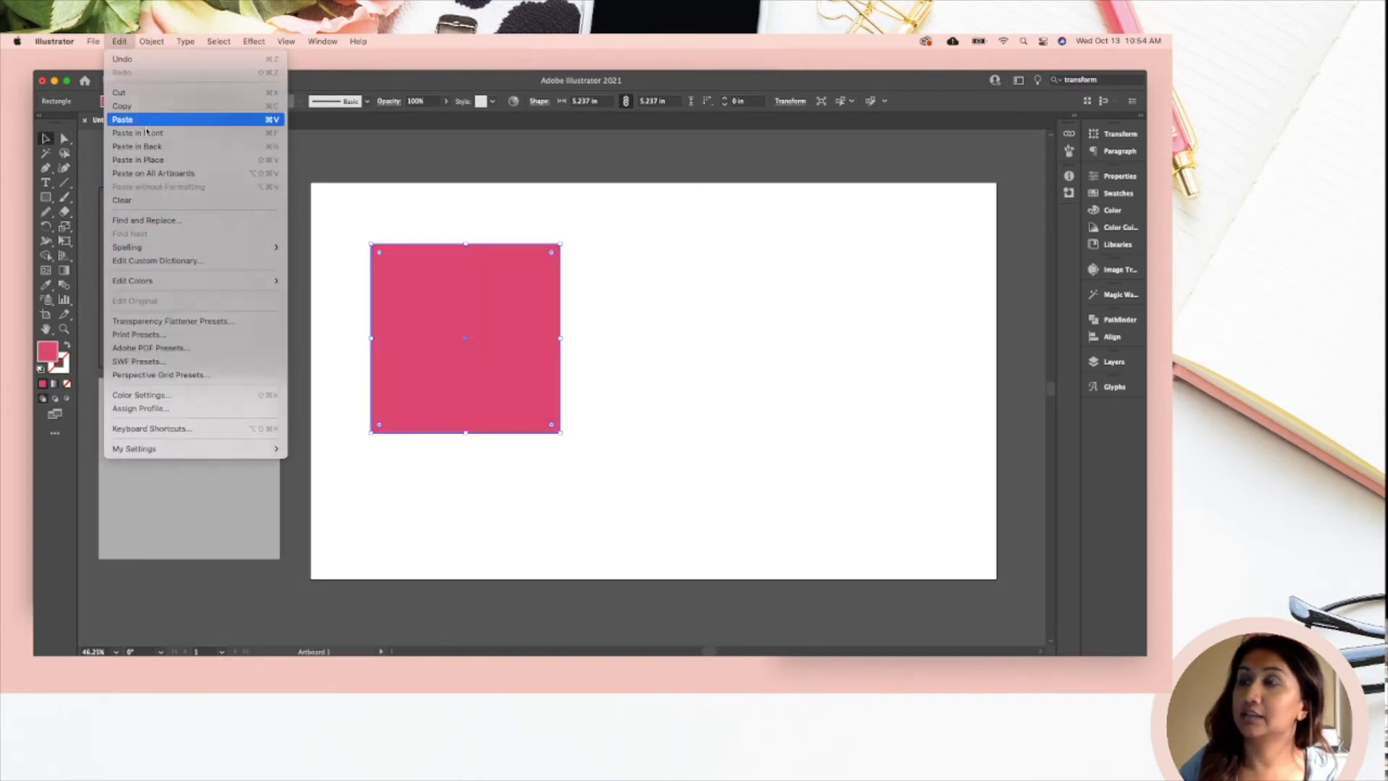
click(122, 120)
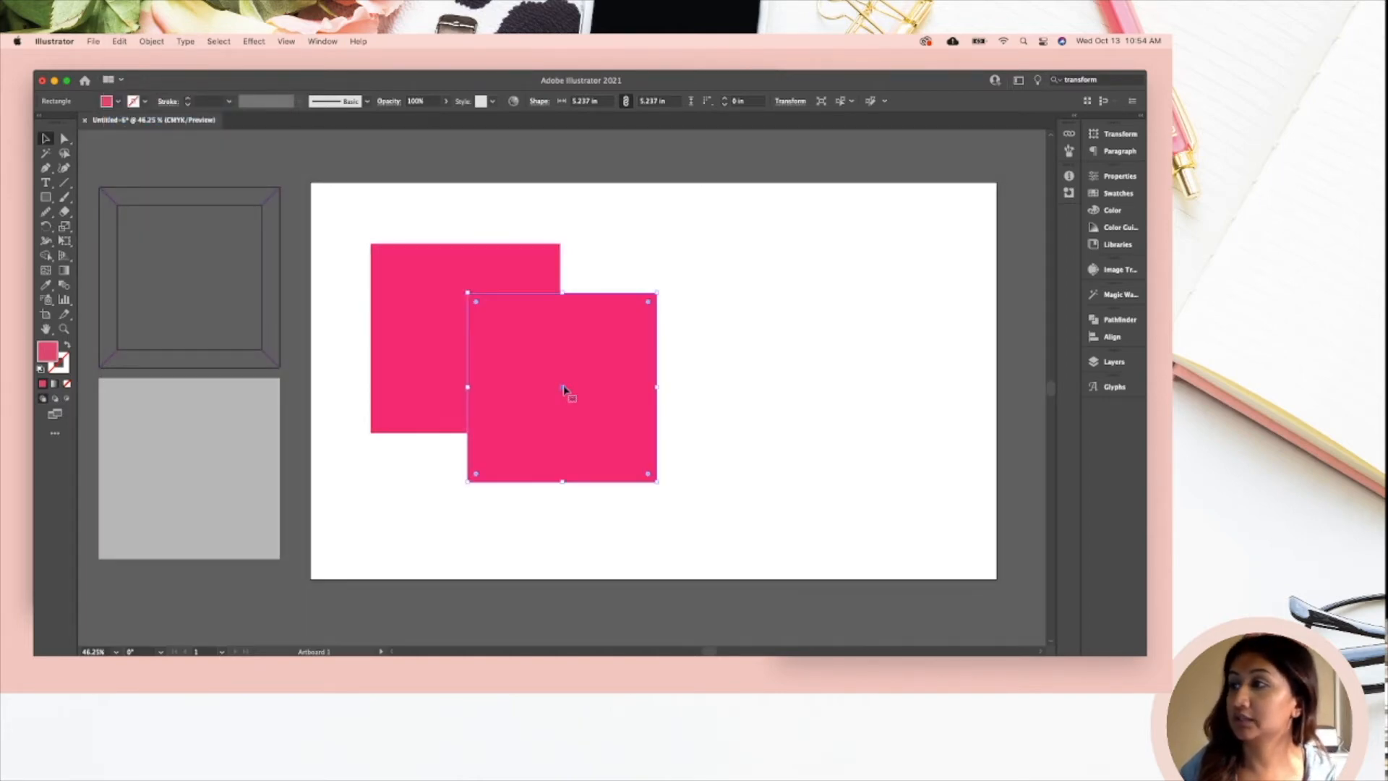
drag(562, 386, 677, 339)
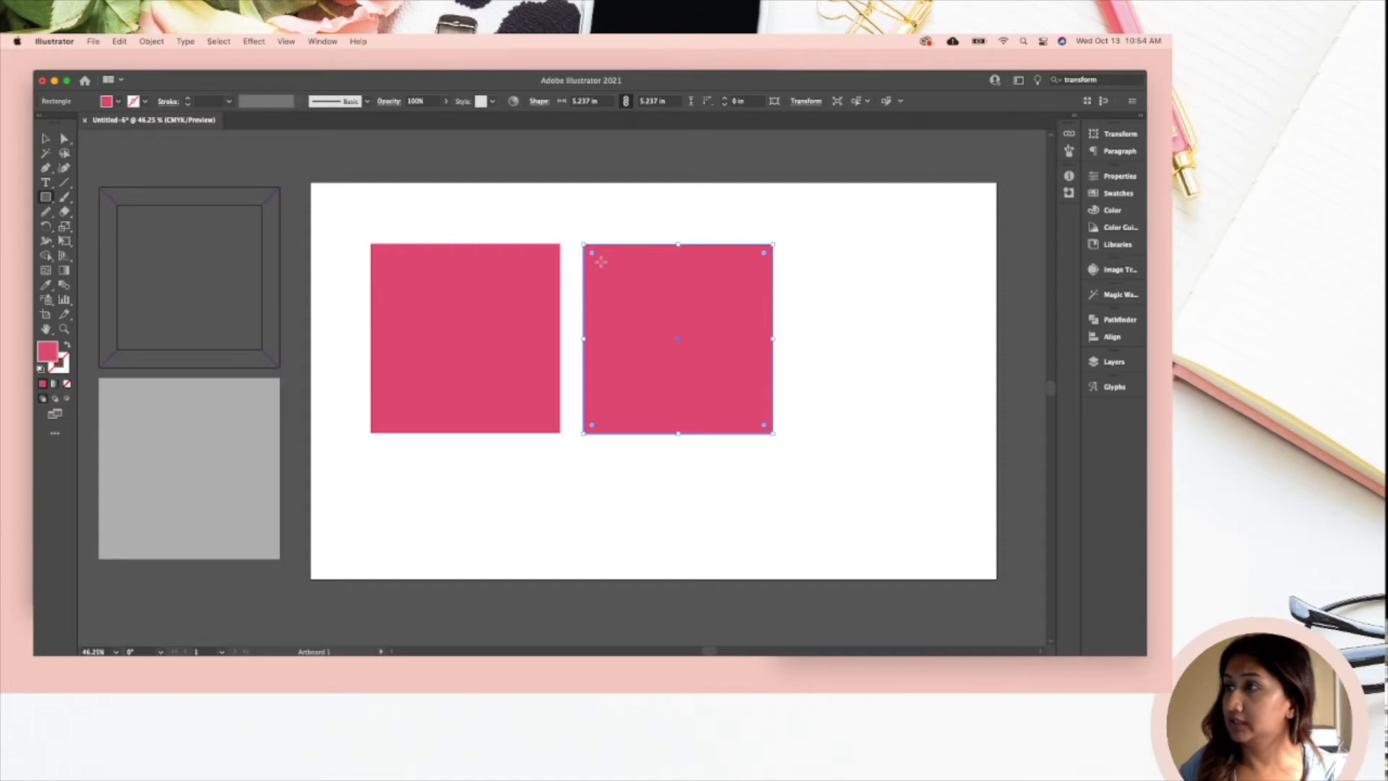
Step: Draw a smaller inner square inside the right-hand pink copy
drag(595, 261, 674, 338)
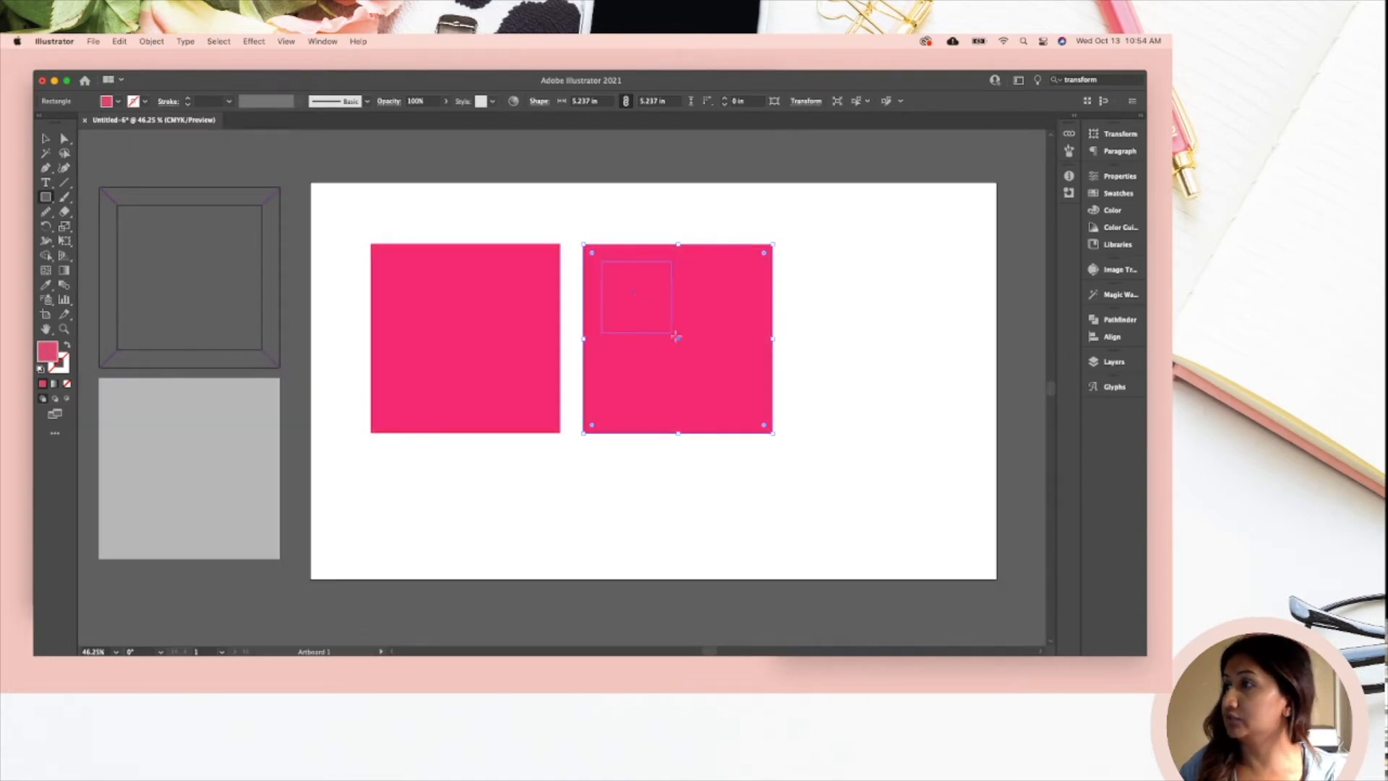
drag(673, 336, 757, 407)
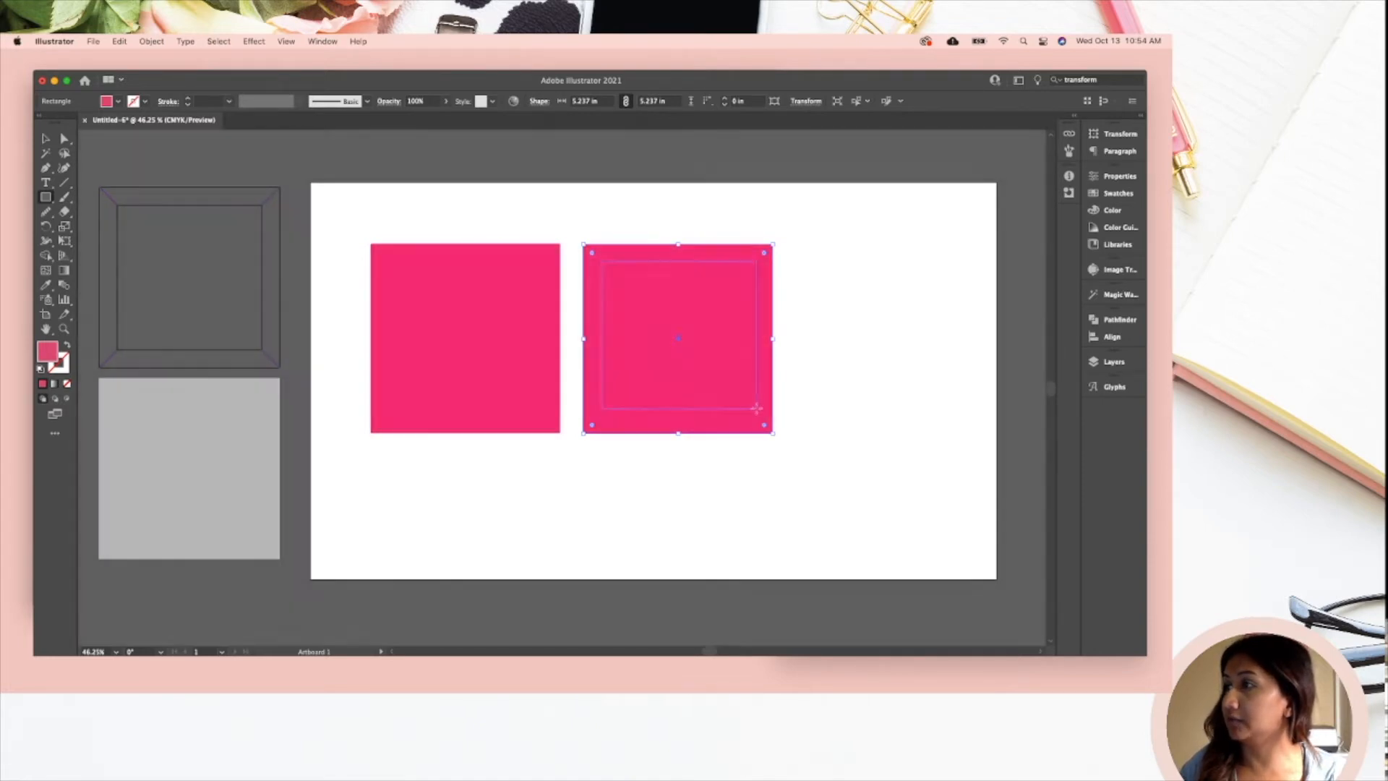
drag(758, 407, 746, 395)
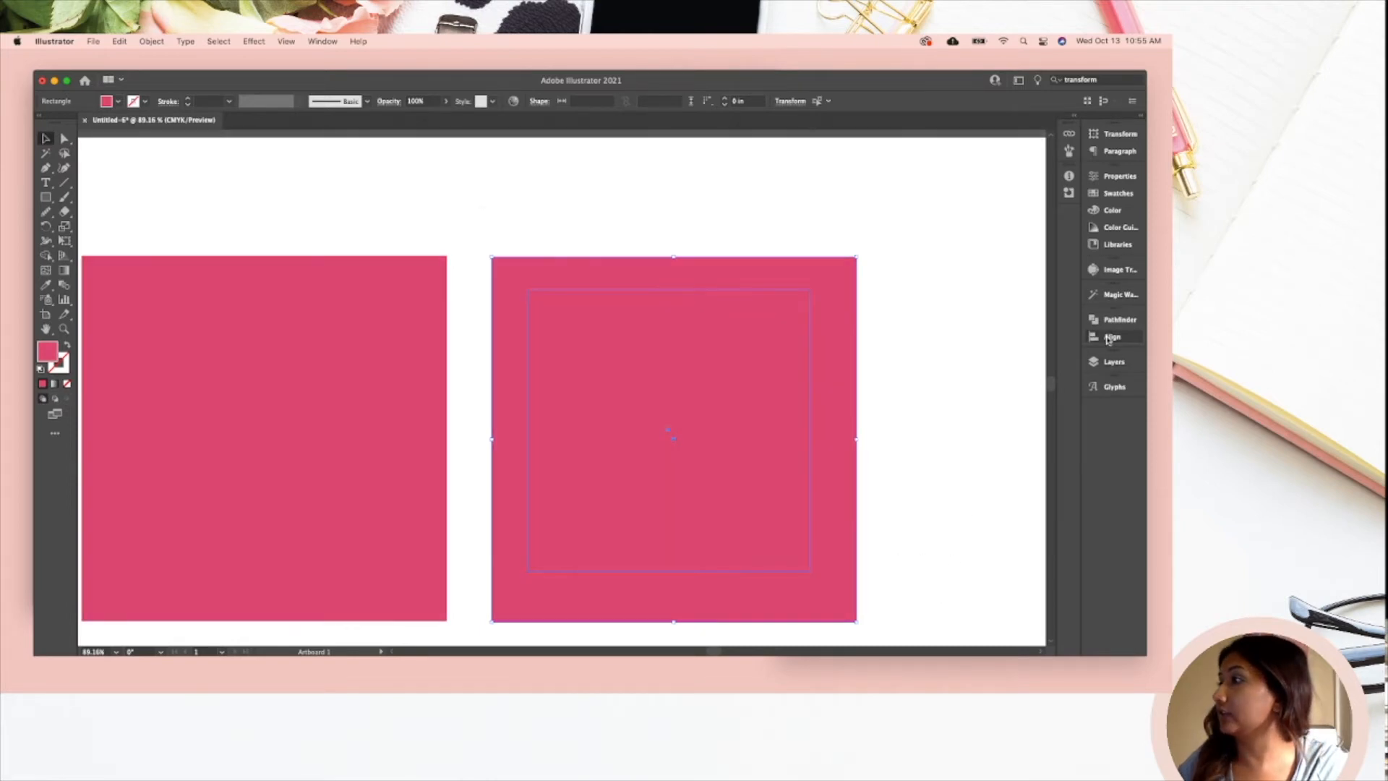
Step: Center the inner square on the big right square via the Align panel, then select it
click(1112, 336)
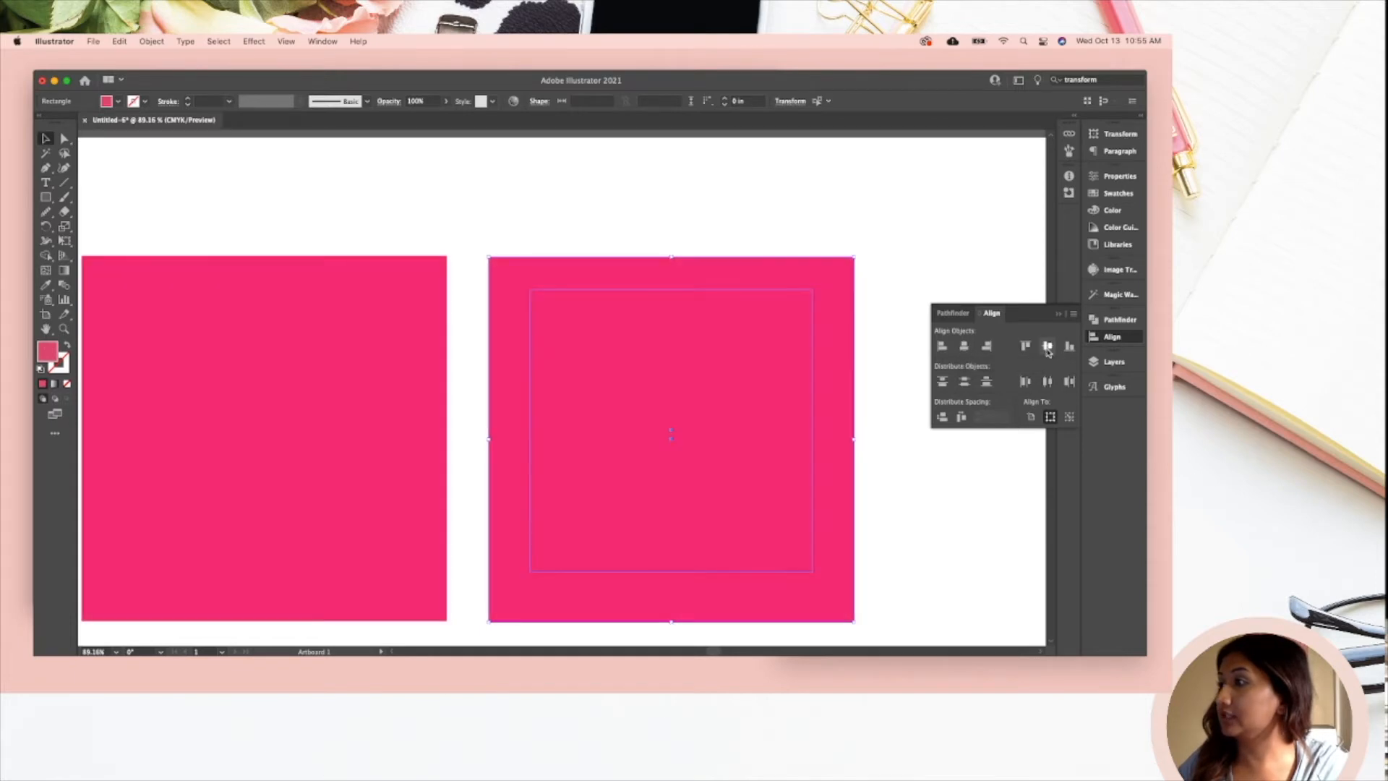
click(1048, 345)
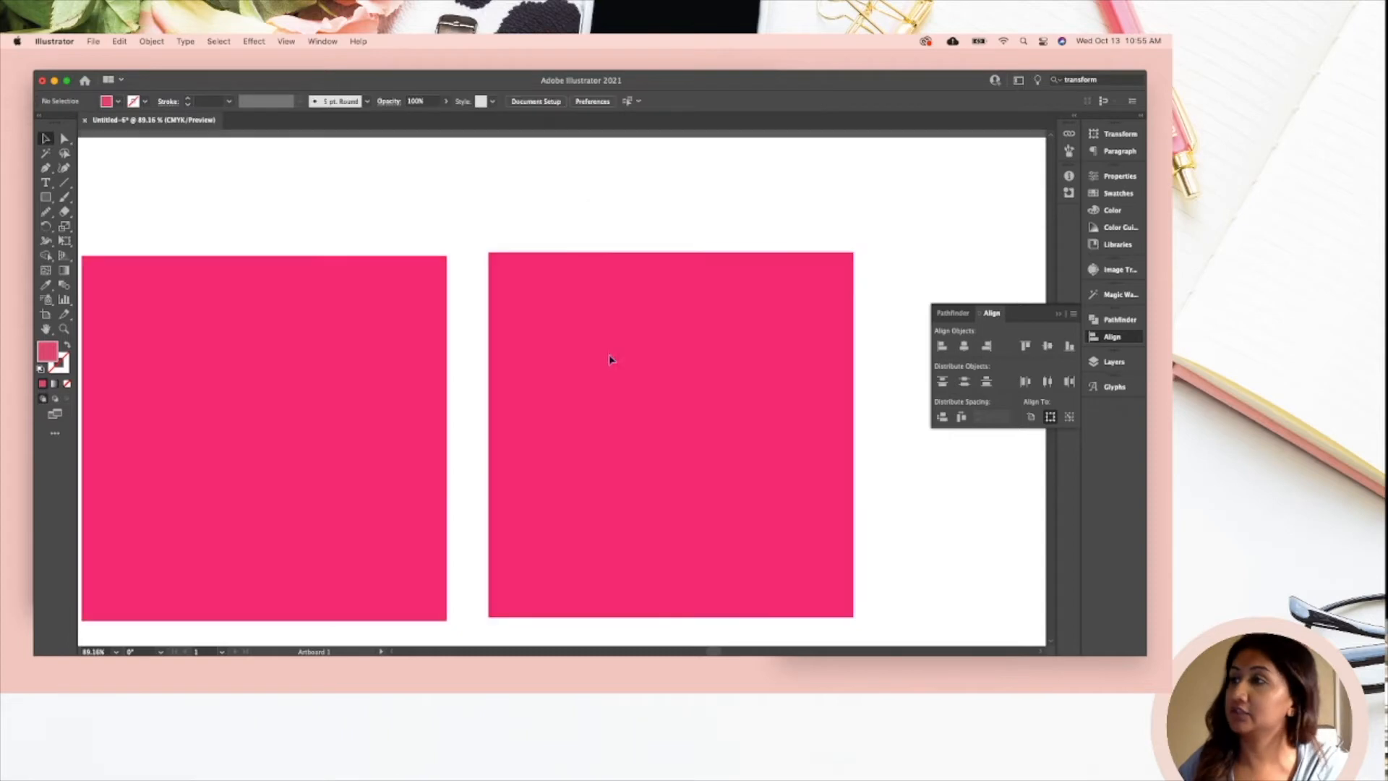
click(671, 434)
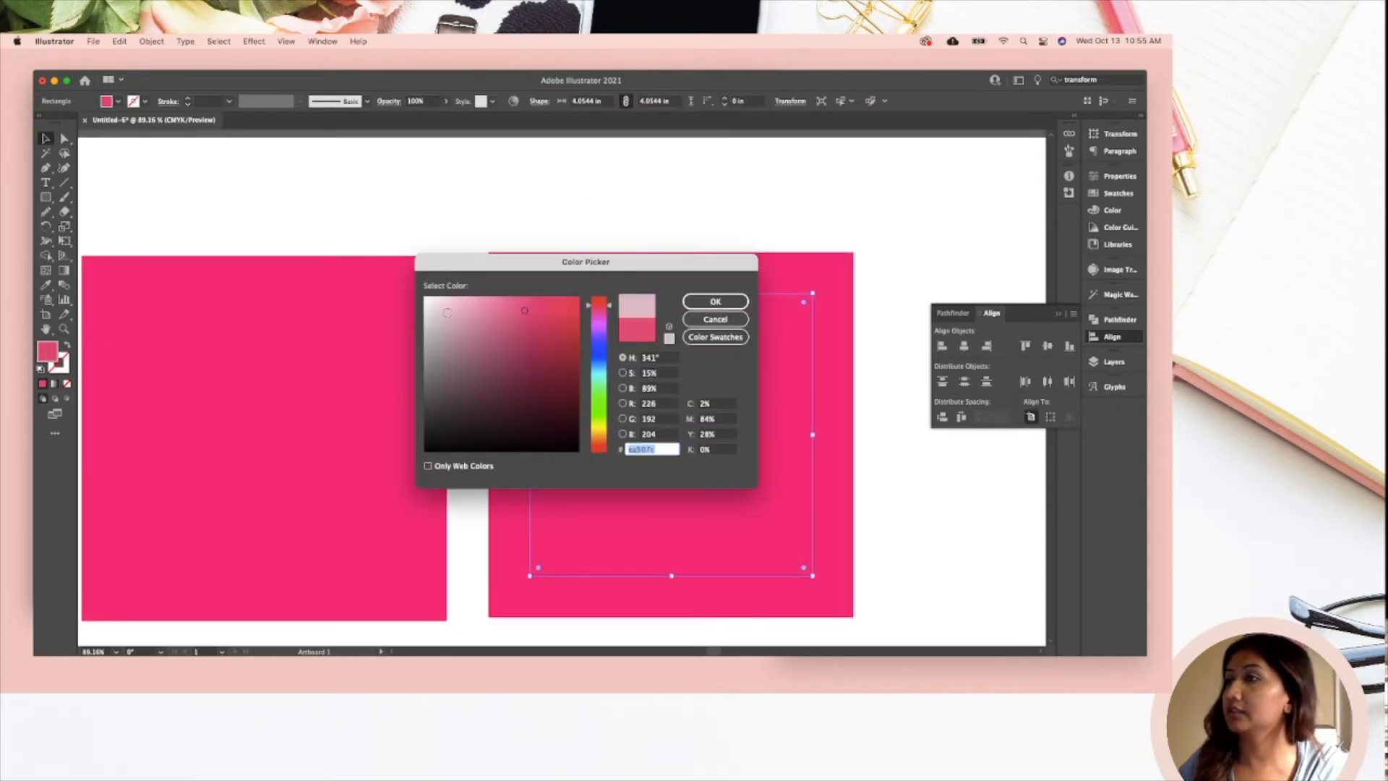
Step: Fill the inner square with very pale pink and select both right-hand squares
click(715, 301)
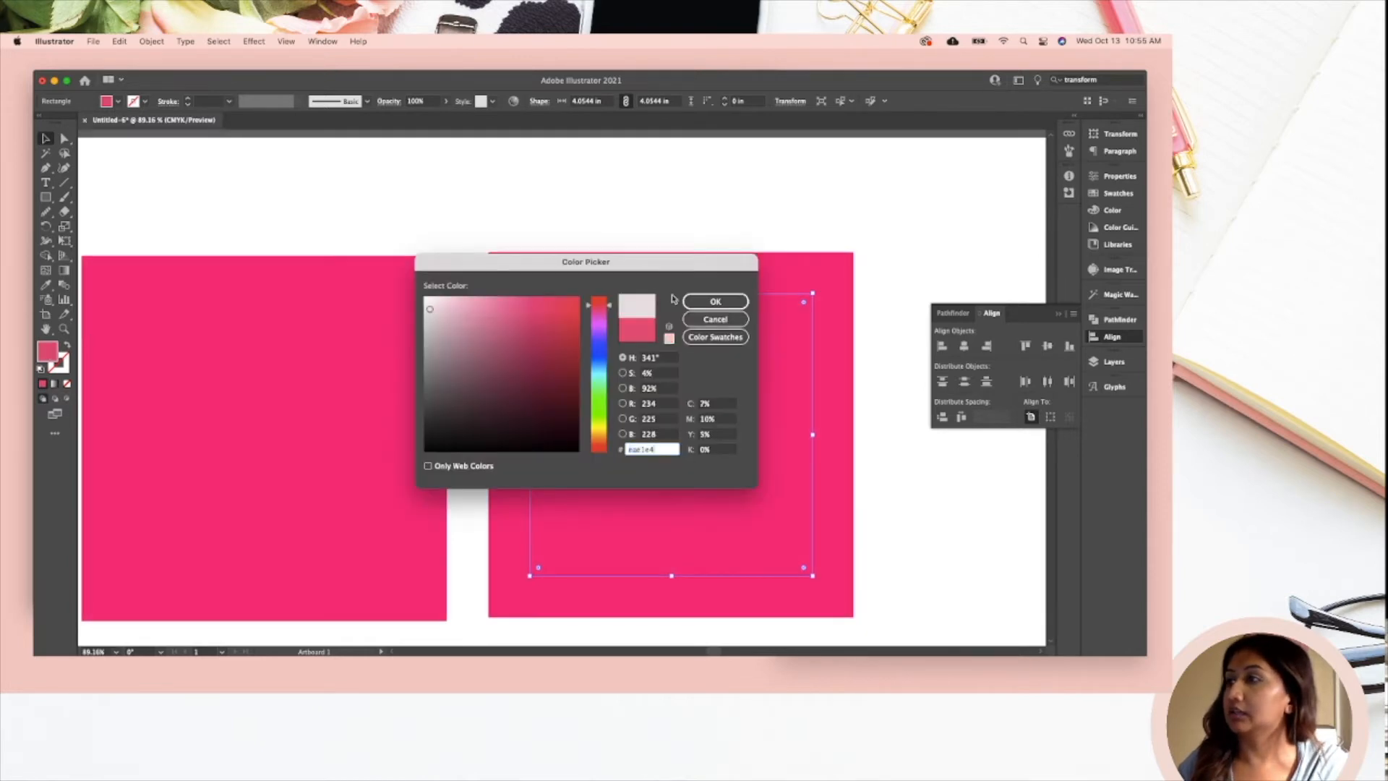
click(715, 301)
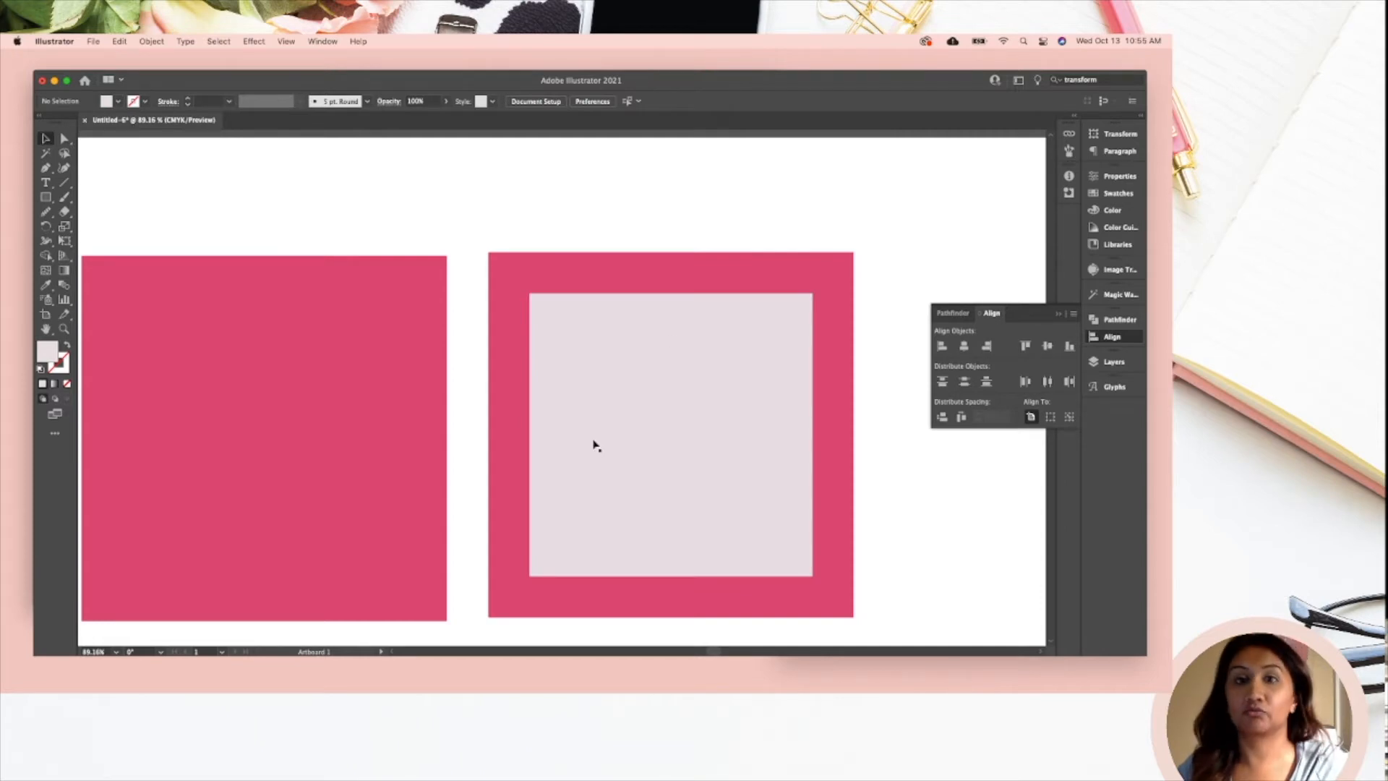
mouse_move(528, 230)
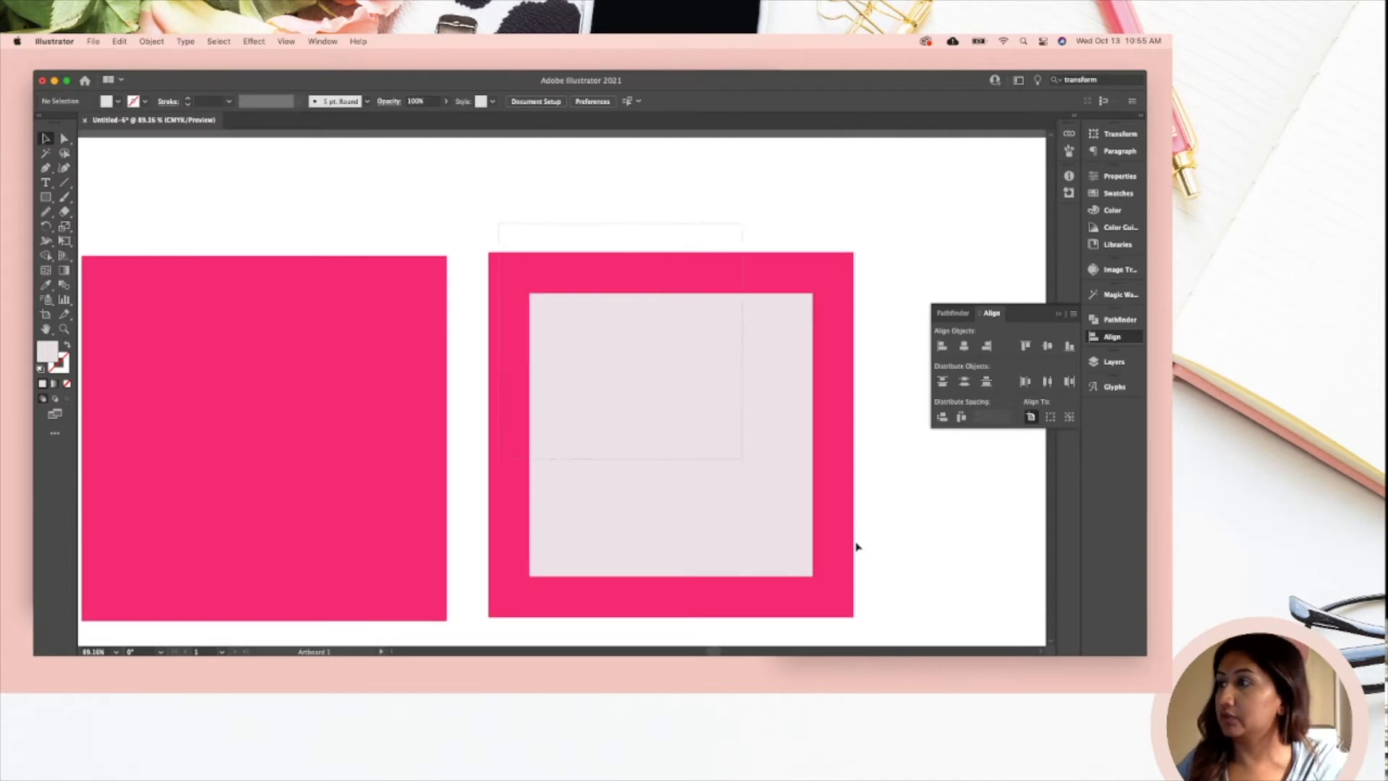
click(670, 434)
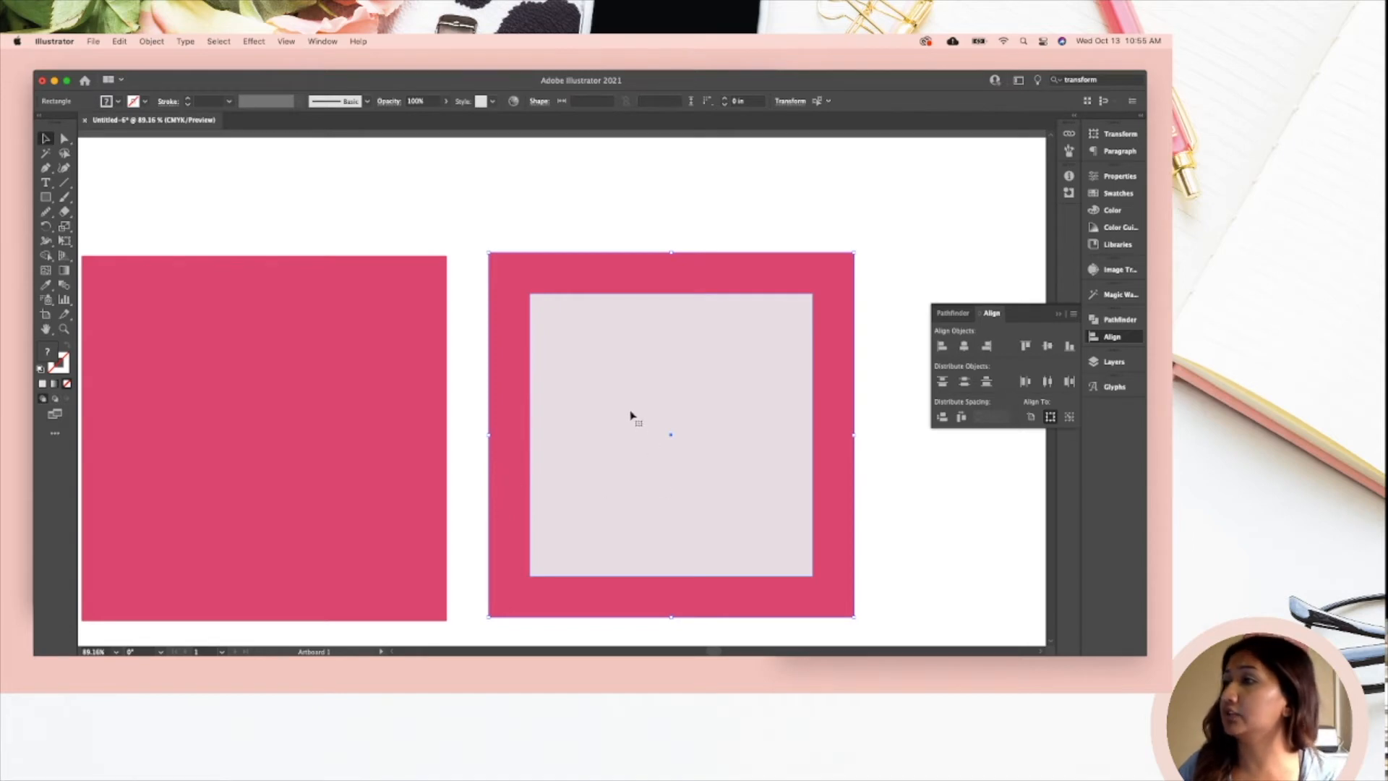
mouse_move(680, 472)
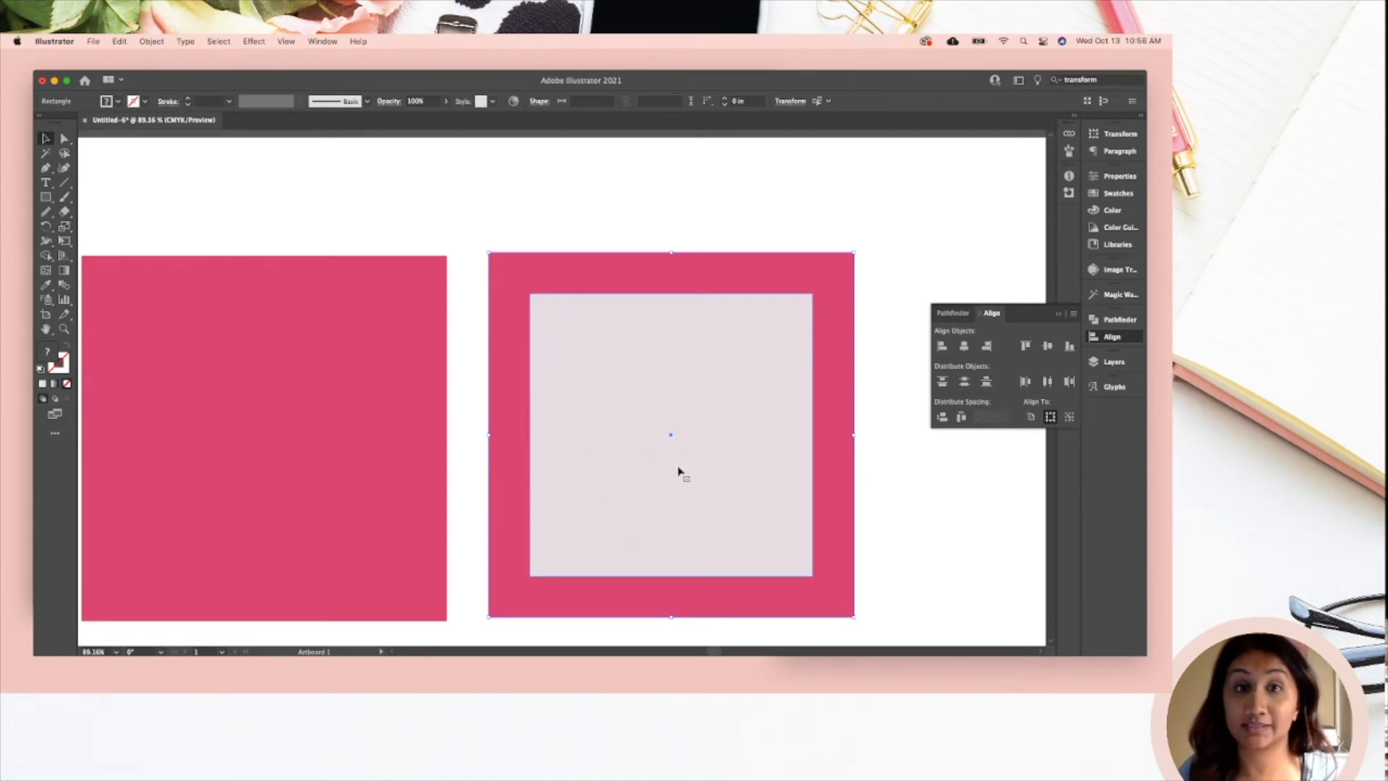
mouse_move(633, 461)
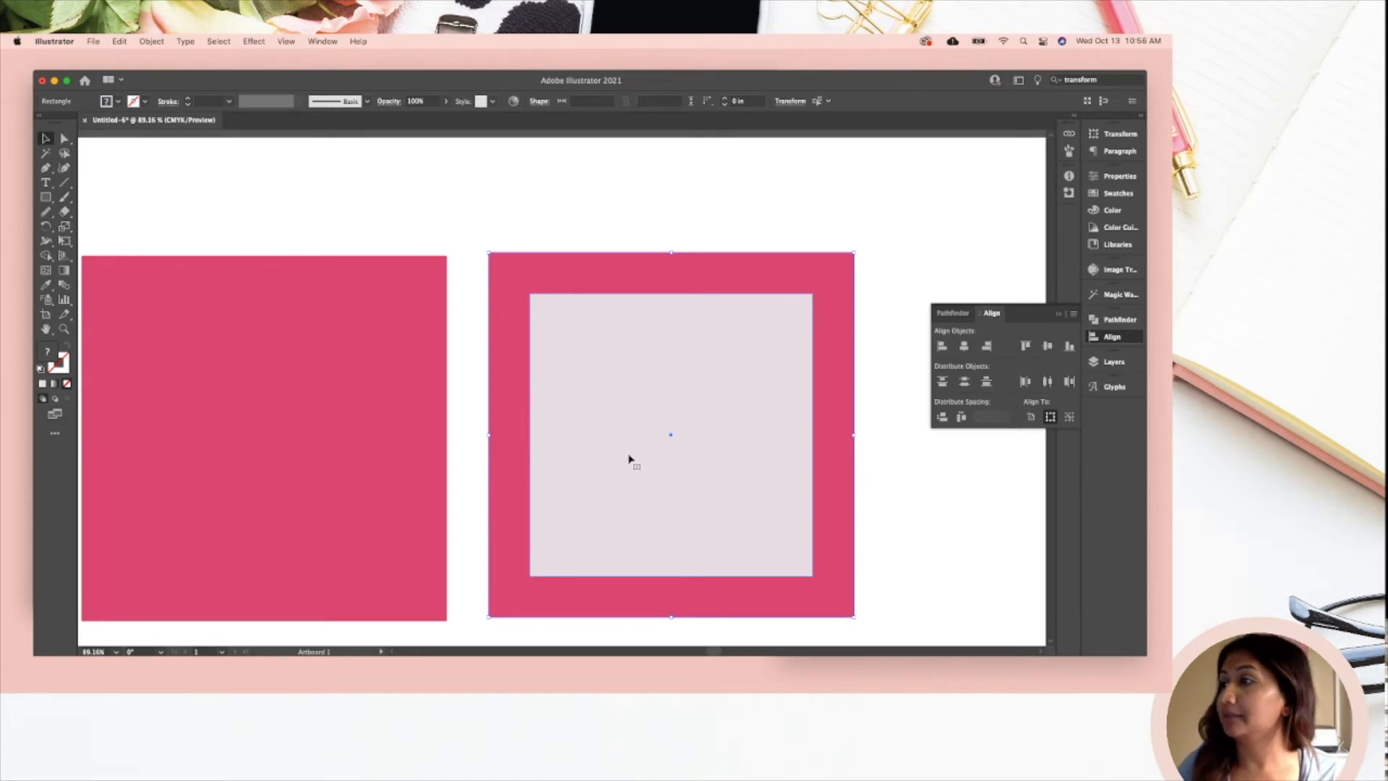
mouse_move(508, 216)
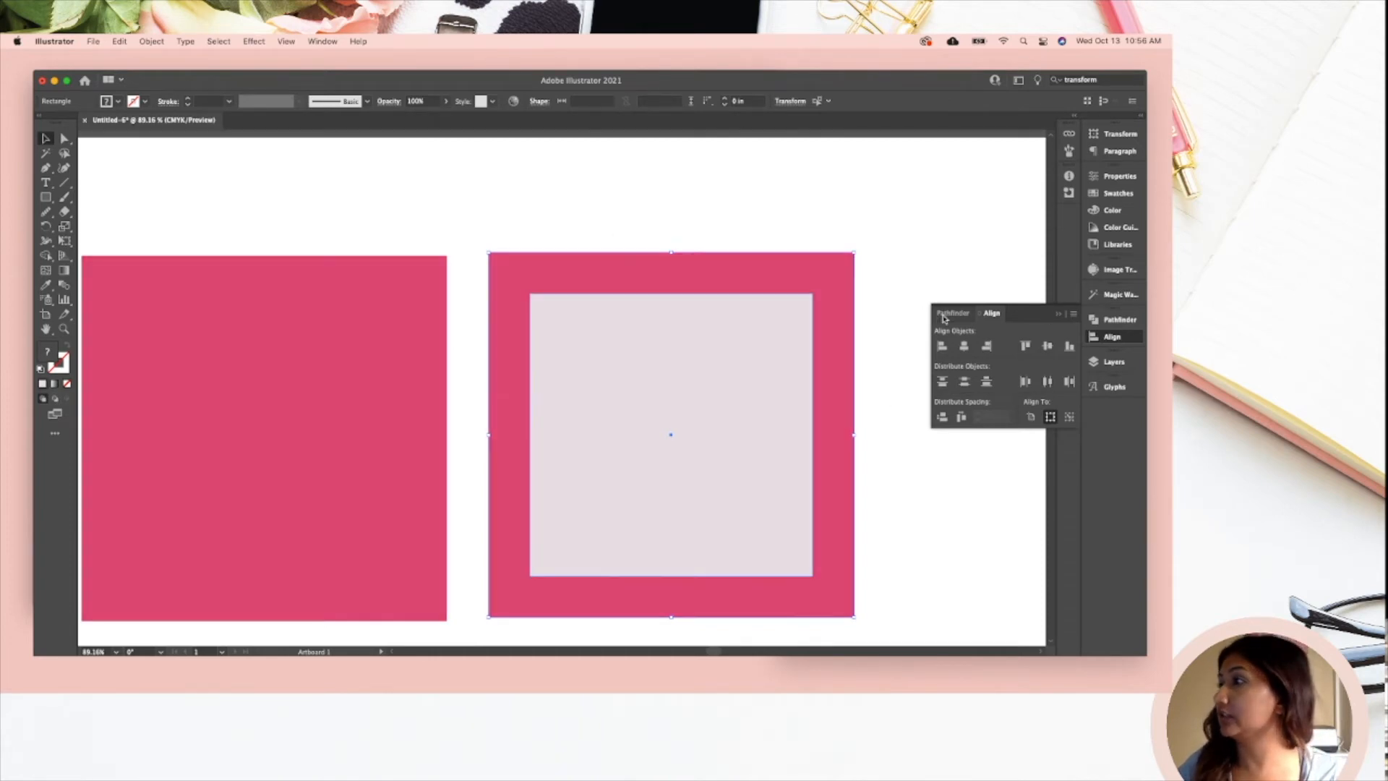
Step: Show the Pathfinder panel, opening and dismissing the Window menu
click(953, 312)
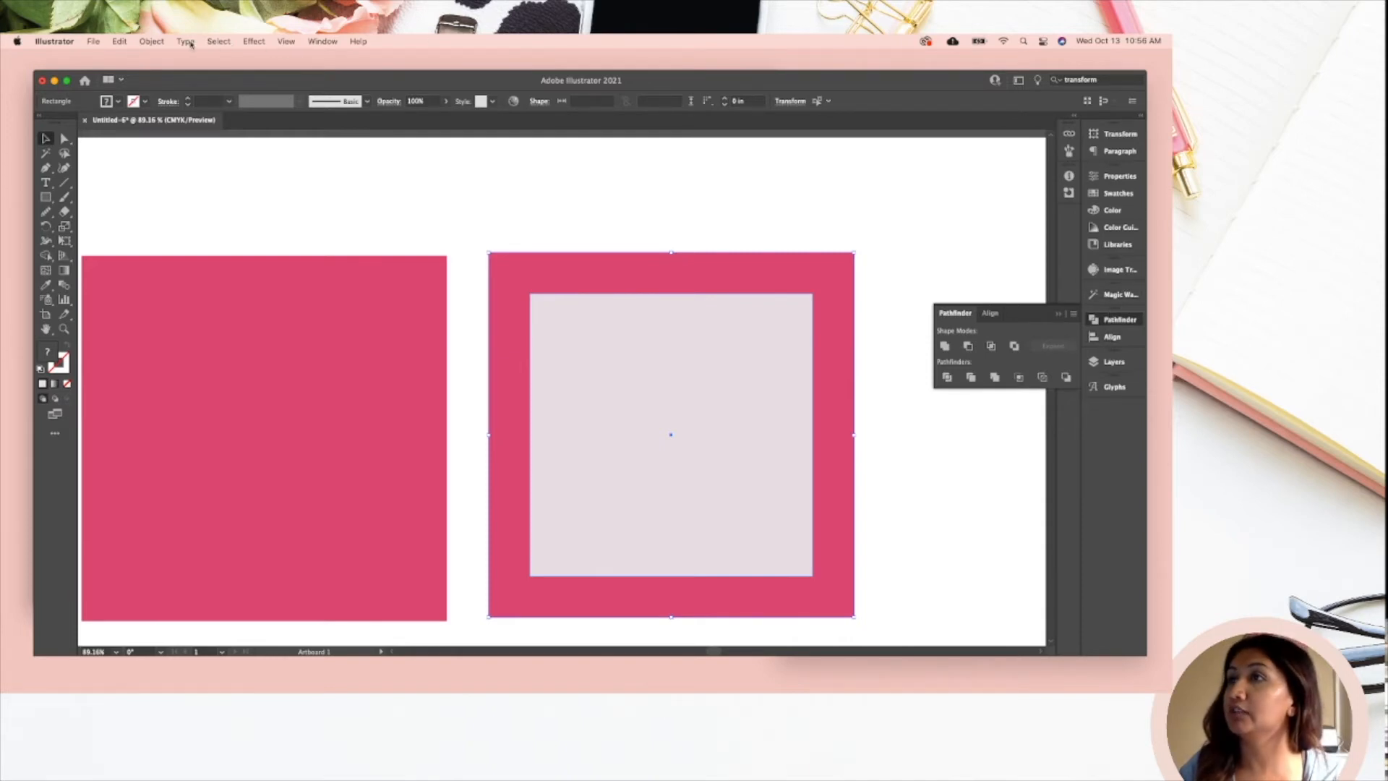
click(323, 41)
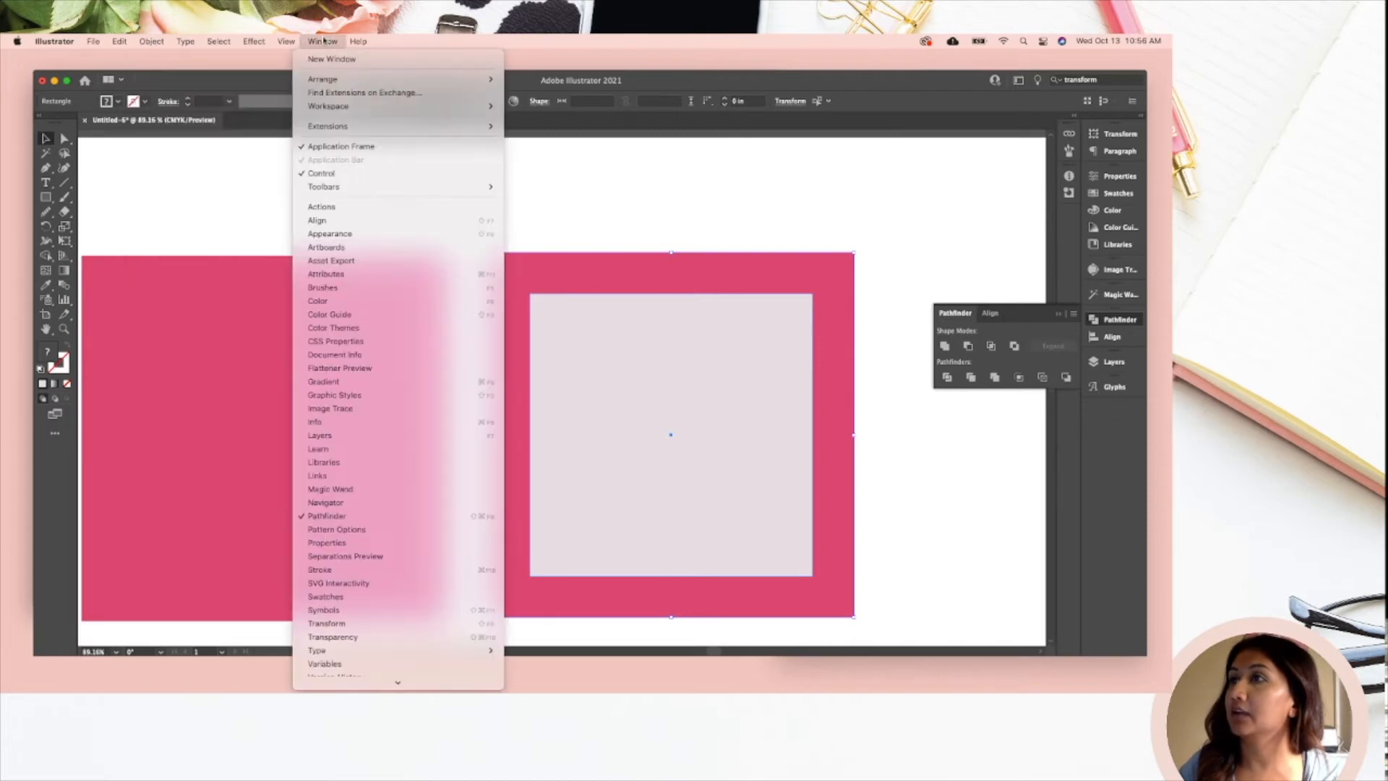
mouse_move(326, 541)
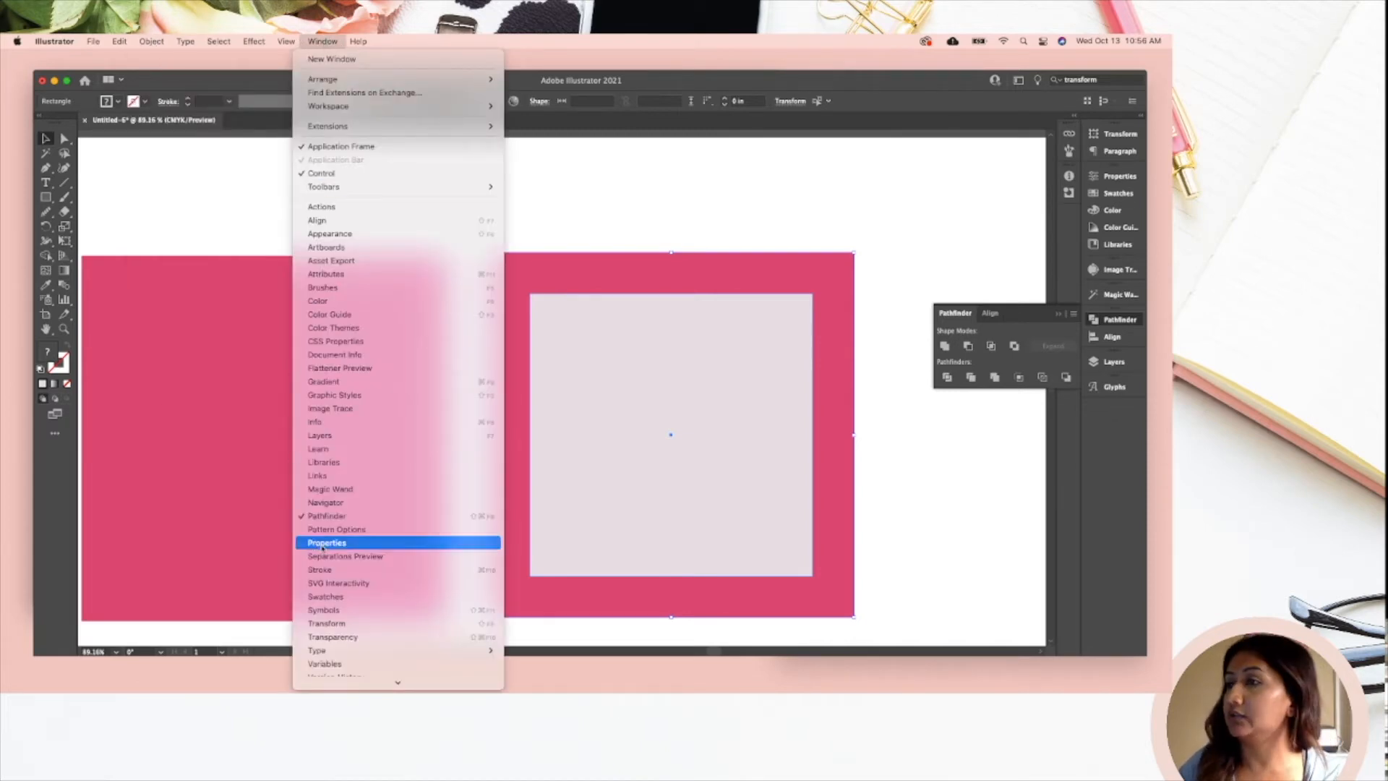
mouse_move(316, 220)
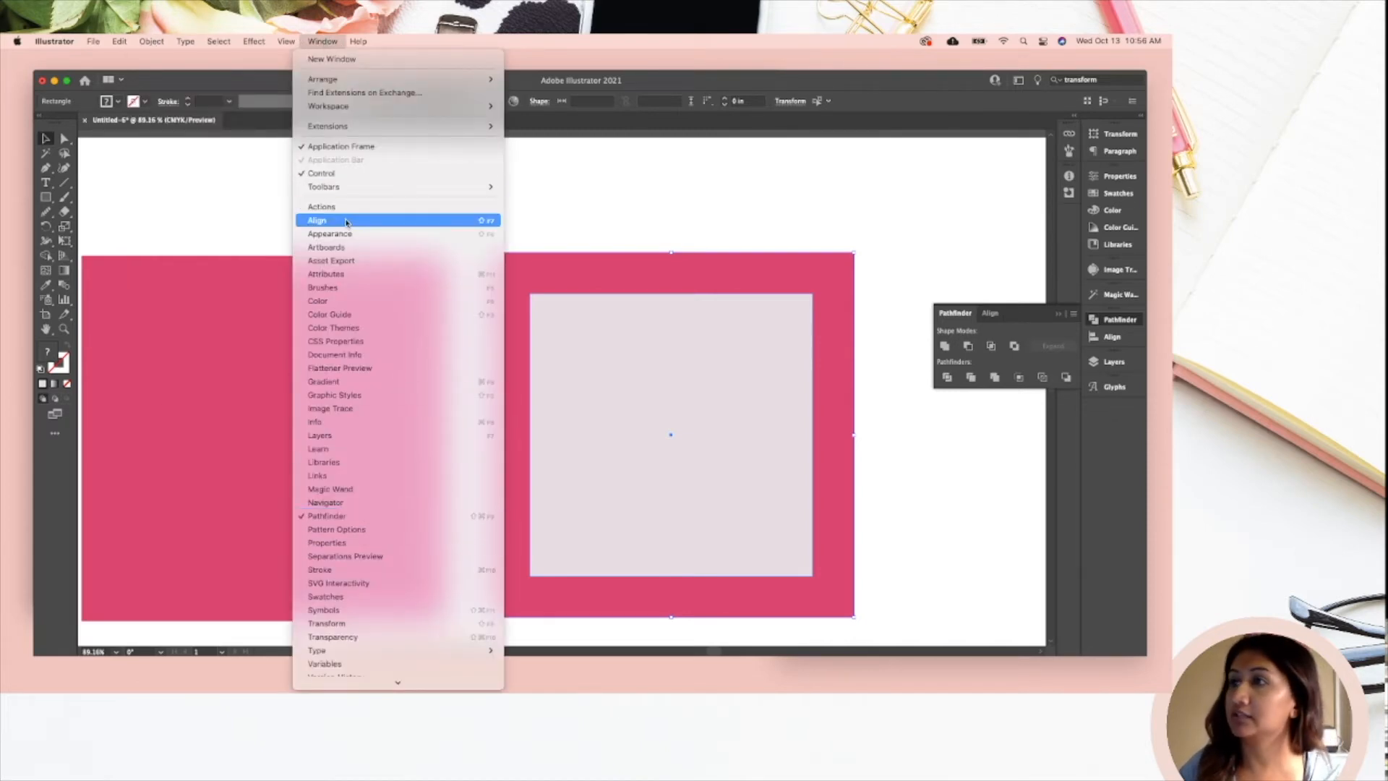
mouse_move(774, 172)
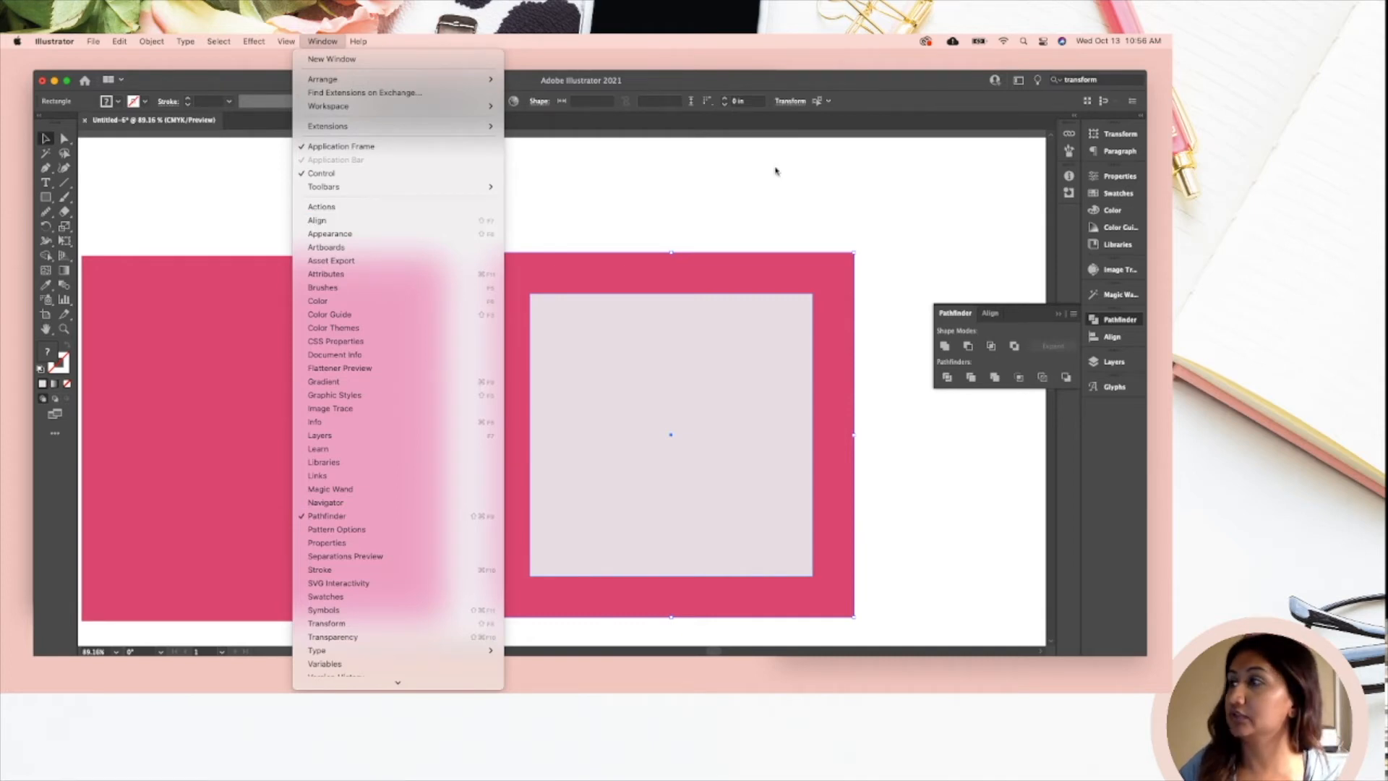
click(668, 583)
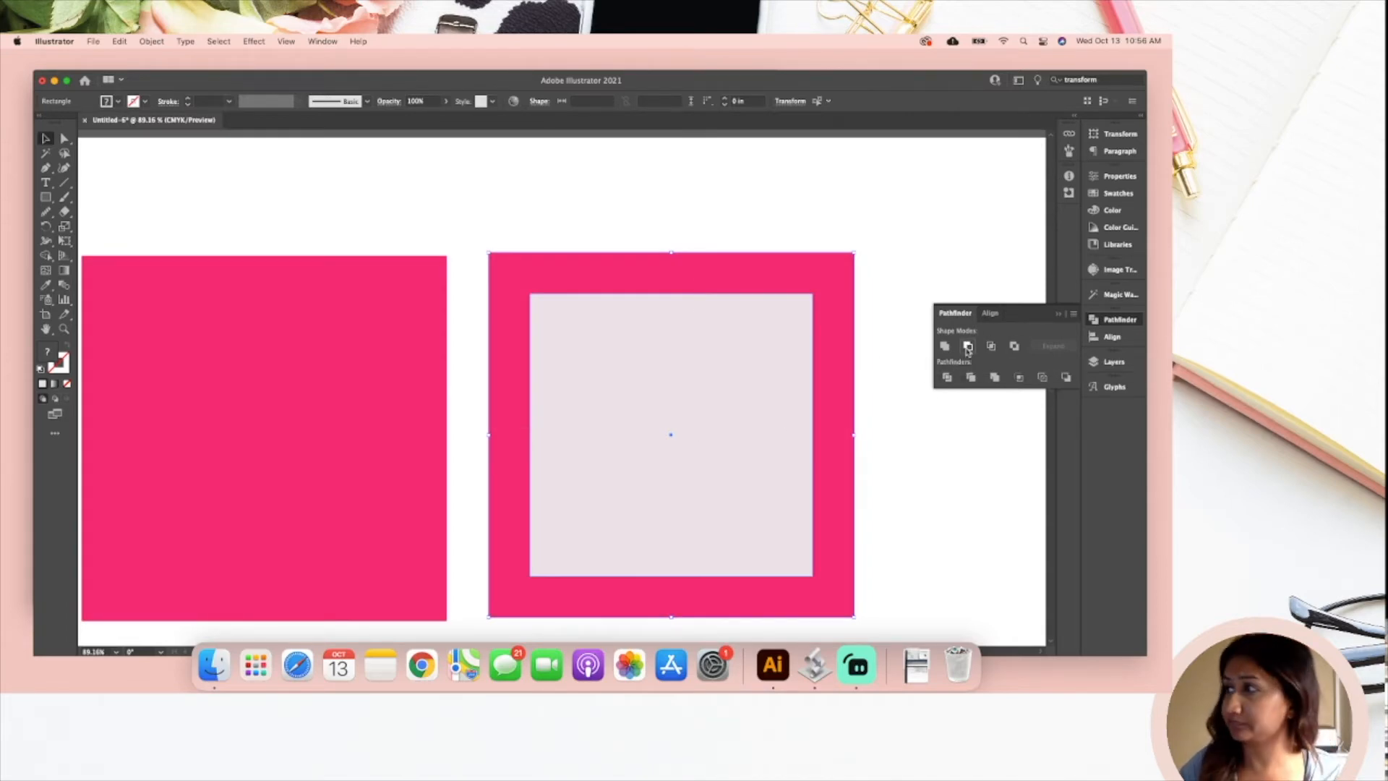
Step: Apply Minus Front to hollow out the right square and fill the frame light blue
click(968, 346)
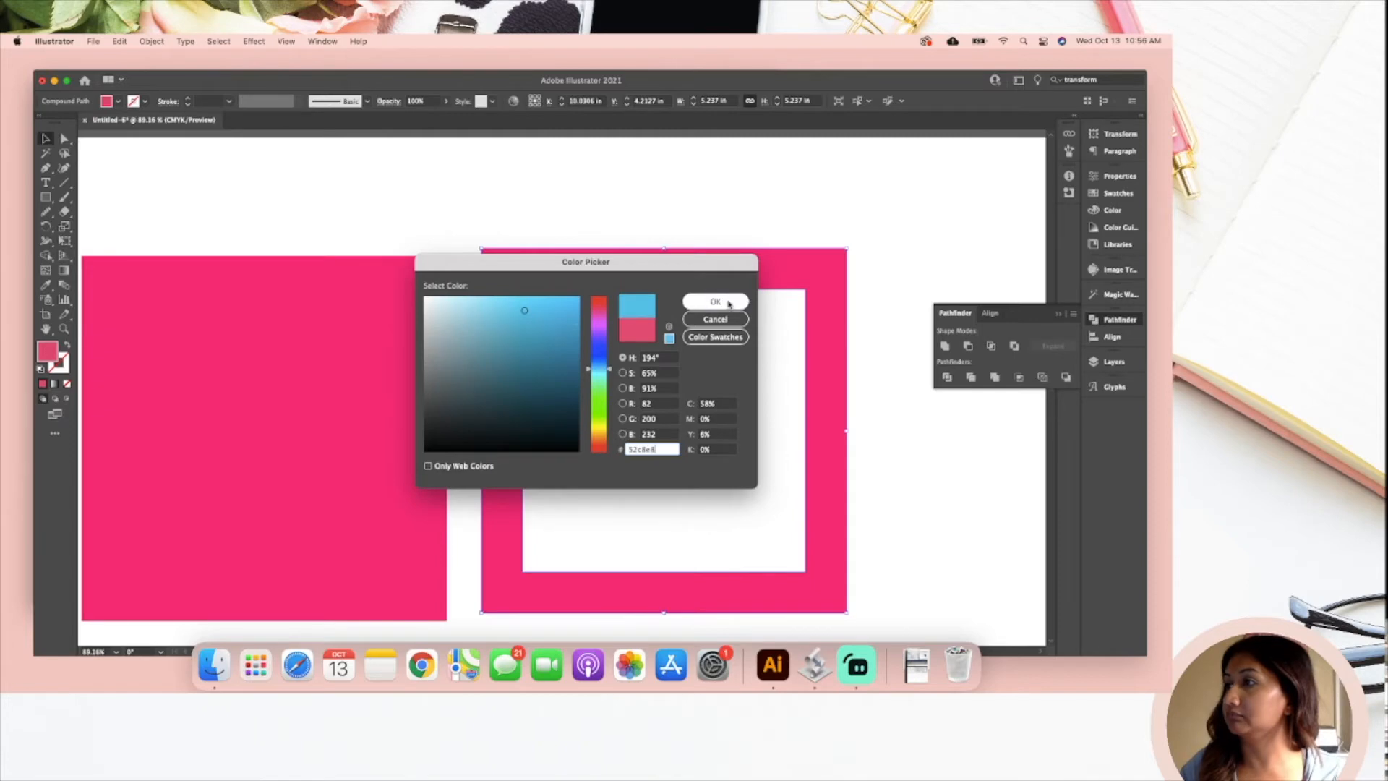
click(714, 302)
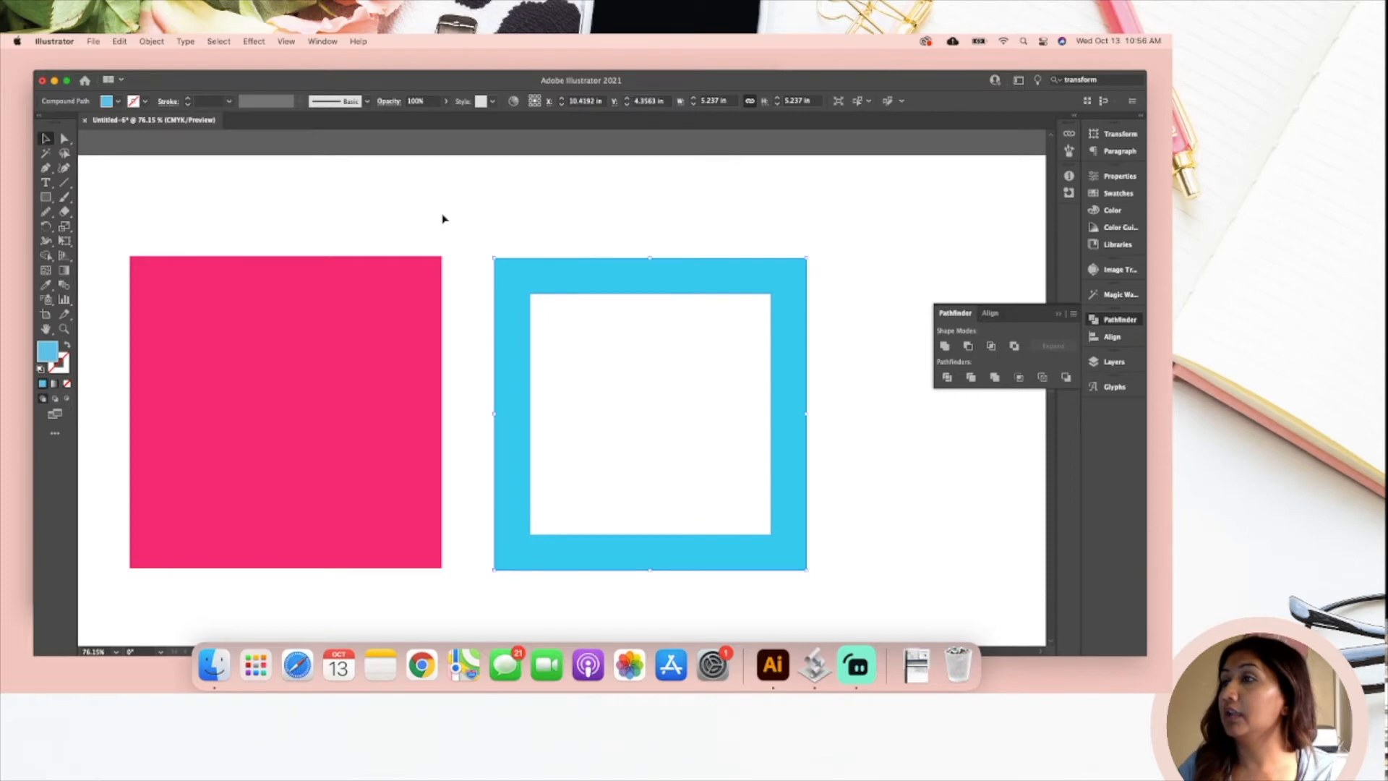
Step: Deselect the frame and drag a horizontal line above the blue frame
click(370, 403)
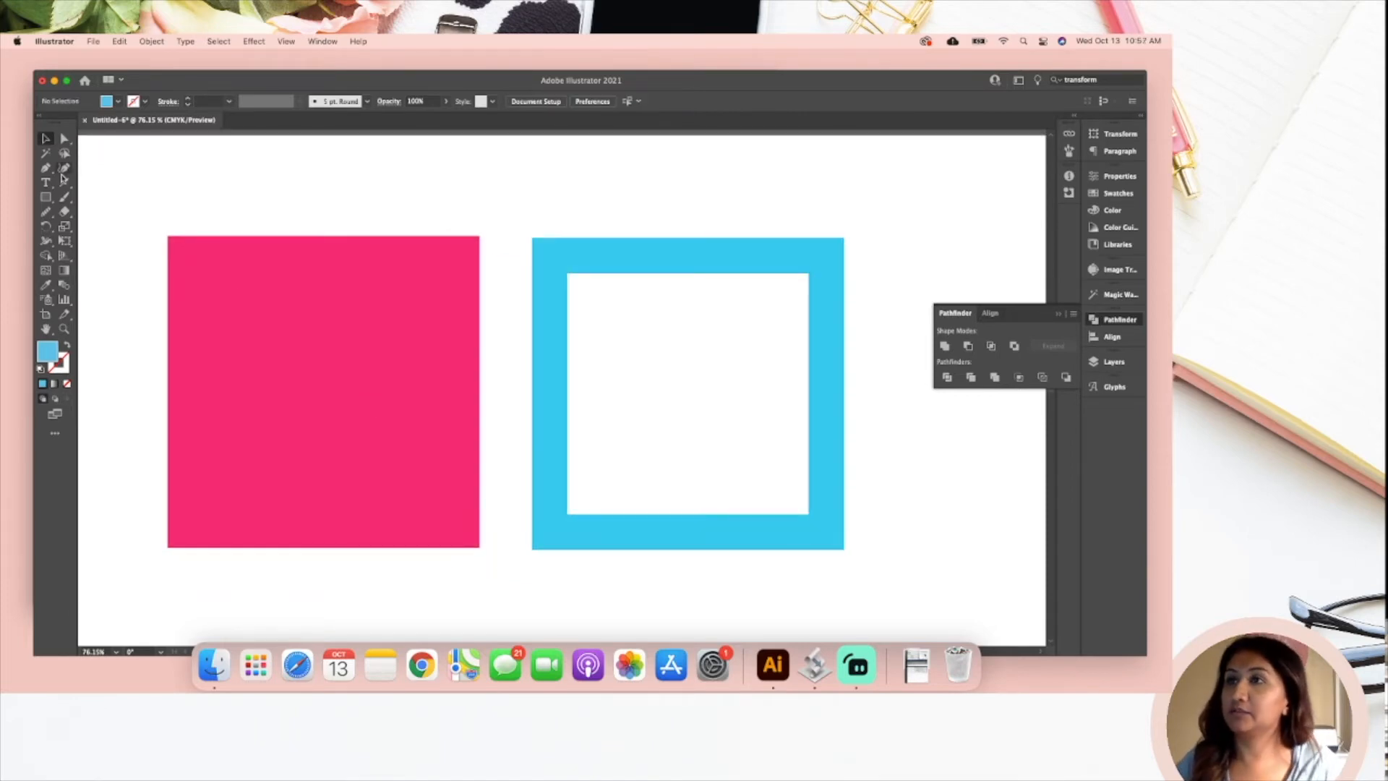
mouse_move(64, 184)
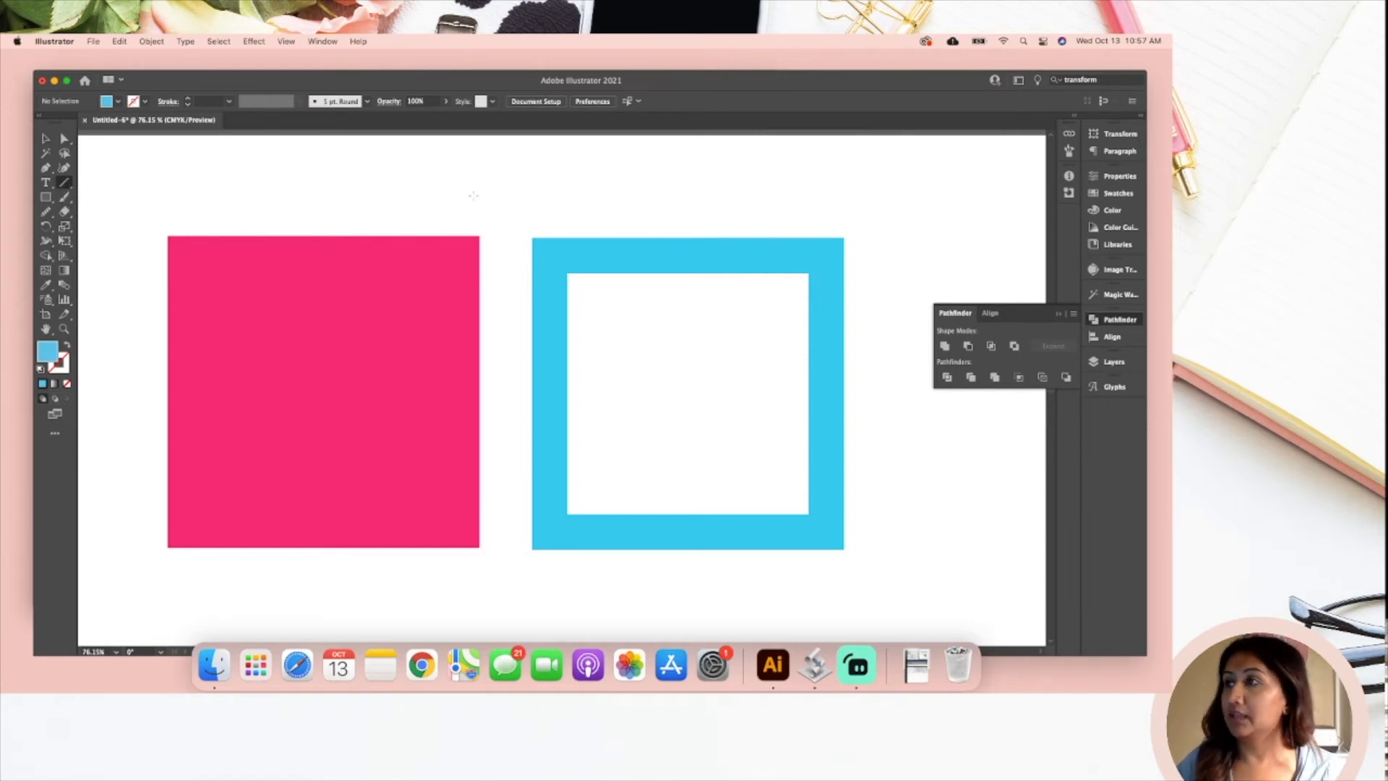
drag(473, 177, 784, 174)
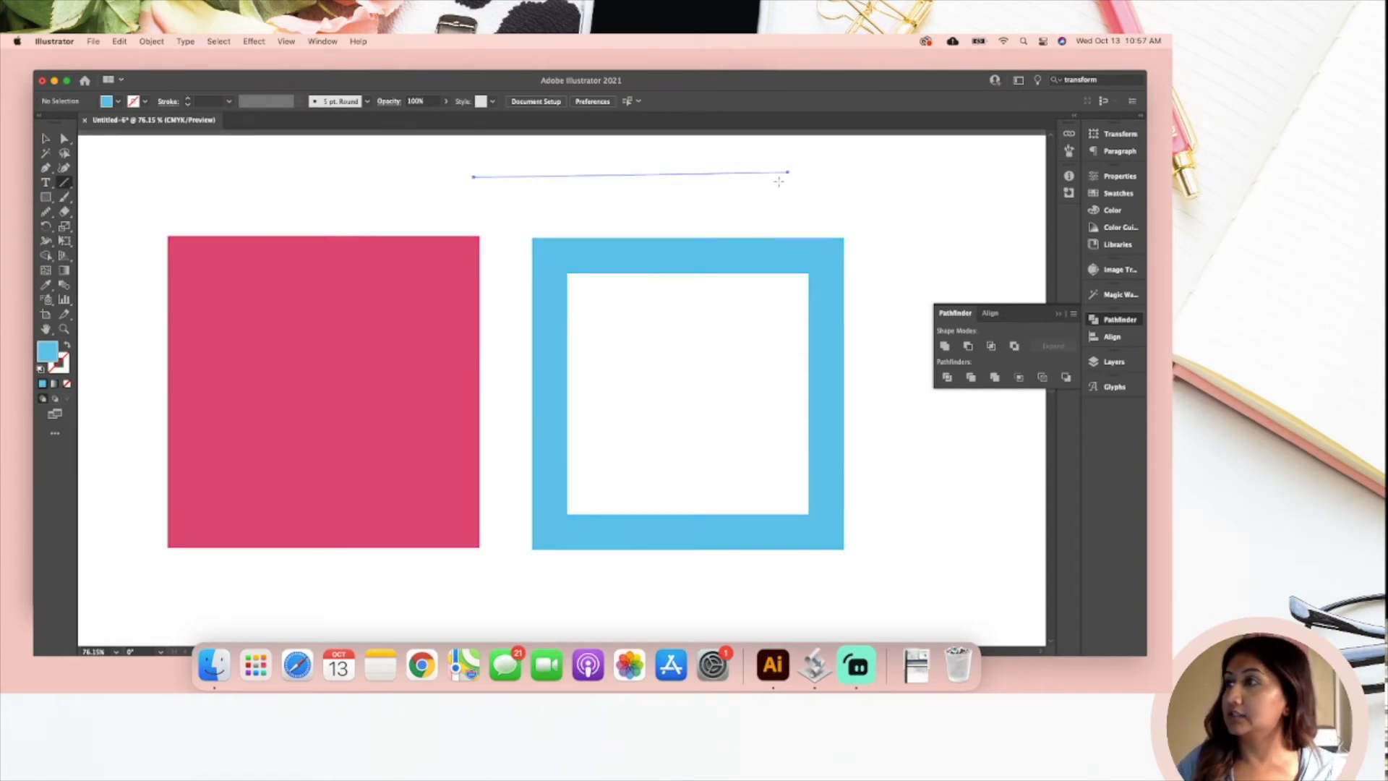
drag(786, 174, 748, 228)
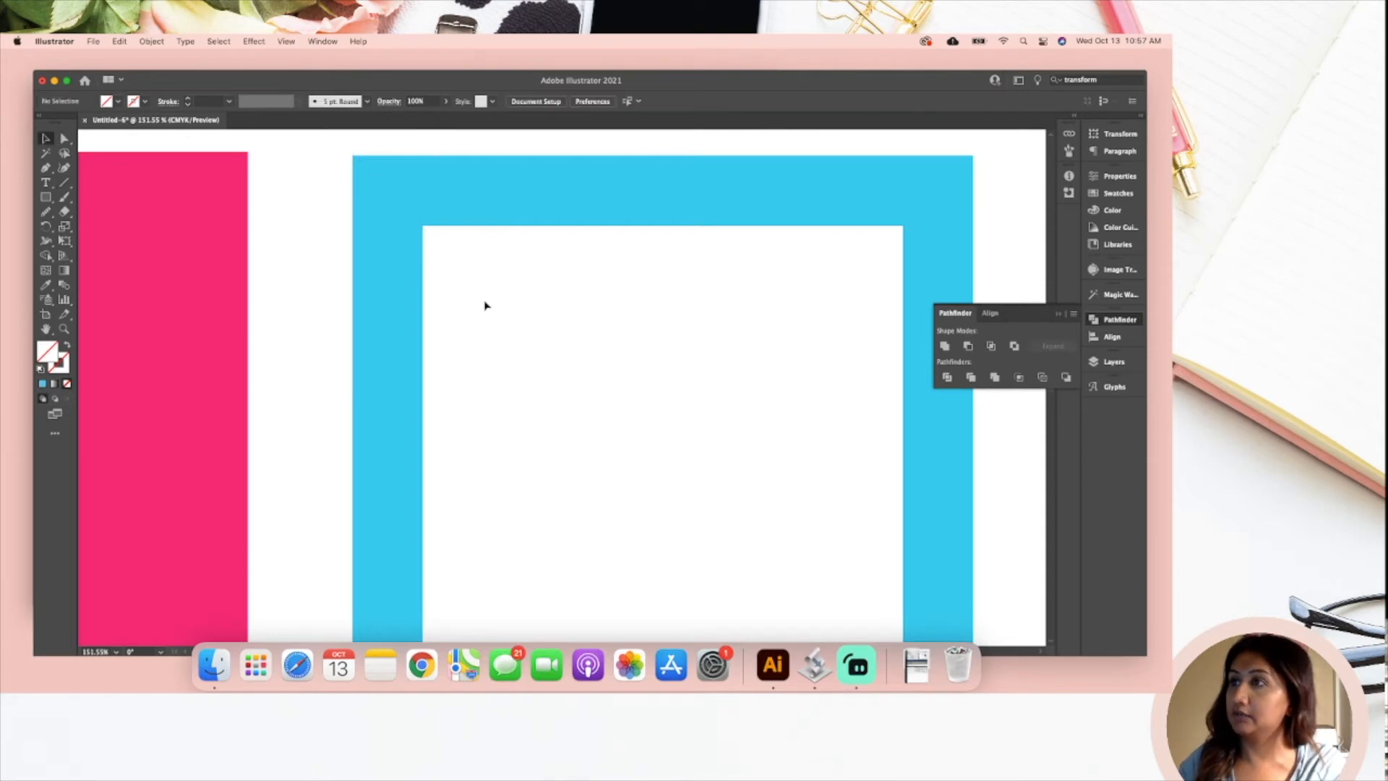
Step: Draw a diagonal score line across the blue frame's top-left corner
drag(354, 157, 423, 226)
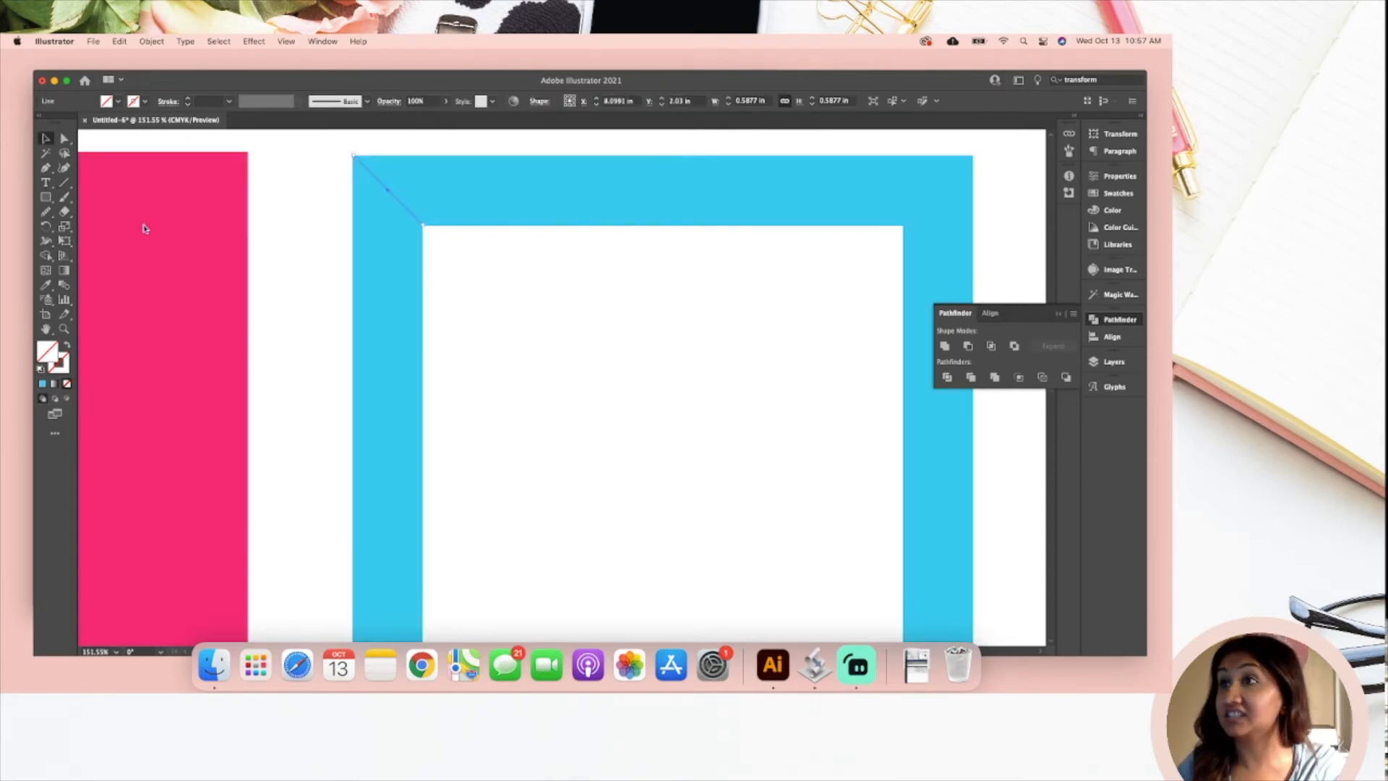
click(134, 99)
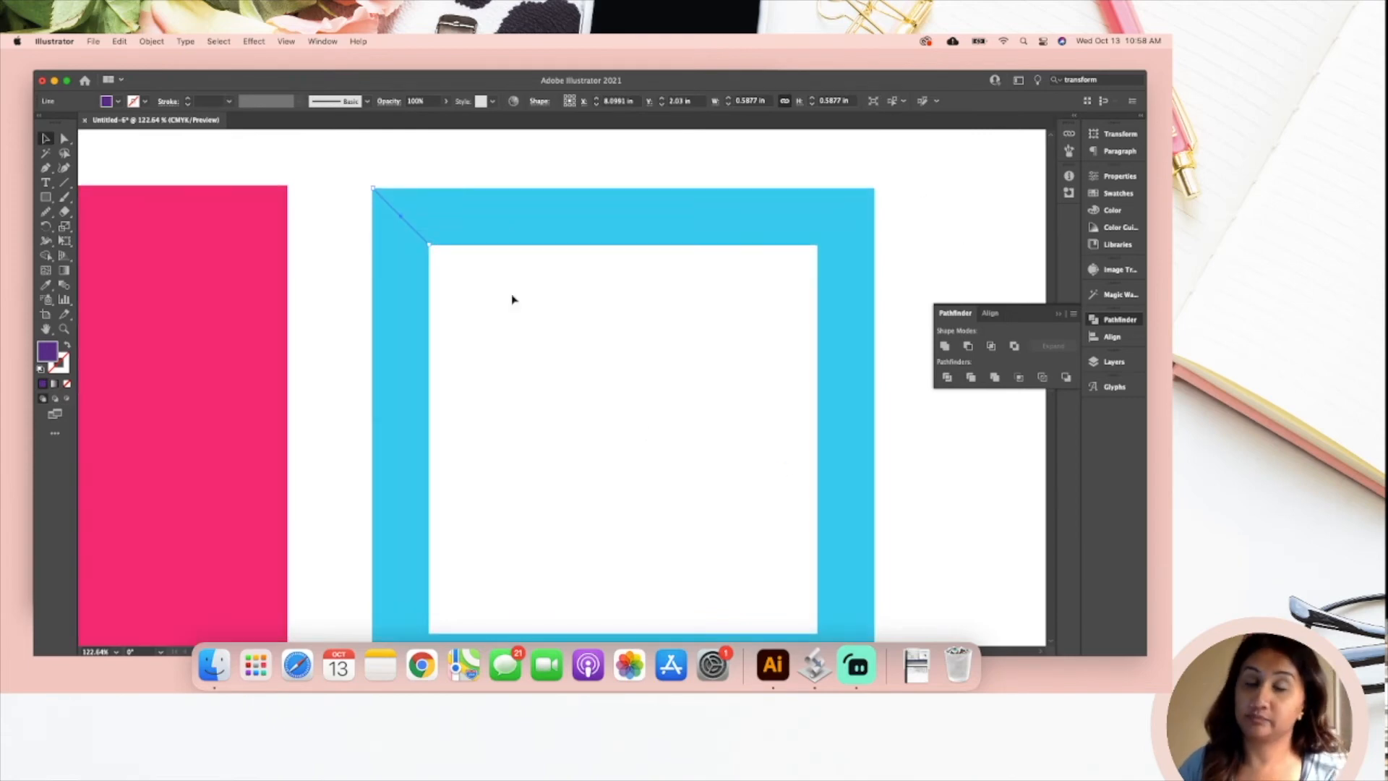
mouse_move(442, 493)
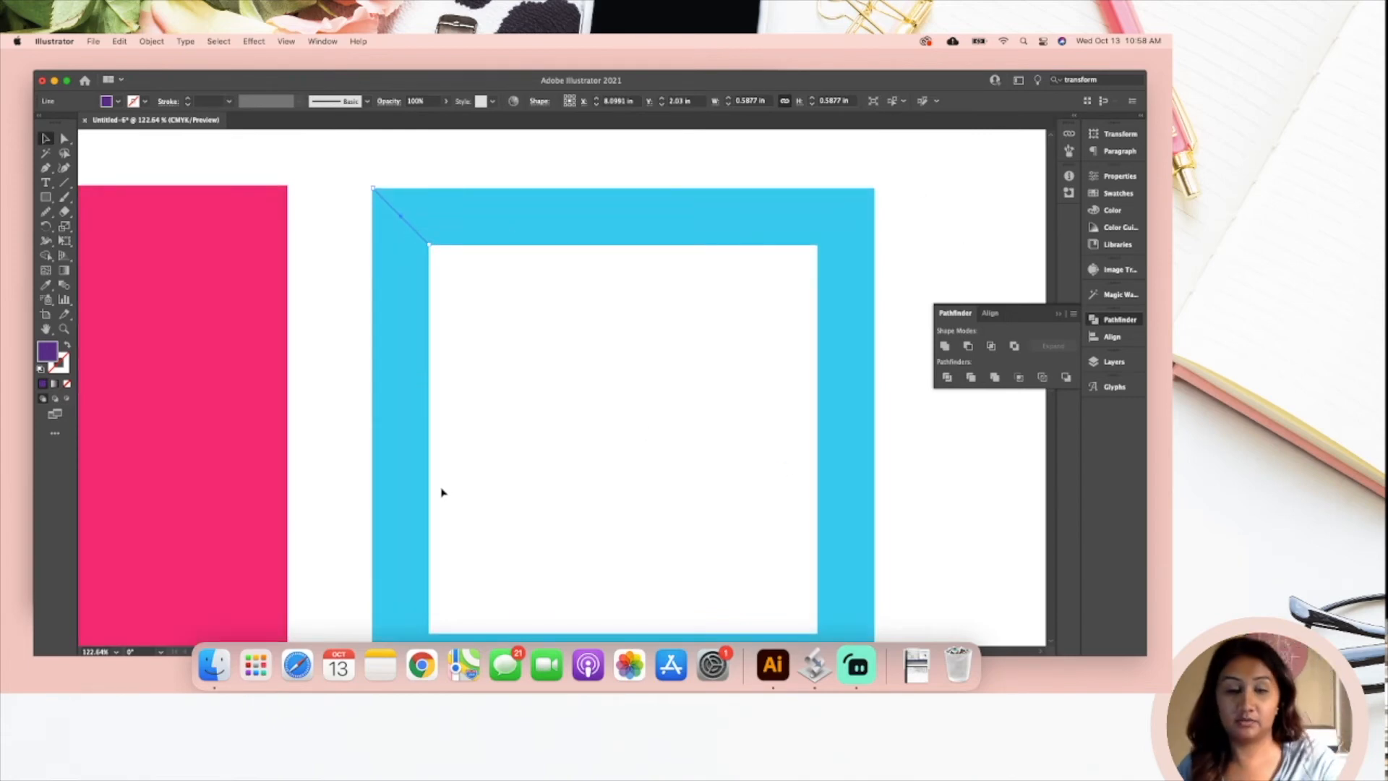
mouse_move(197, 289)
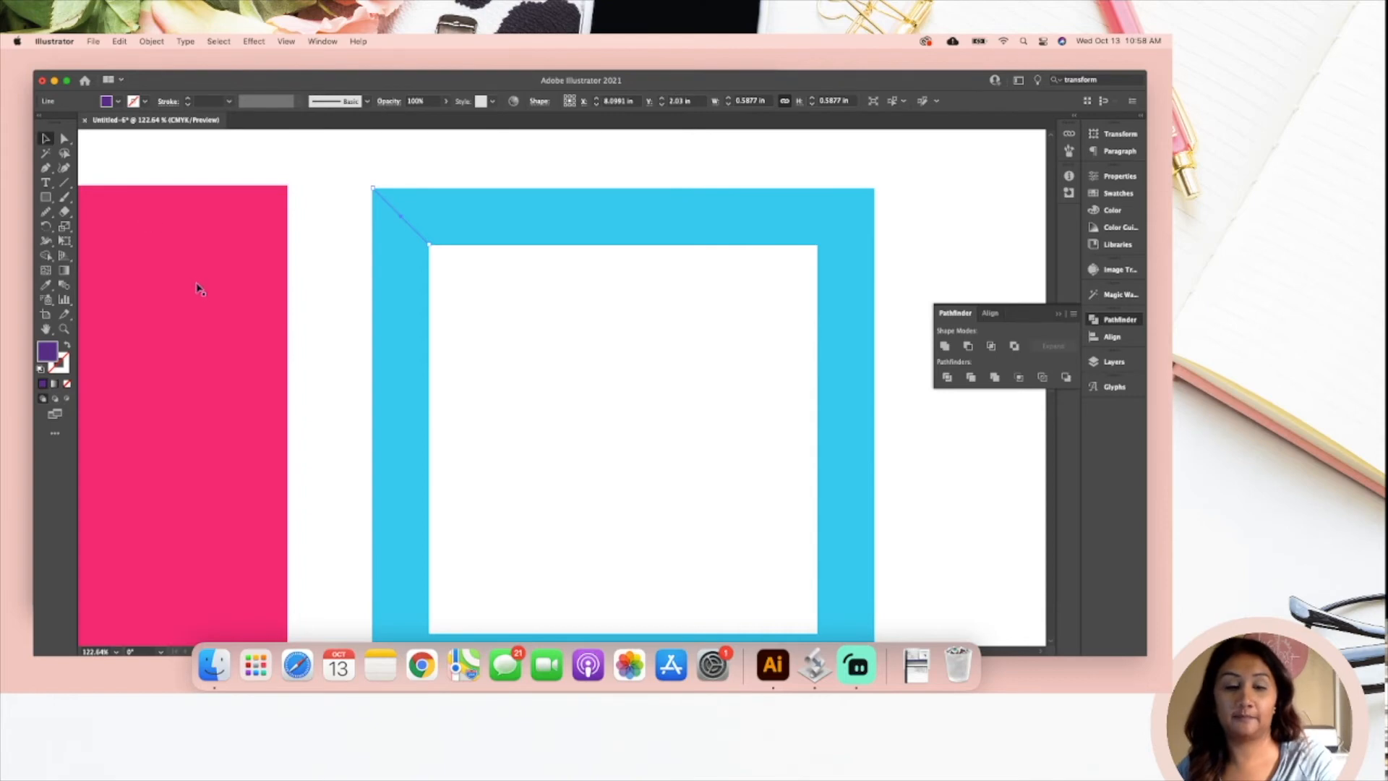
mouse_move(362, 413)
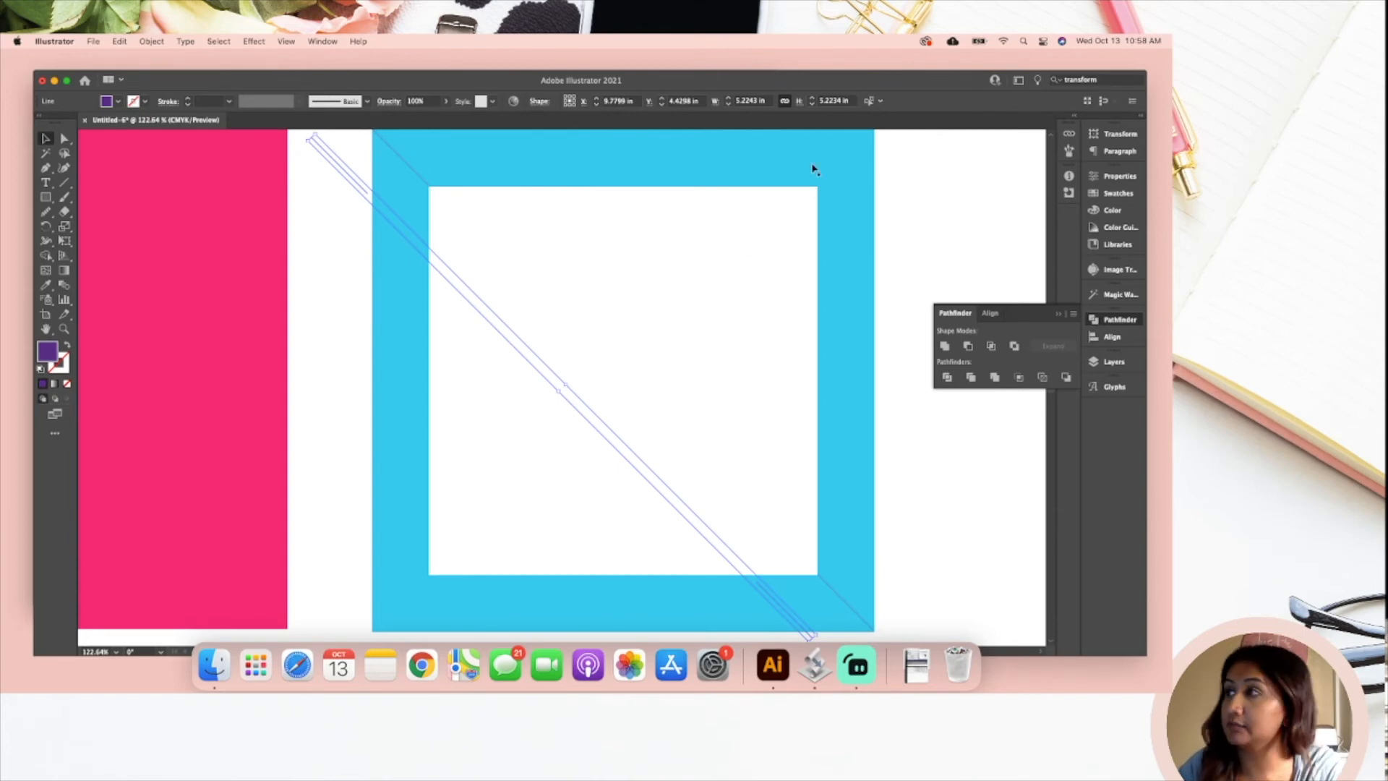
mouse_move(411, 593)
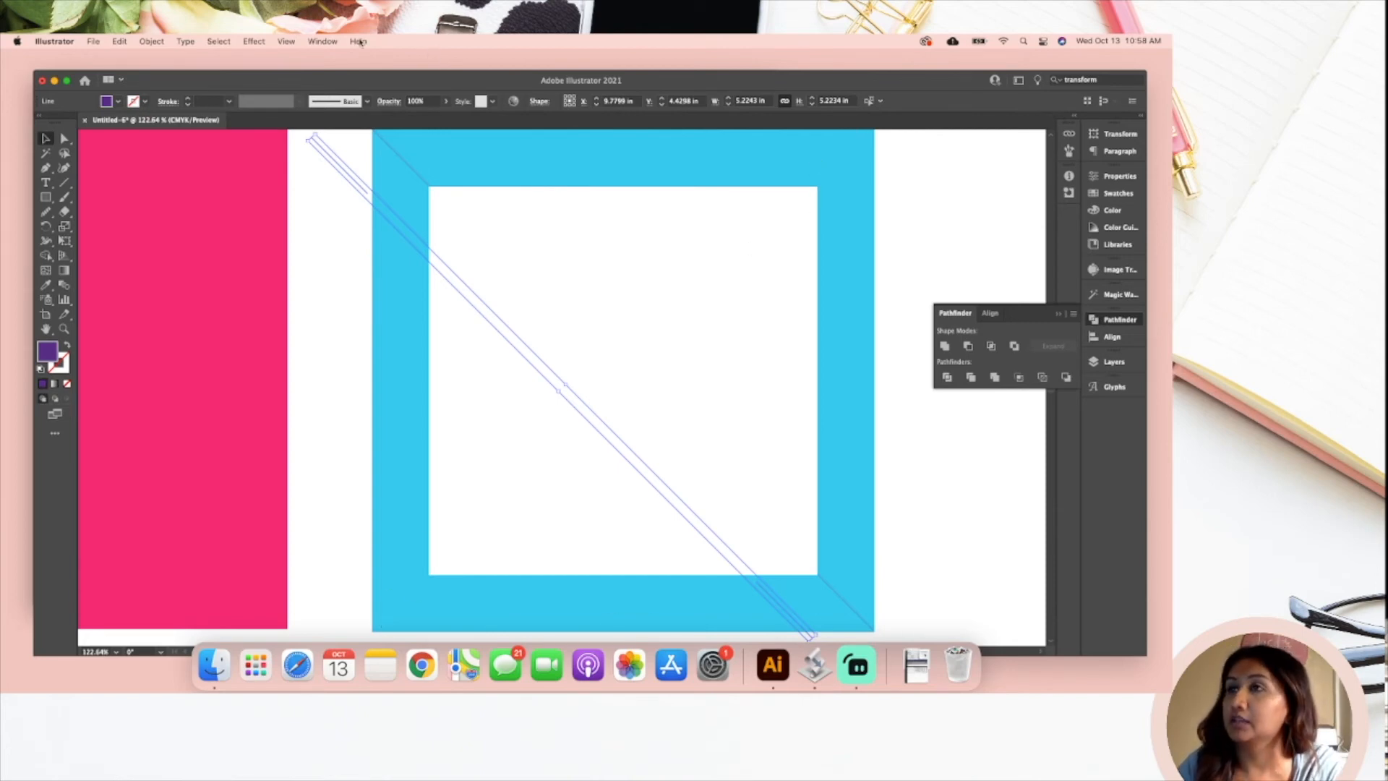
Step: Reflect the diagonal score line across the vertical axis, then deselect everything
click(151, 40)
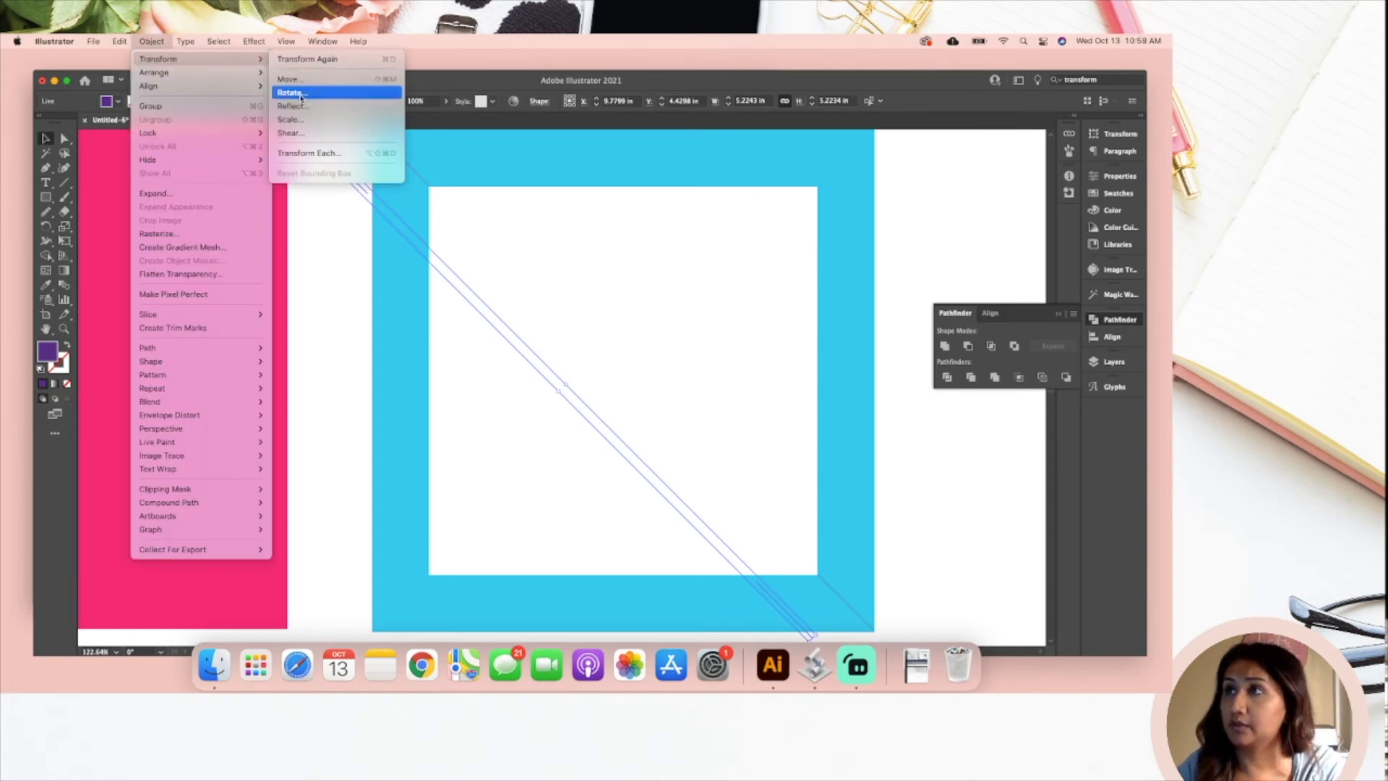
mouse_move(291, 106)
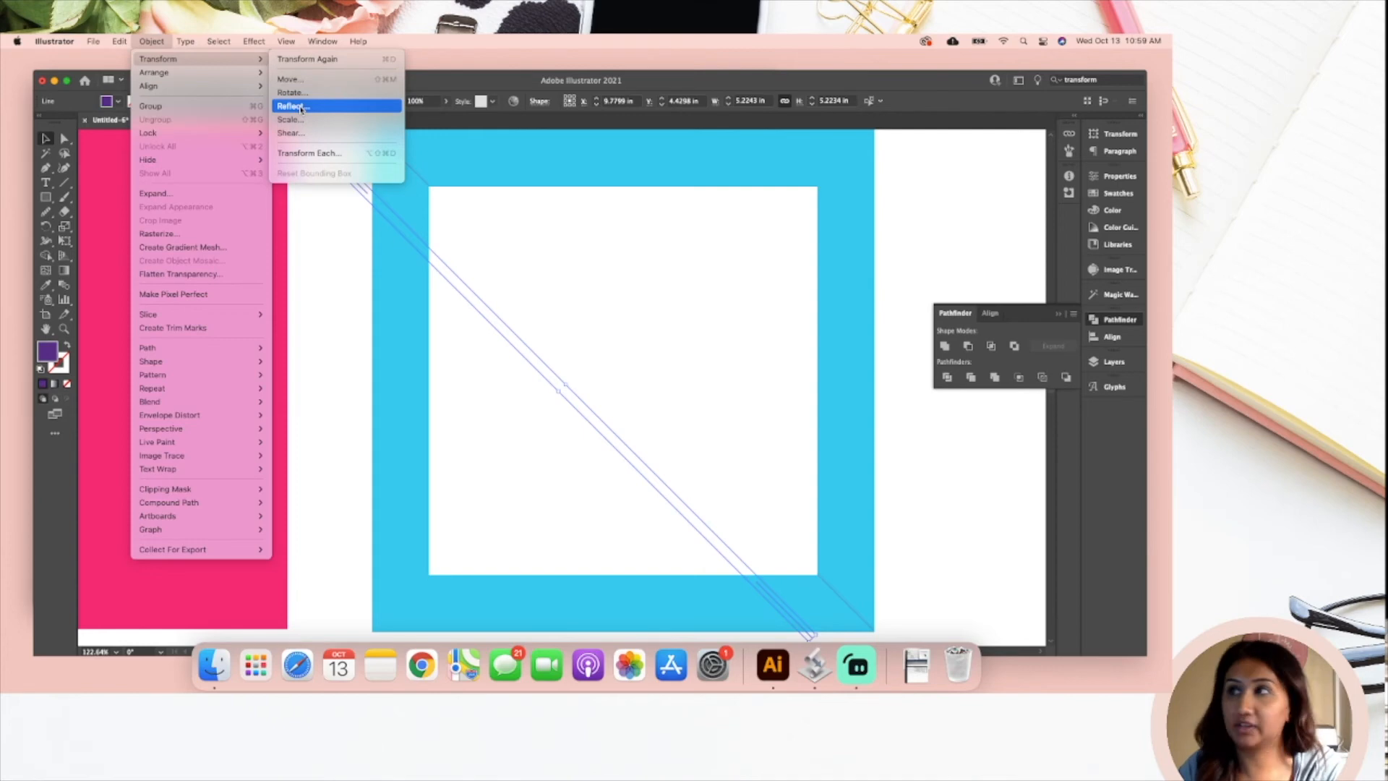
click(292, 106)
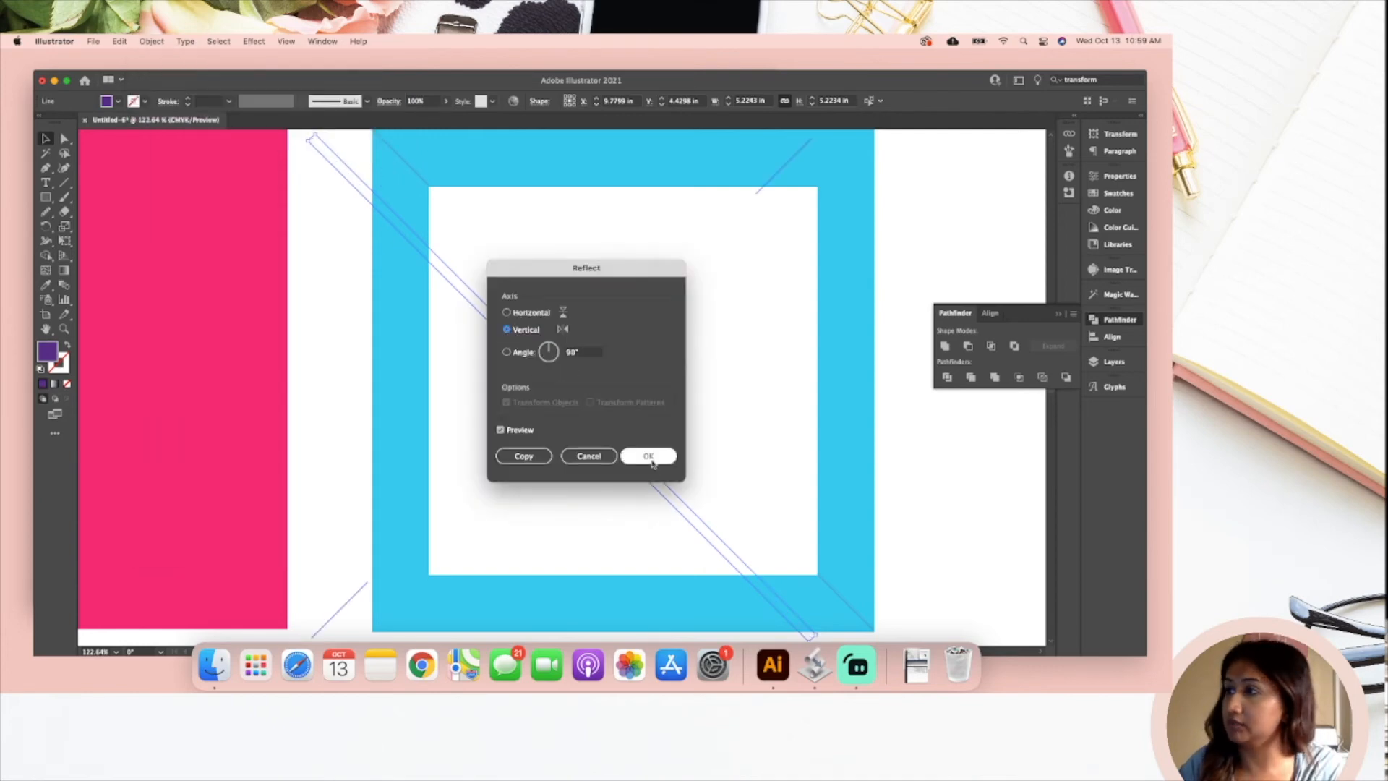
click(648, 456)
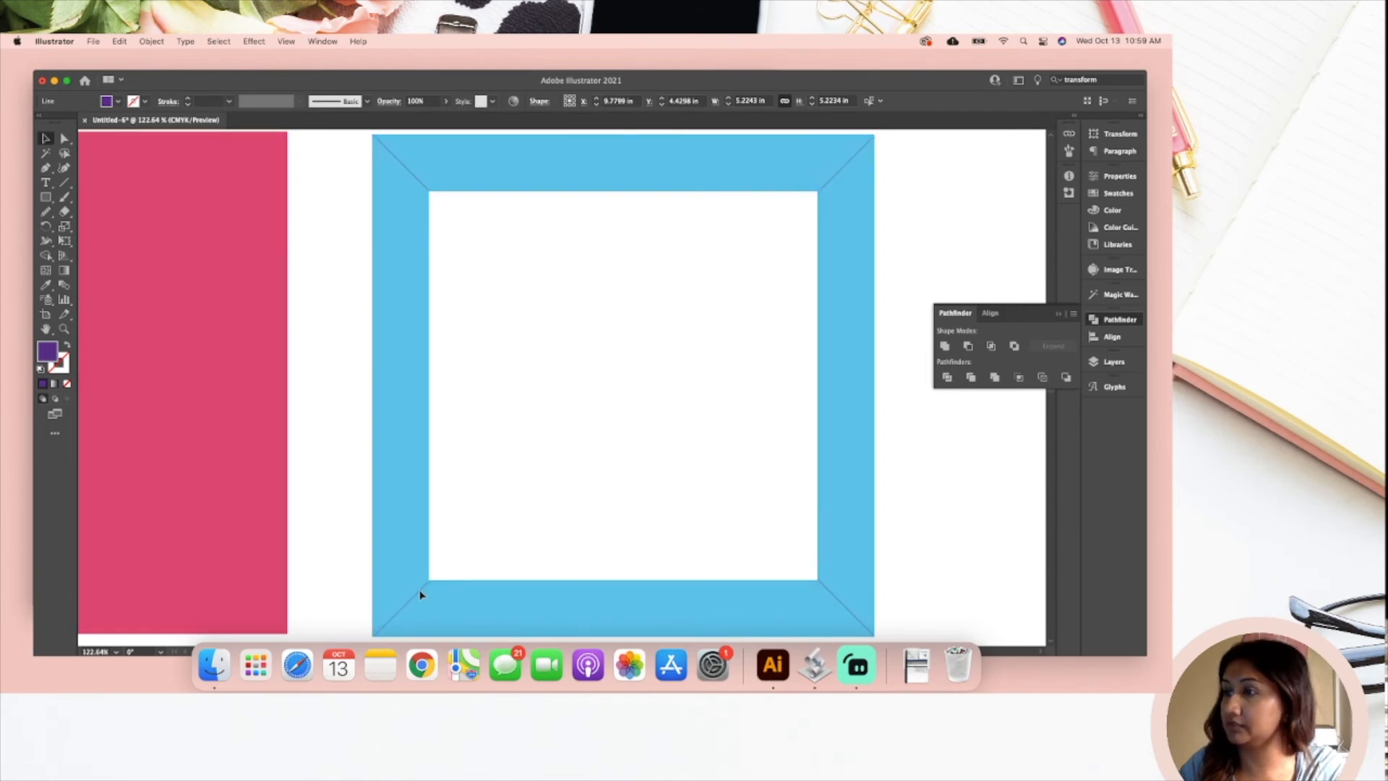
drag(374, 634, 872, 136)
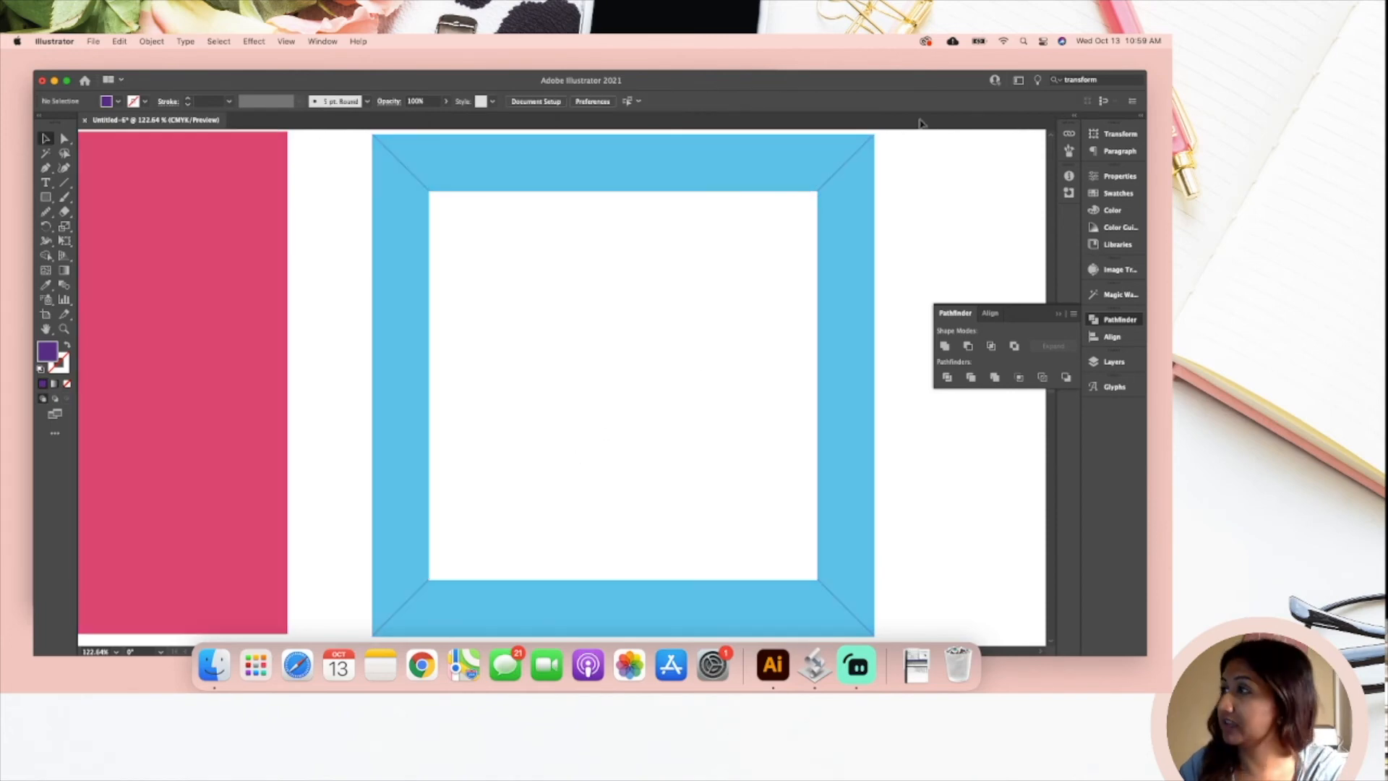
Step: Select the corner score line and expand Layer 1 in the Layers panel to view its objects
click(841, 169)
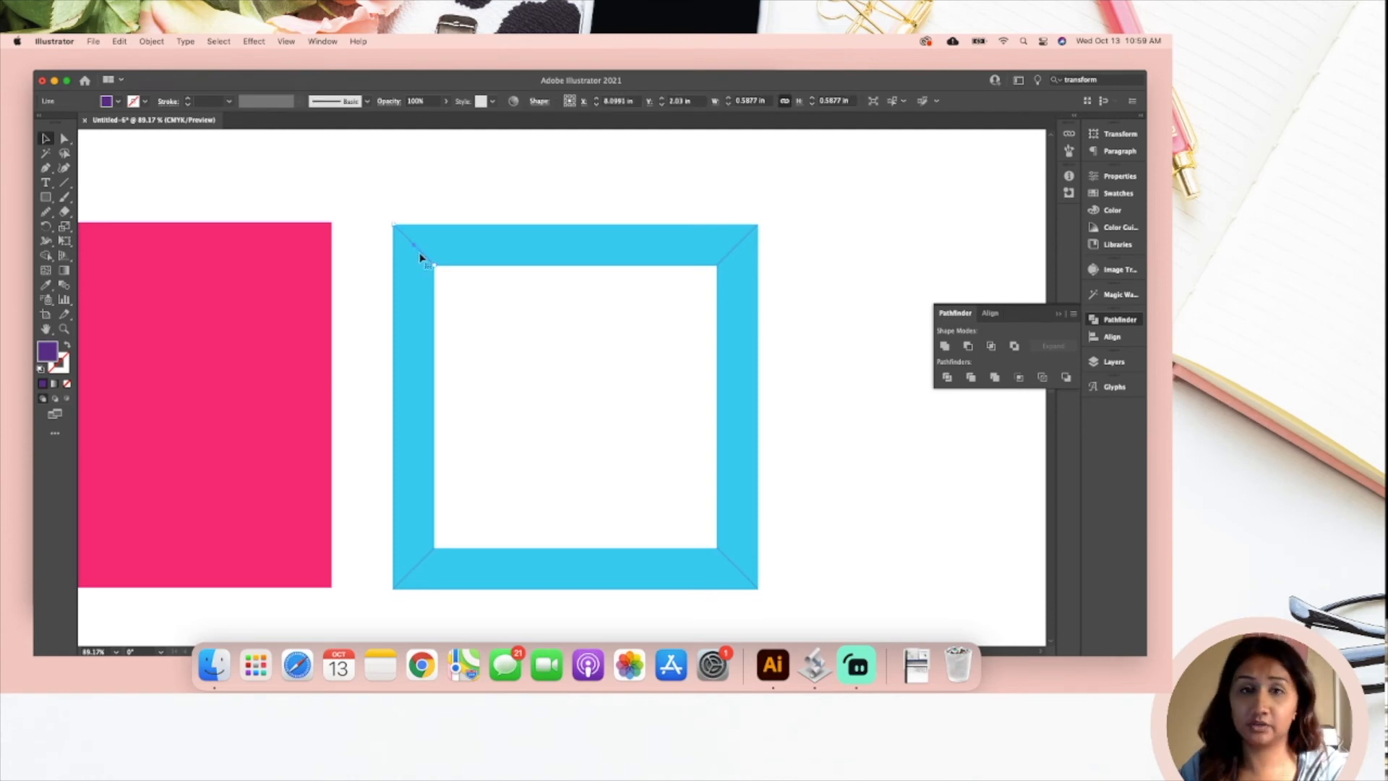
mouse_move(752, 246)
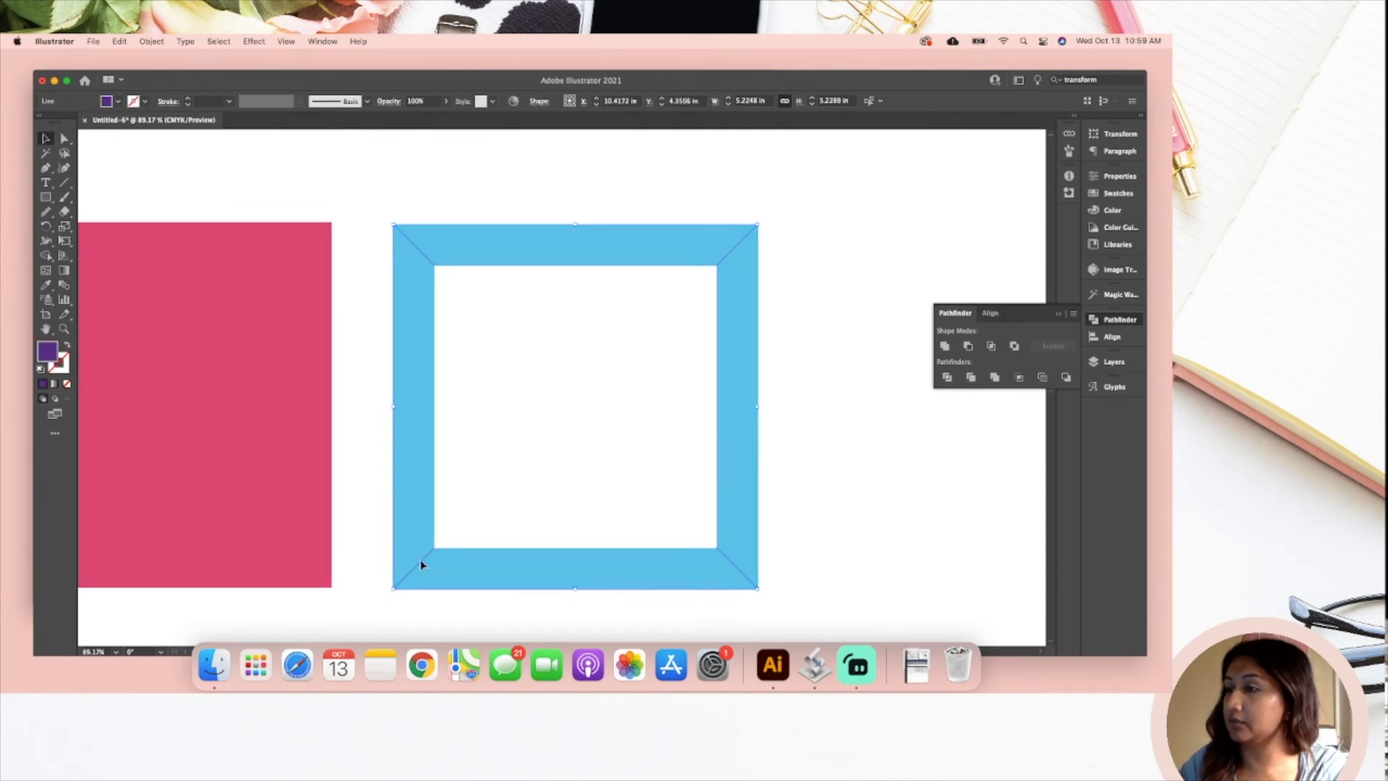
click(911, 350)
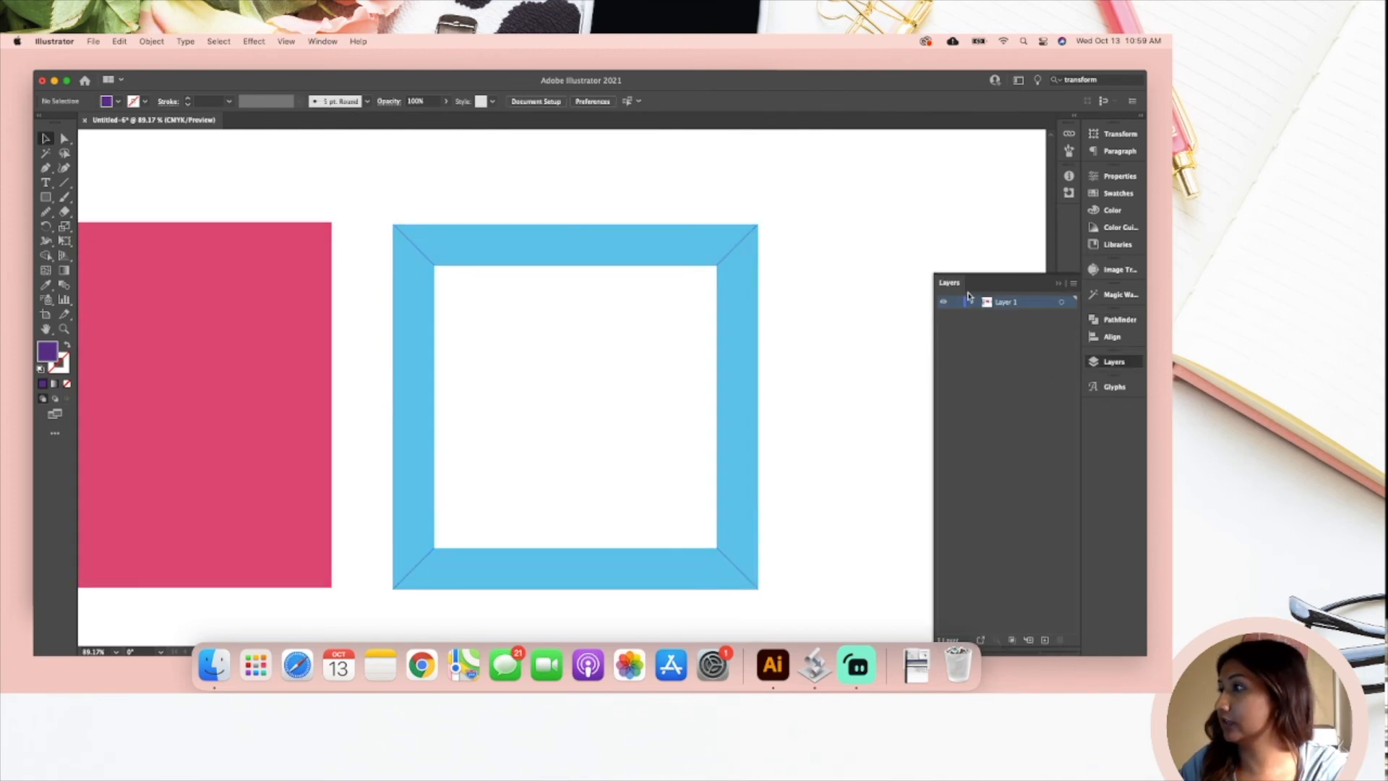
click(973, 300)
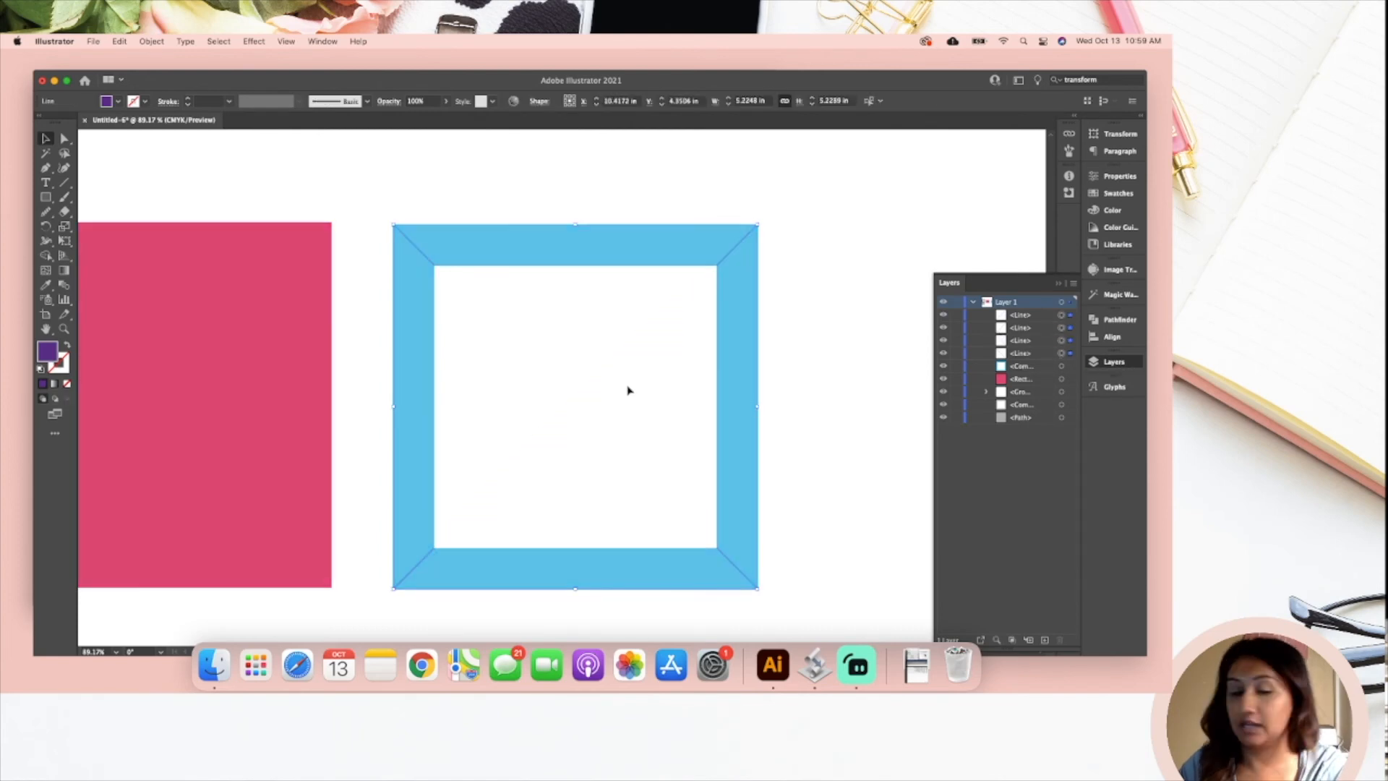
click(152, 41)
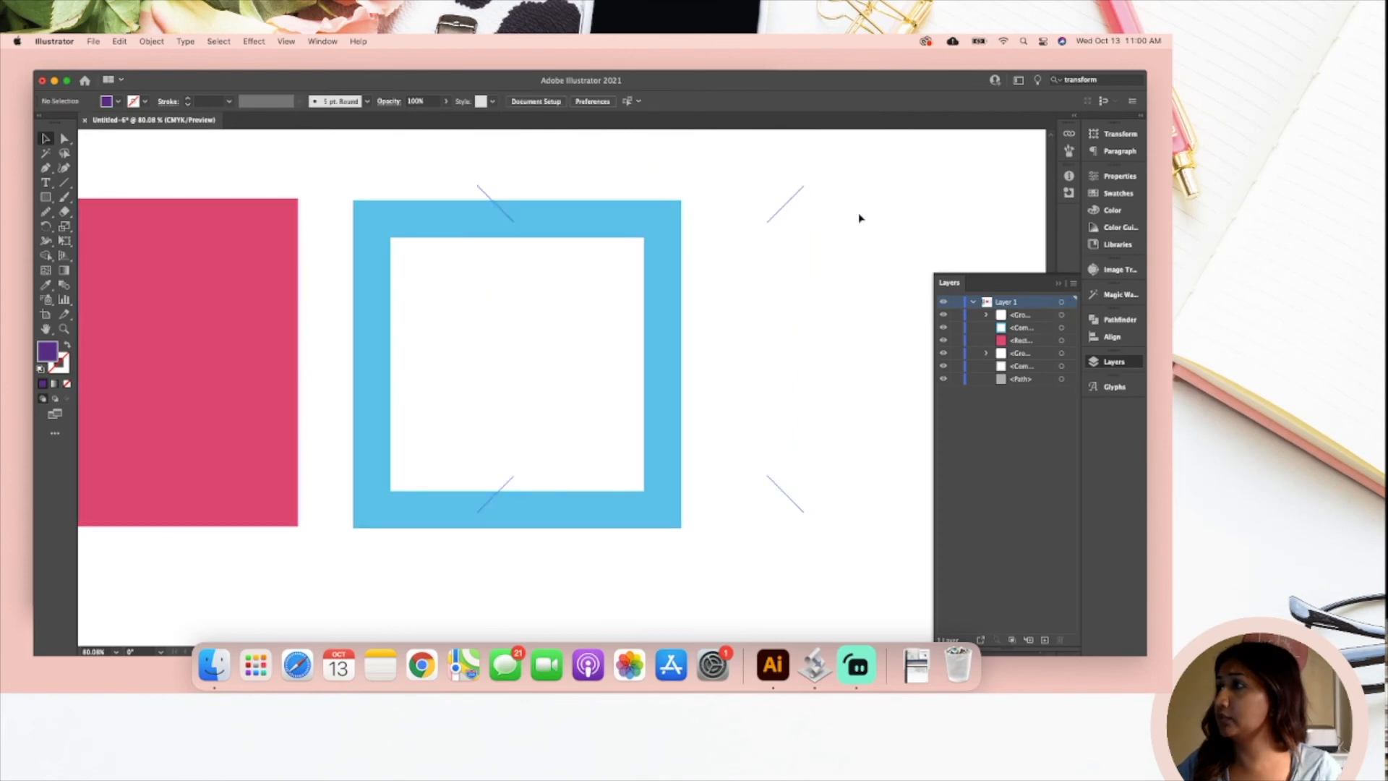
mouse_move(782, 222)
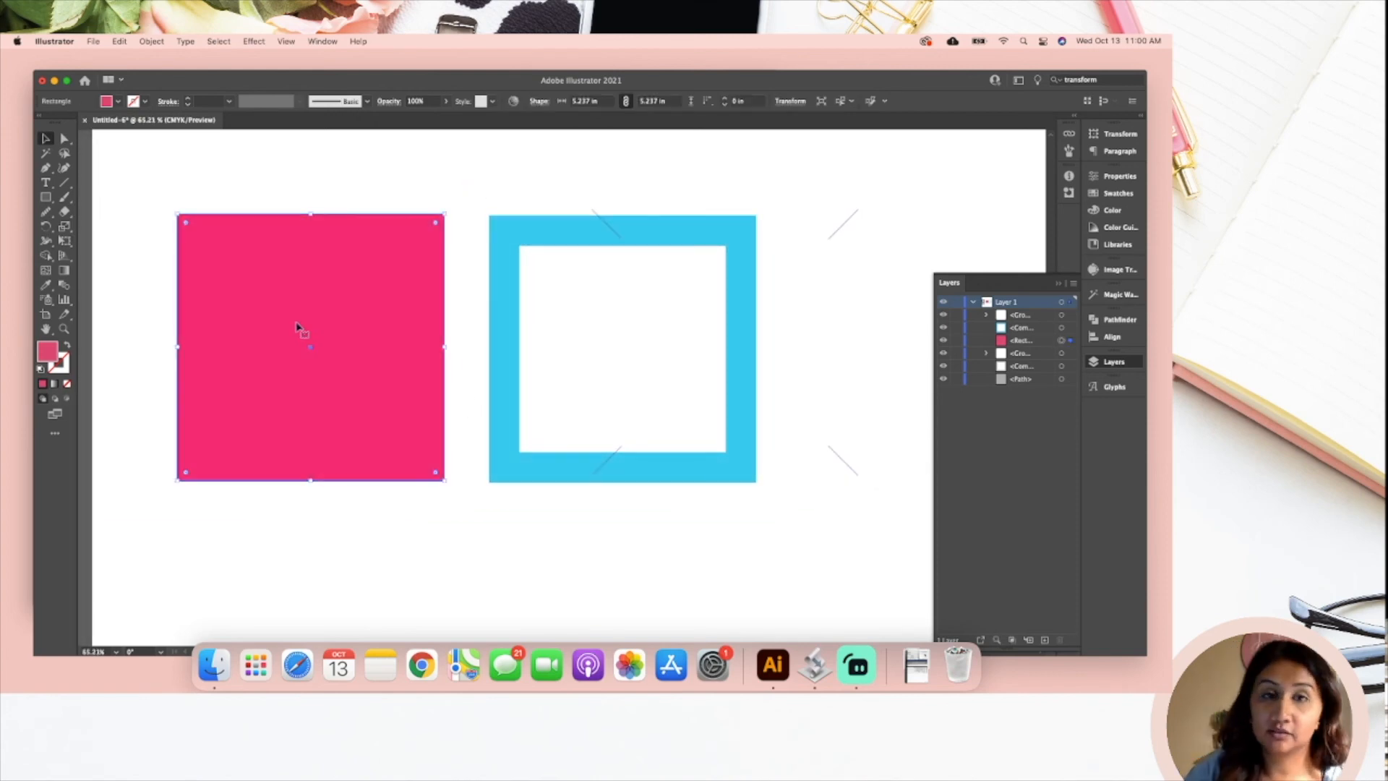
mouse_move(256, 358)
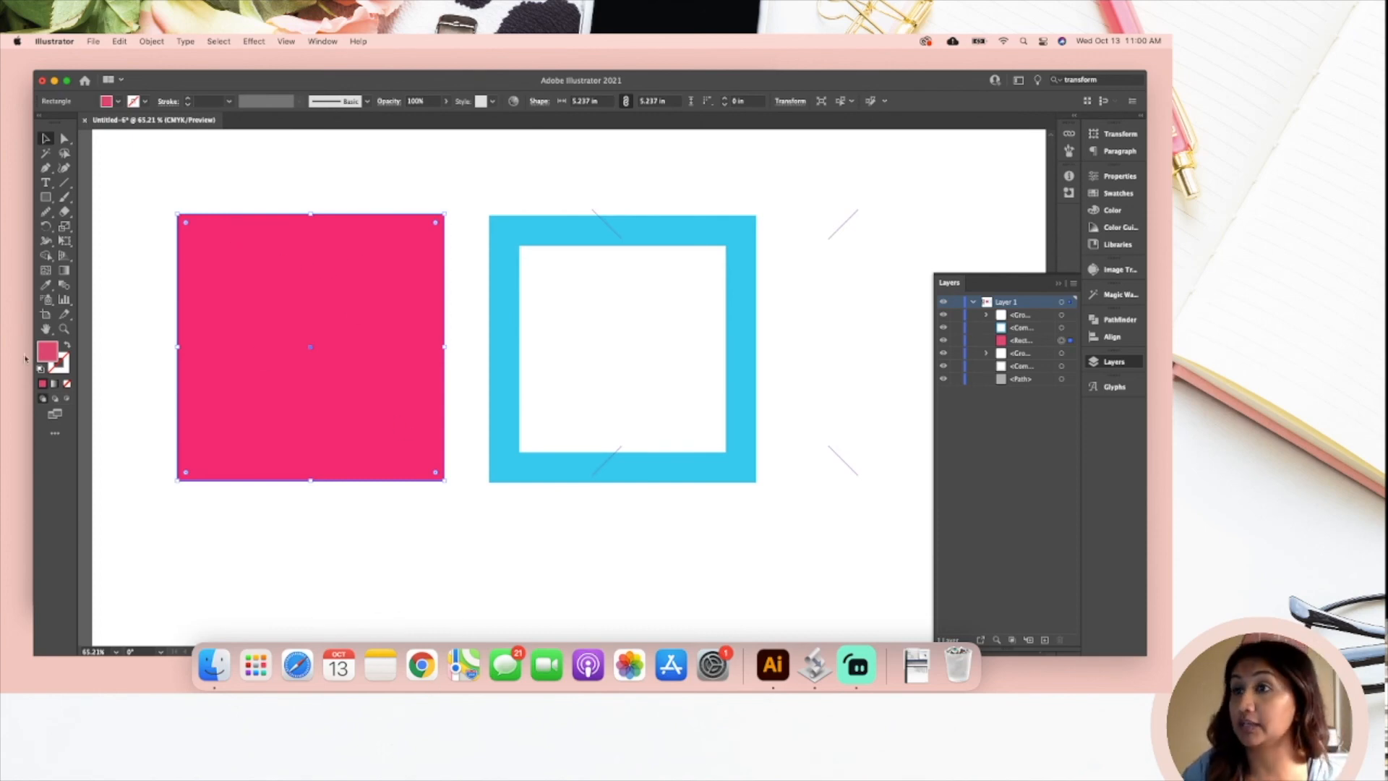
mouse_move(66, 360)
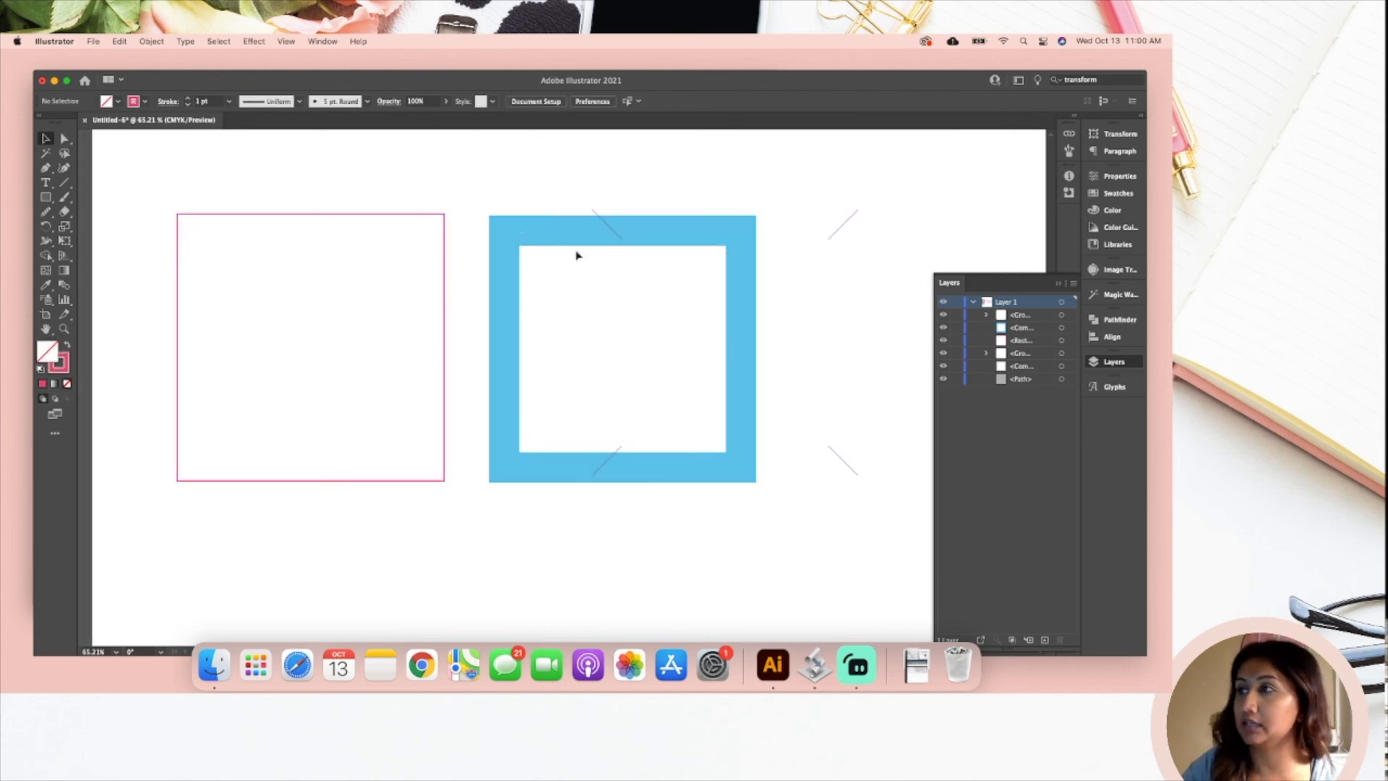
drag(623, 345, 417, 346)
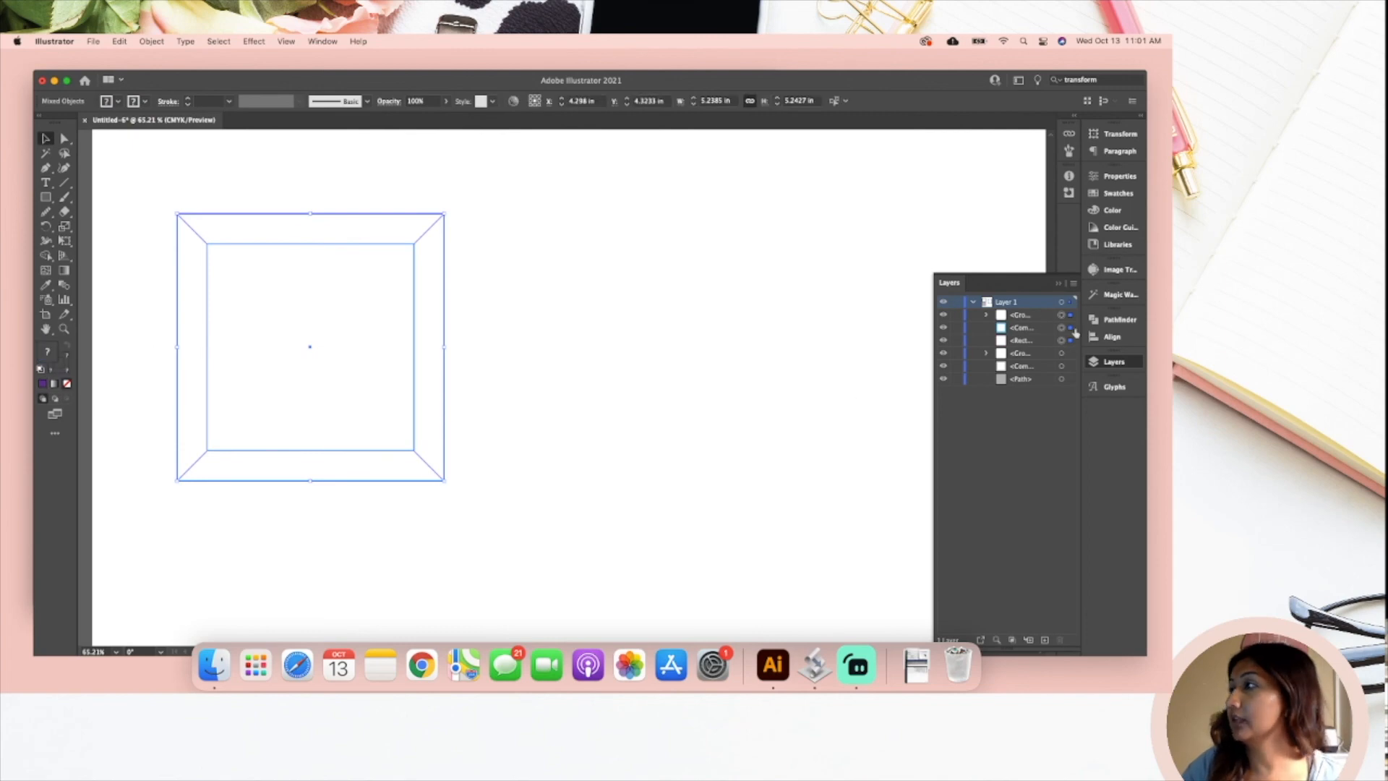
Step: Apply Horizontal and Vertical Align Center to the backing, frame and corner lines, then deselect
click(1112, 336)
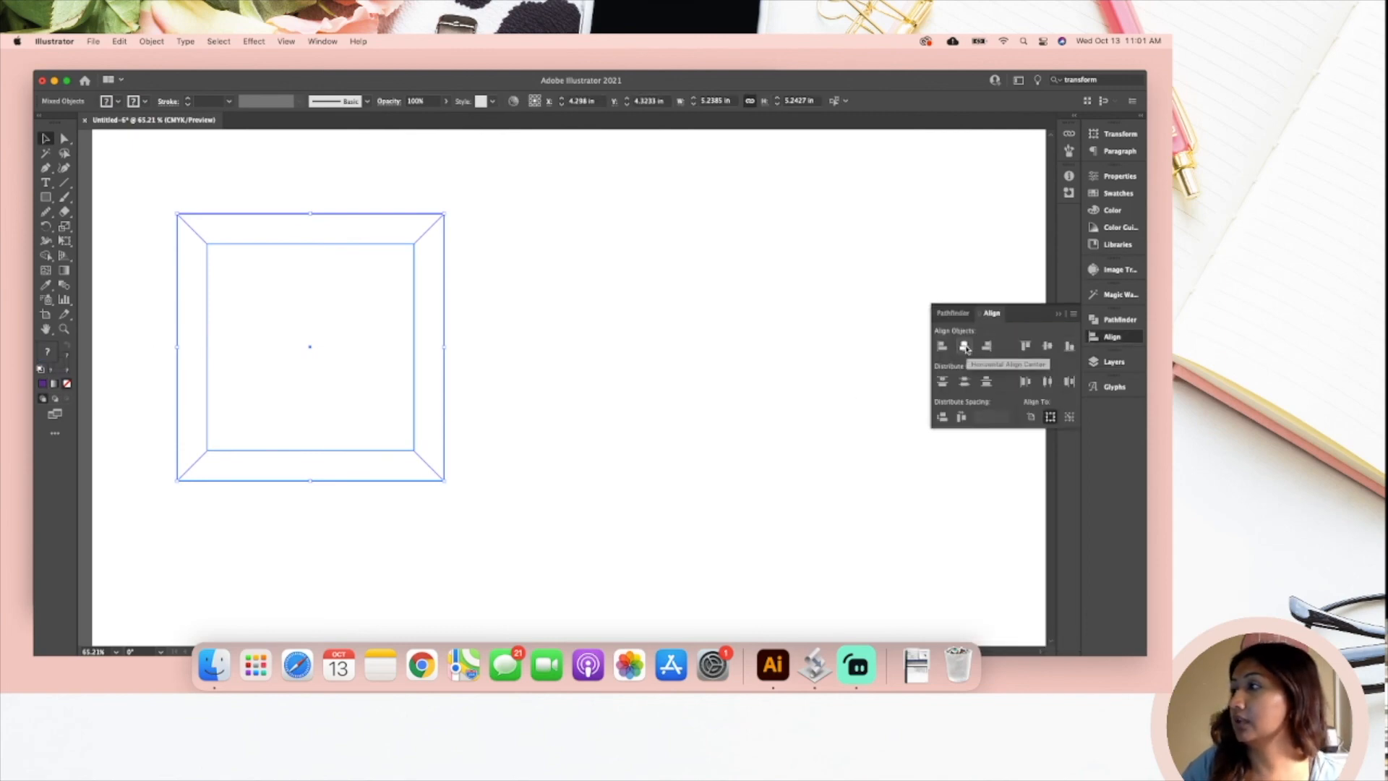
click(964, 345)
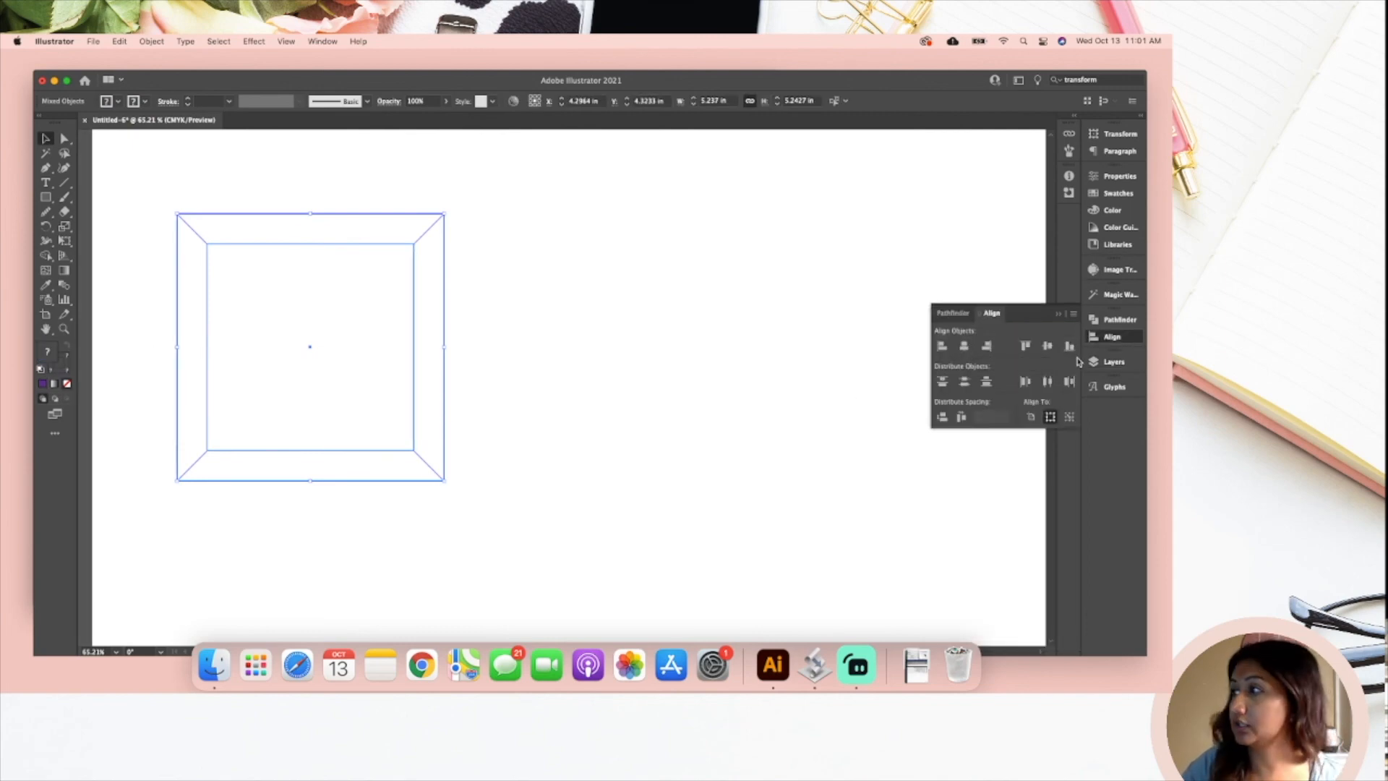
click(1046, 346)
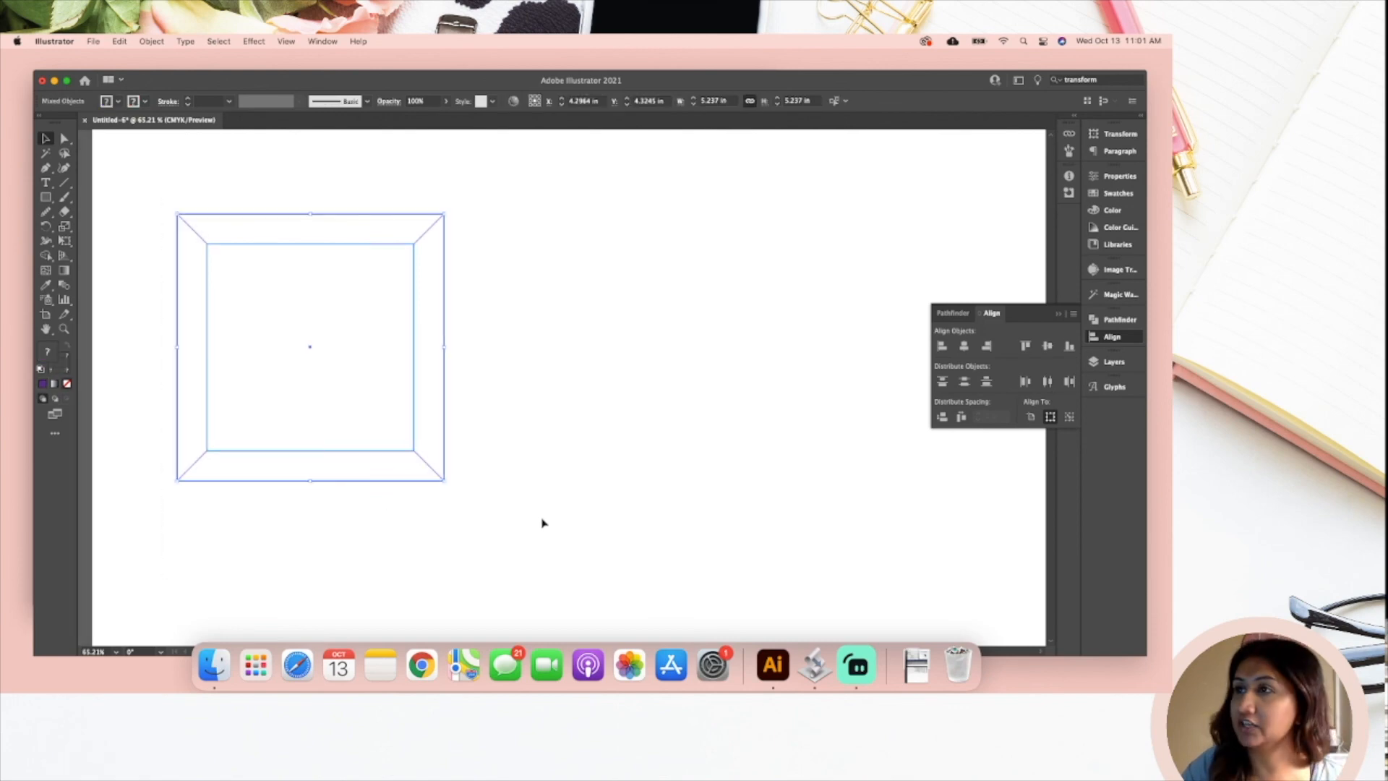
click(461, 560)
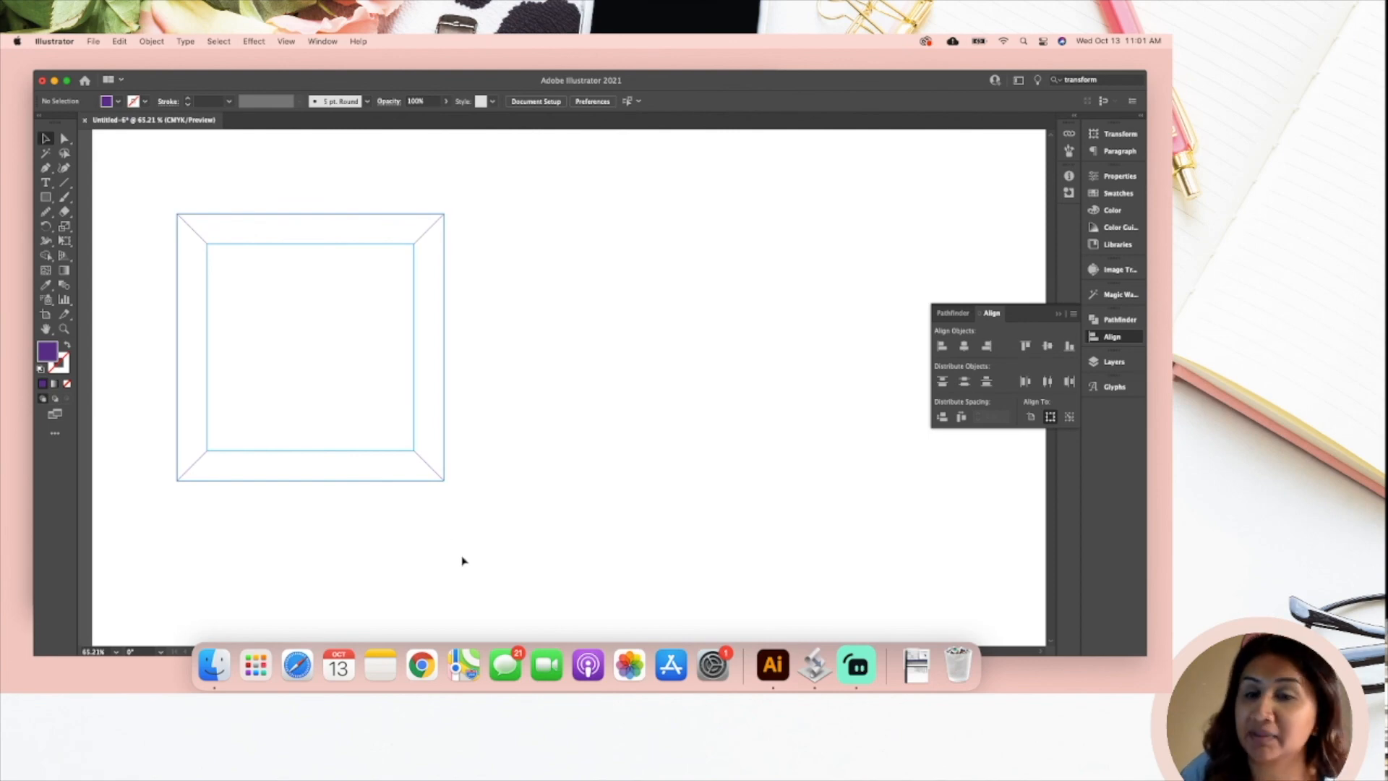
mouse_move(104, 331)
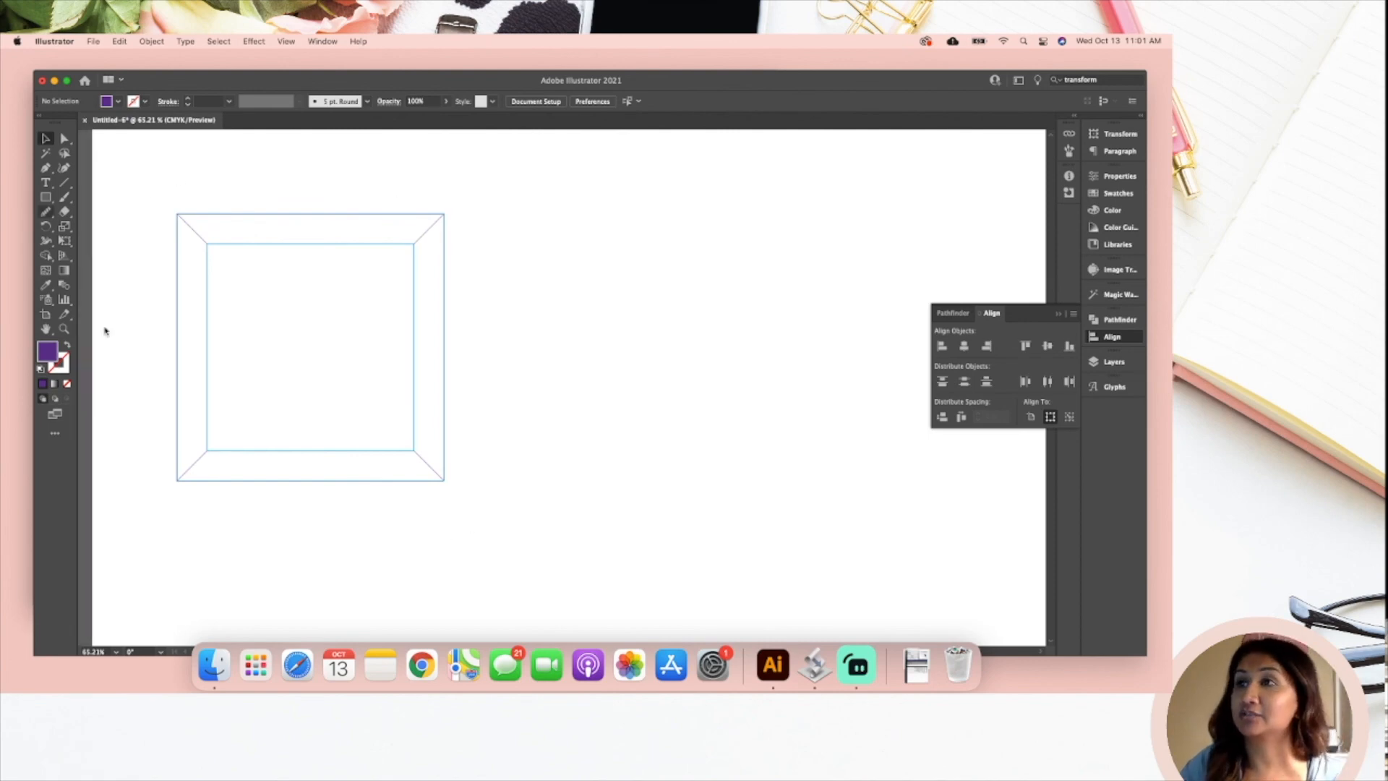
mouse_move(148, 374)
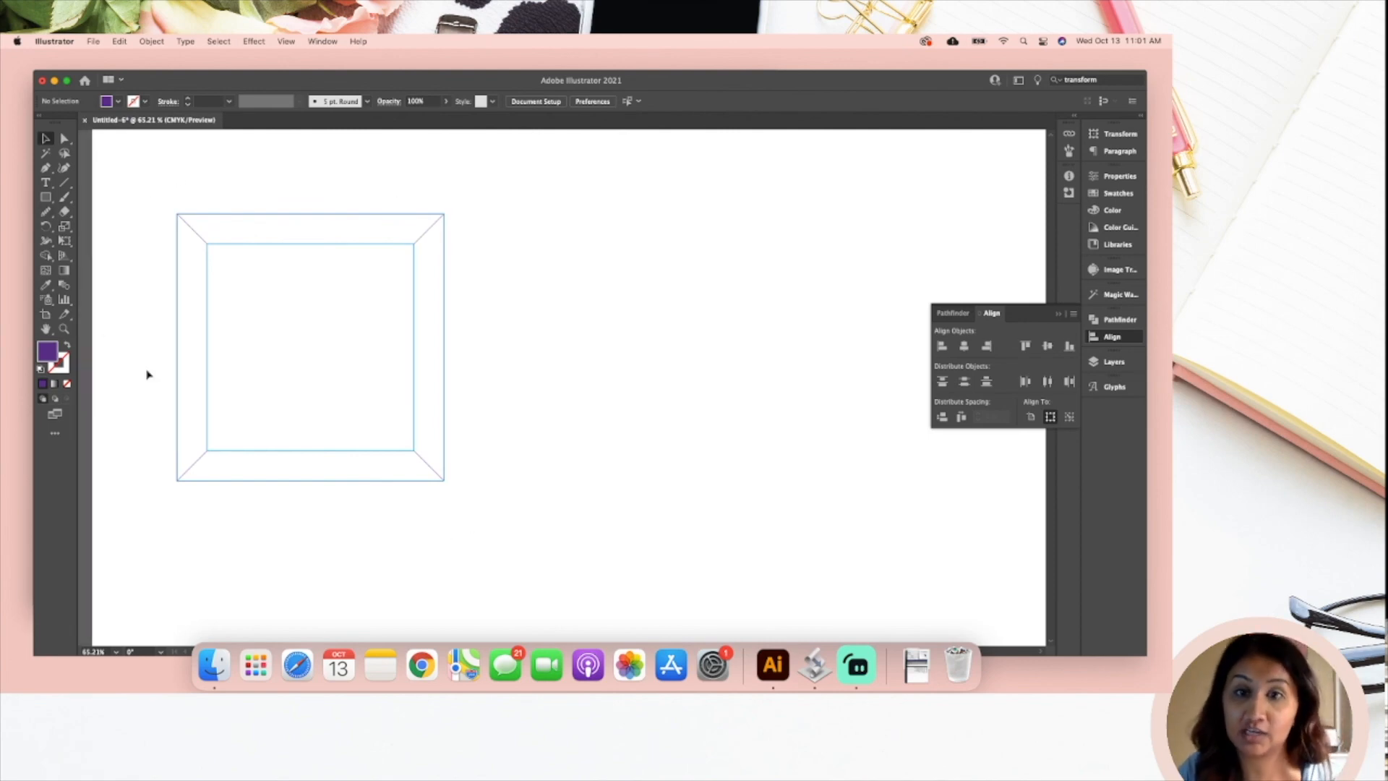